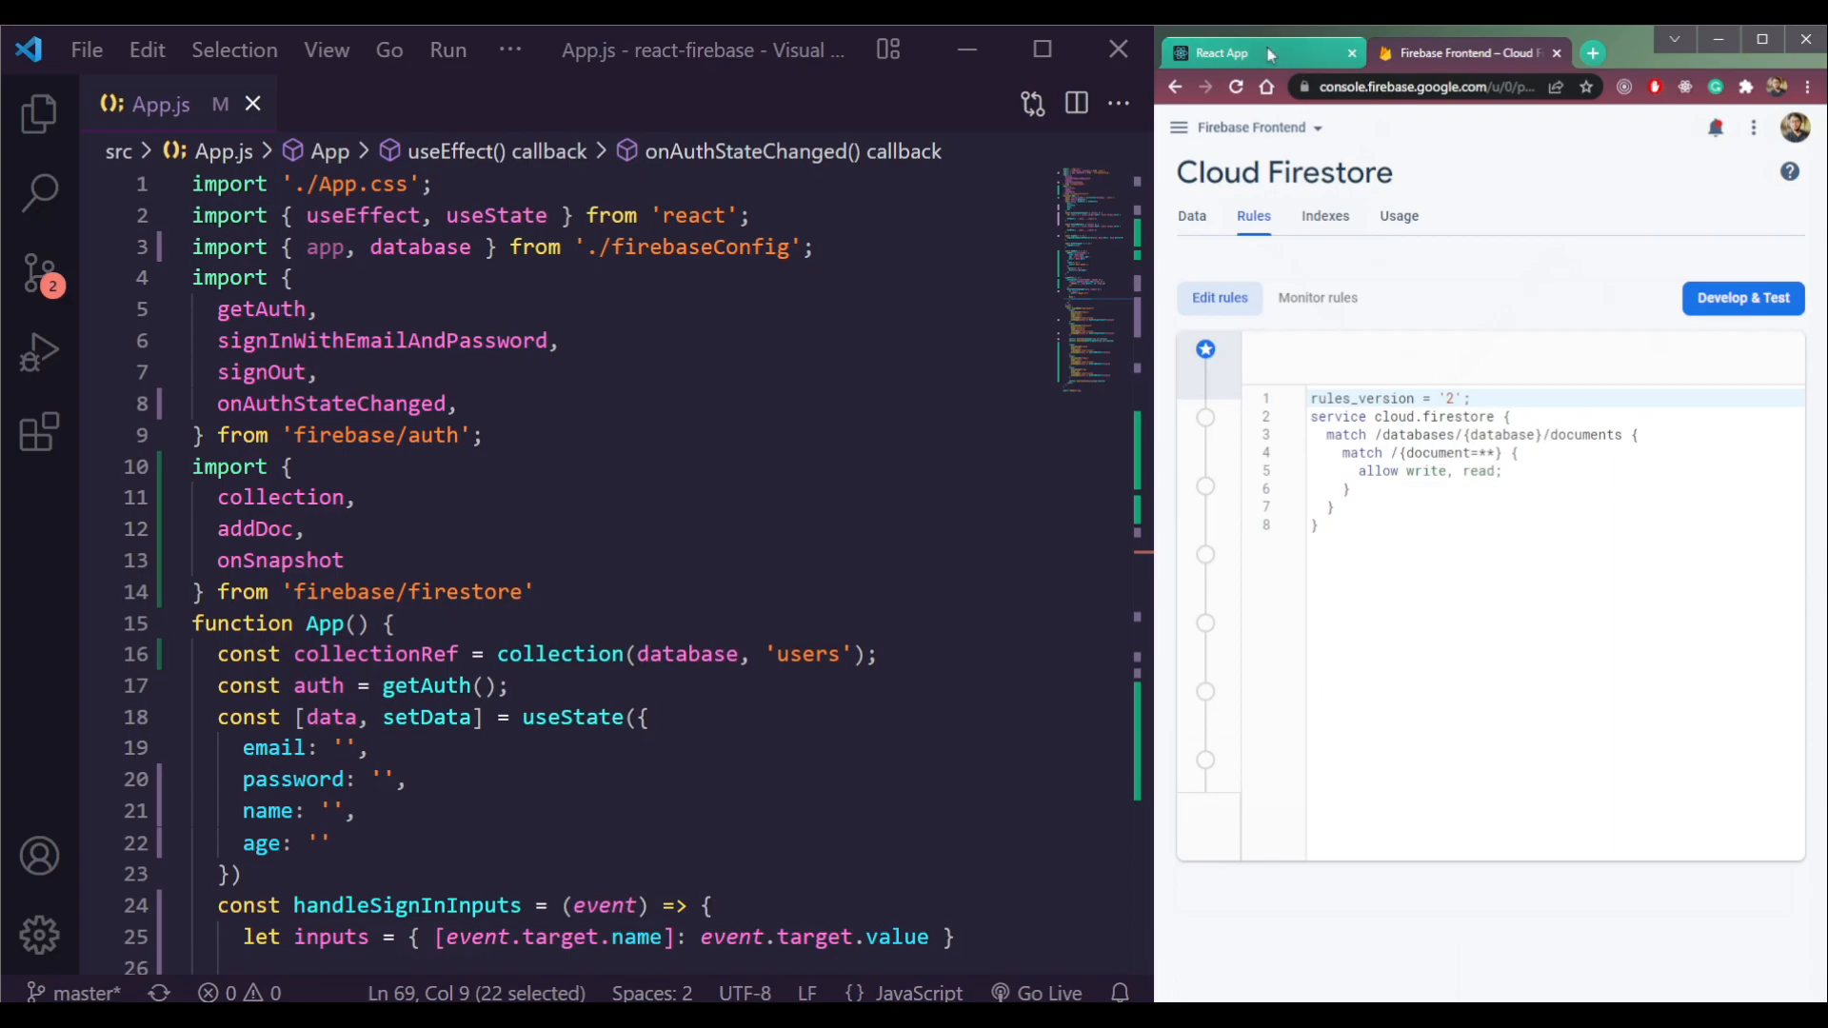
# Review the onAuthStateChanged alerts in App.js and reload the React app at localhost:3000
pyautogui.click(1223, 54)
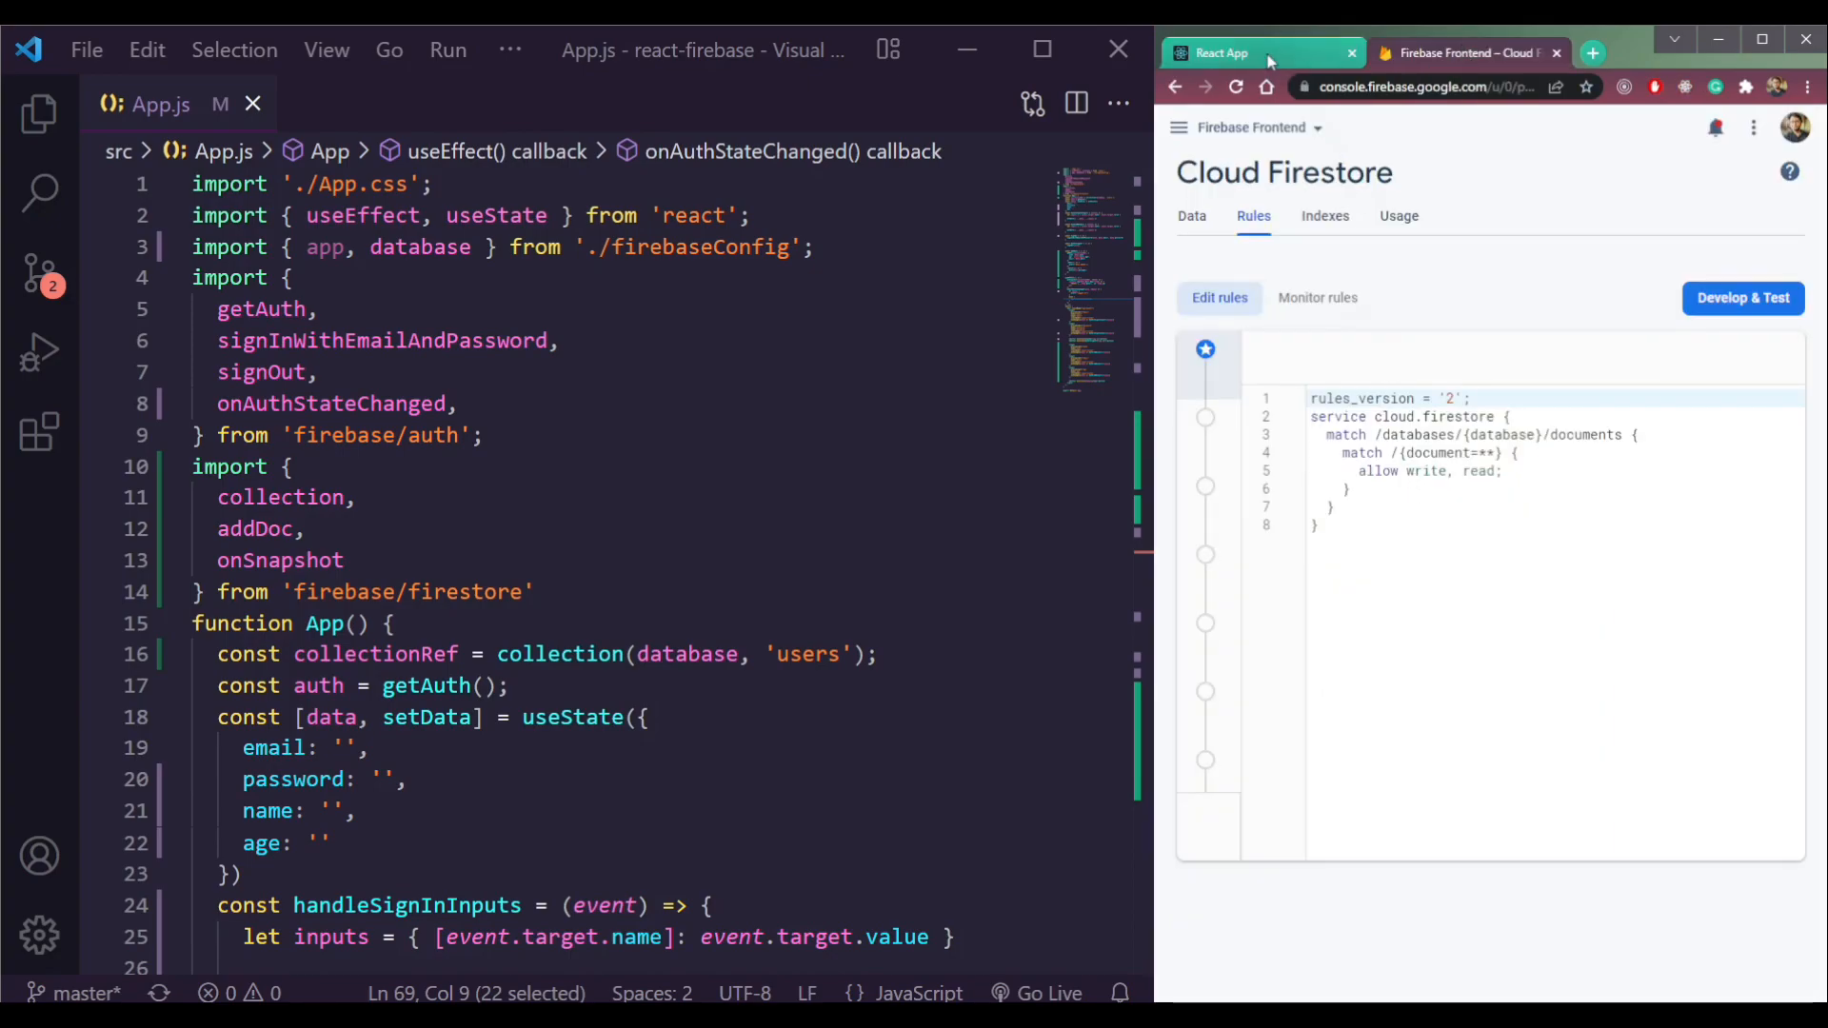
pyautogui.click(1259, 53)
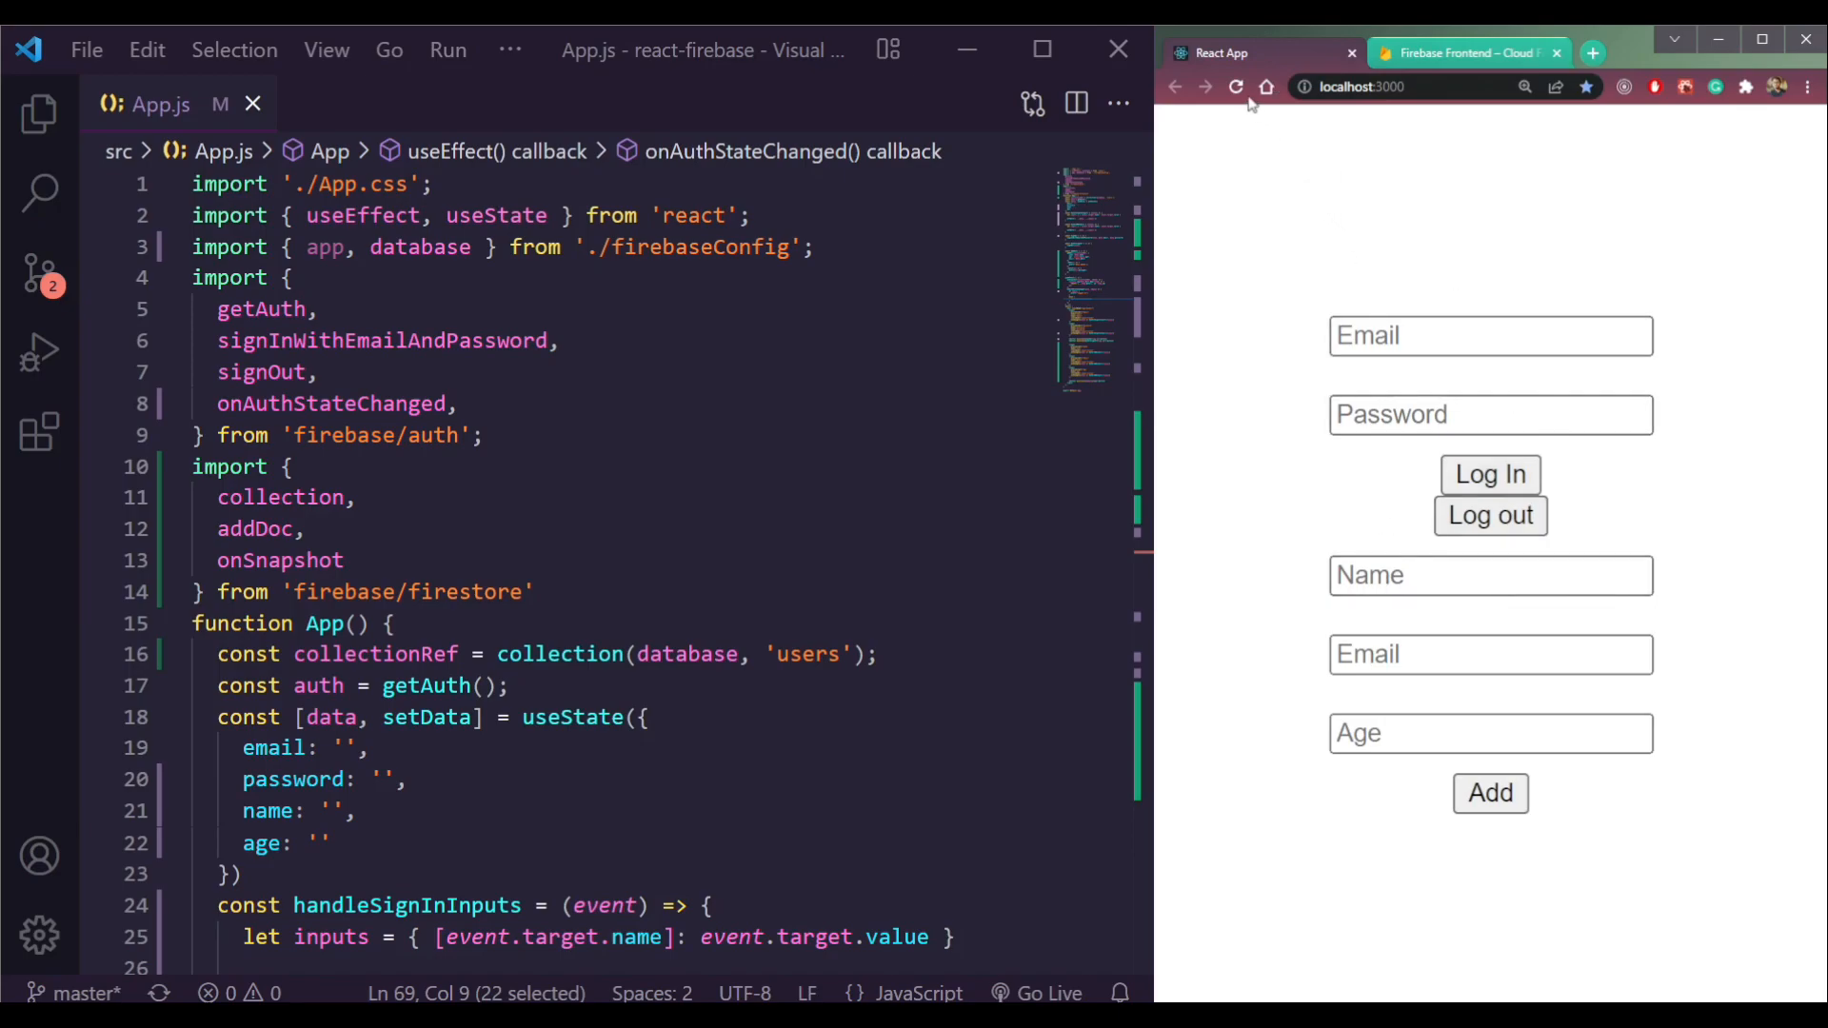
pyautogui.click(1490, 517)
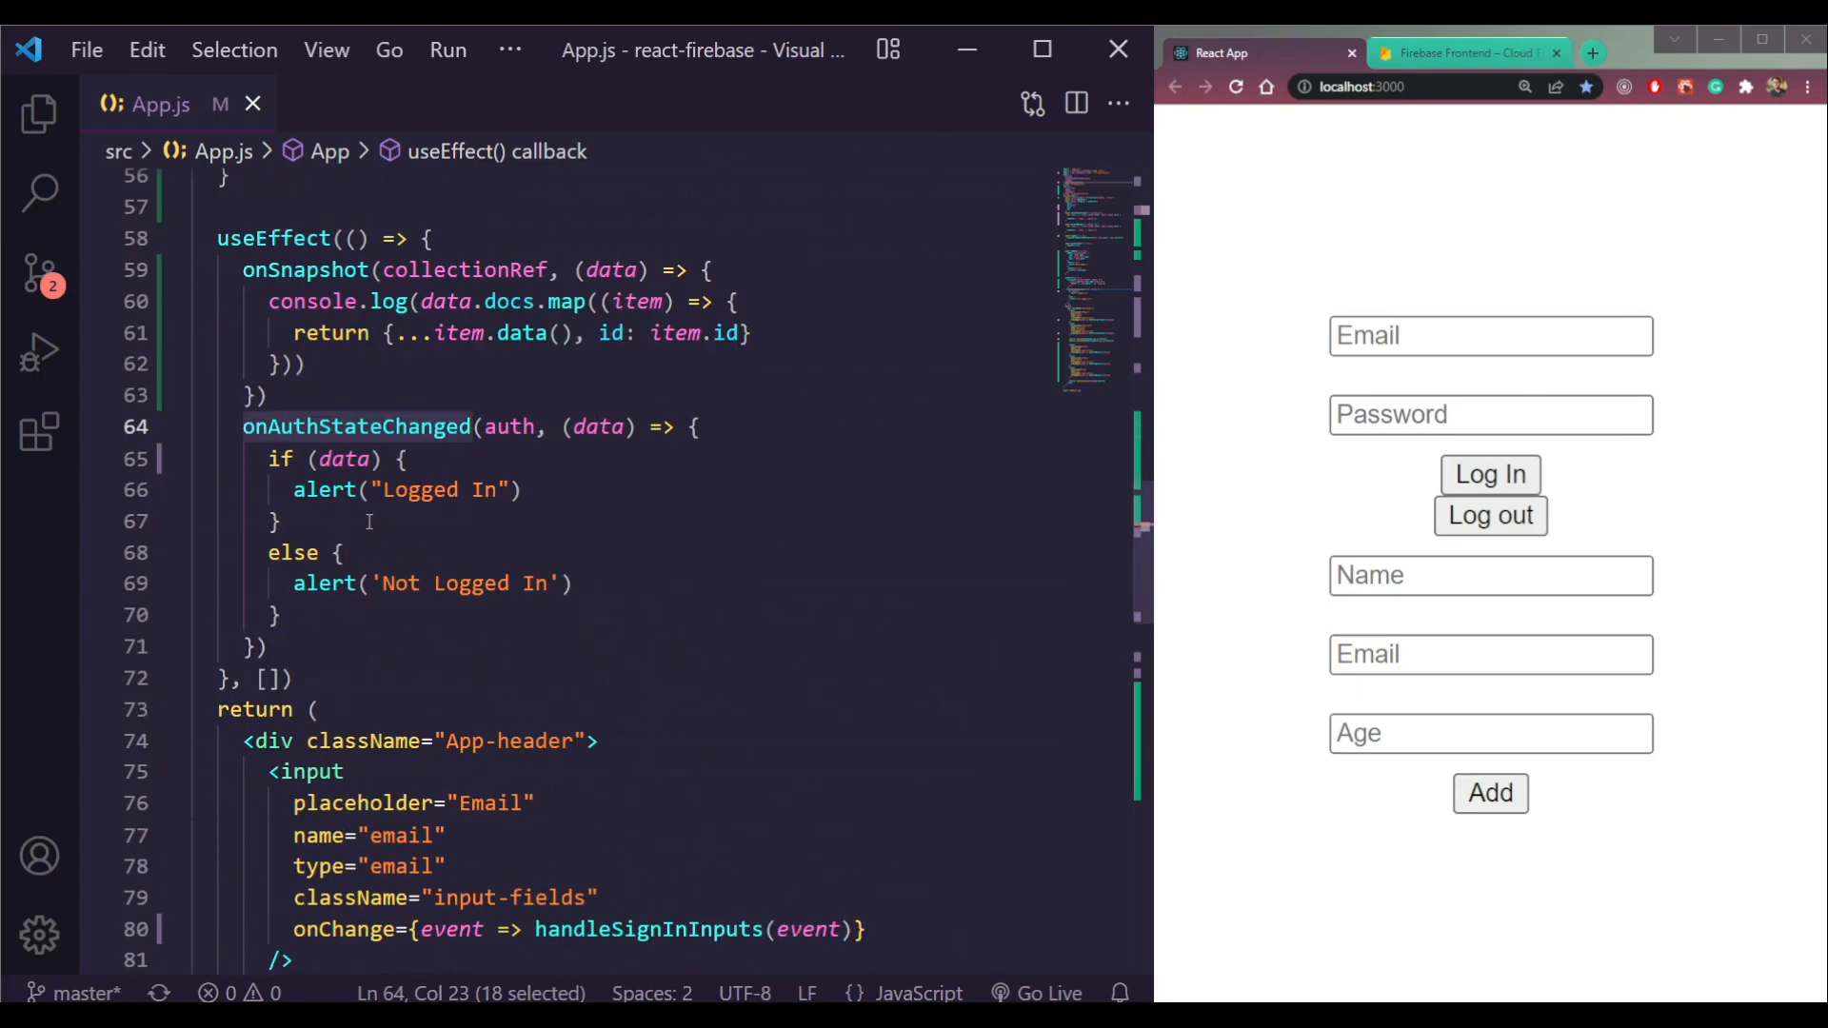
pyautogui.click(526, 489)
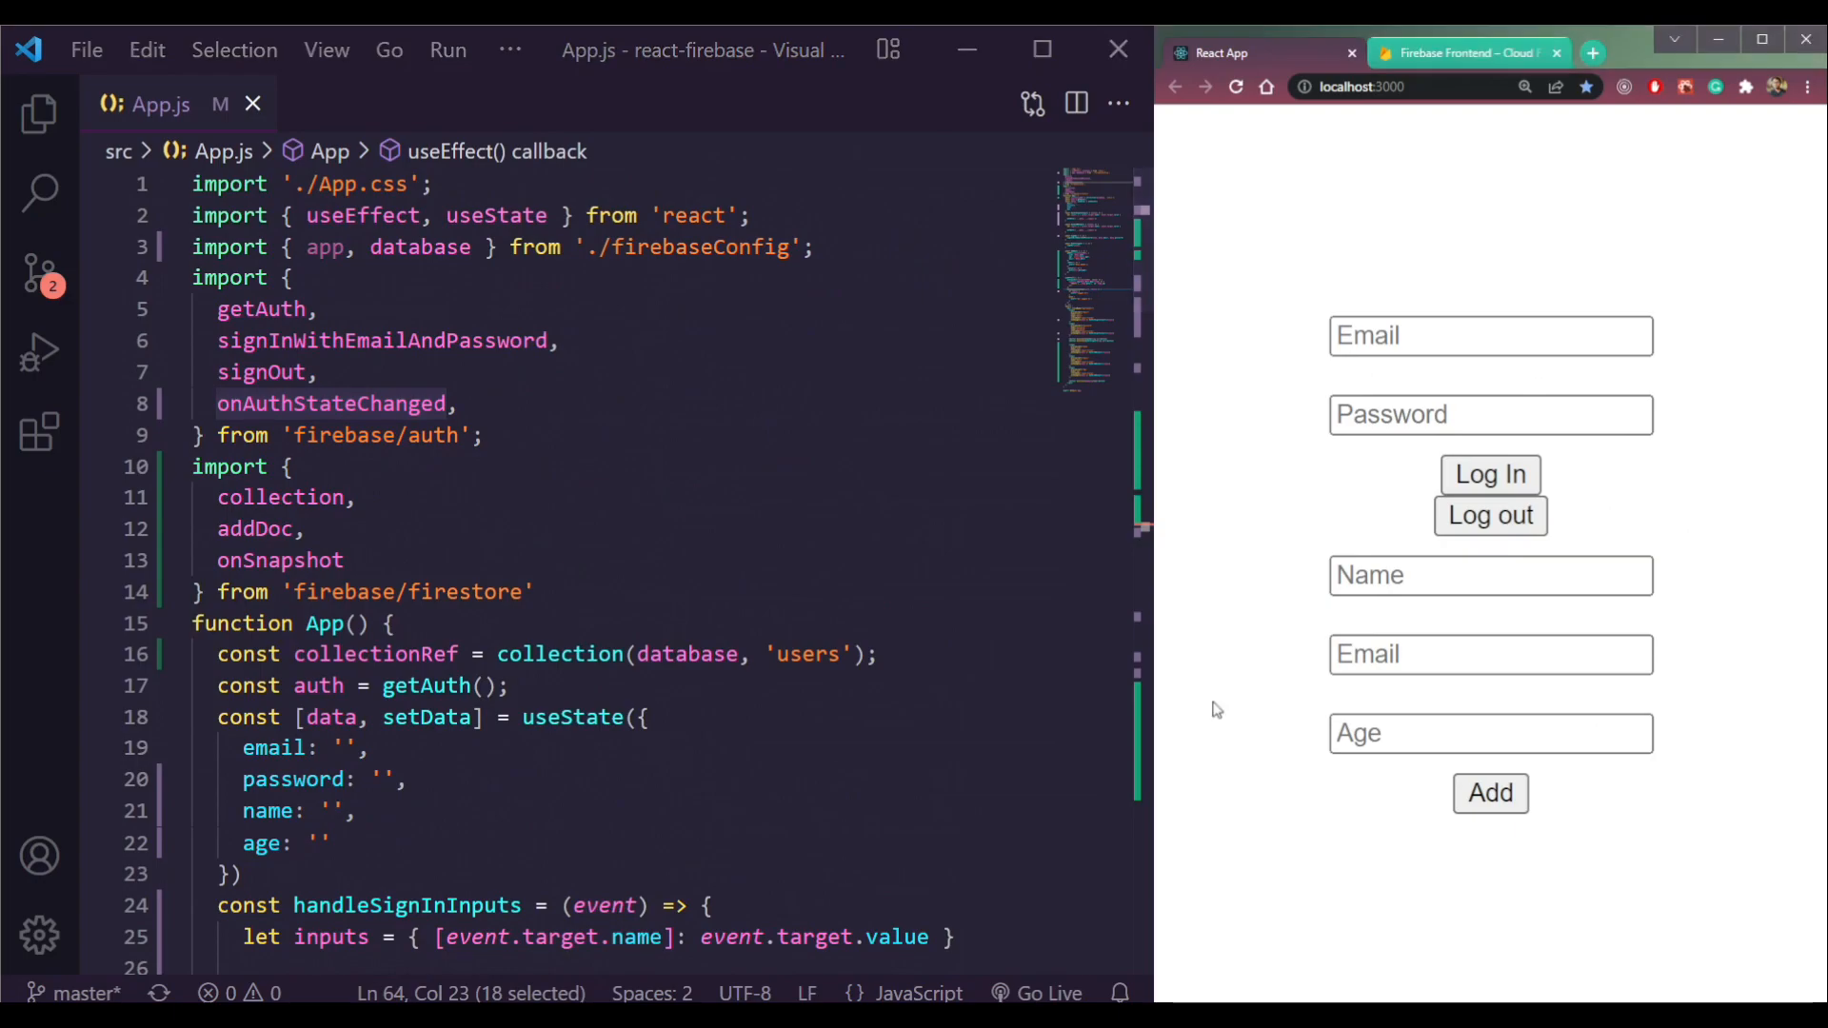
pyautogui.press('F12')
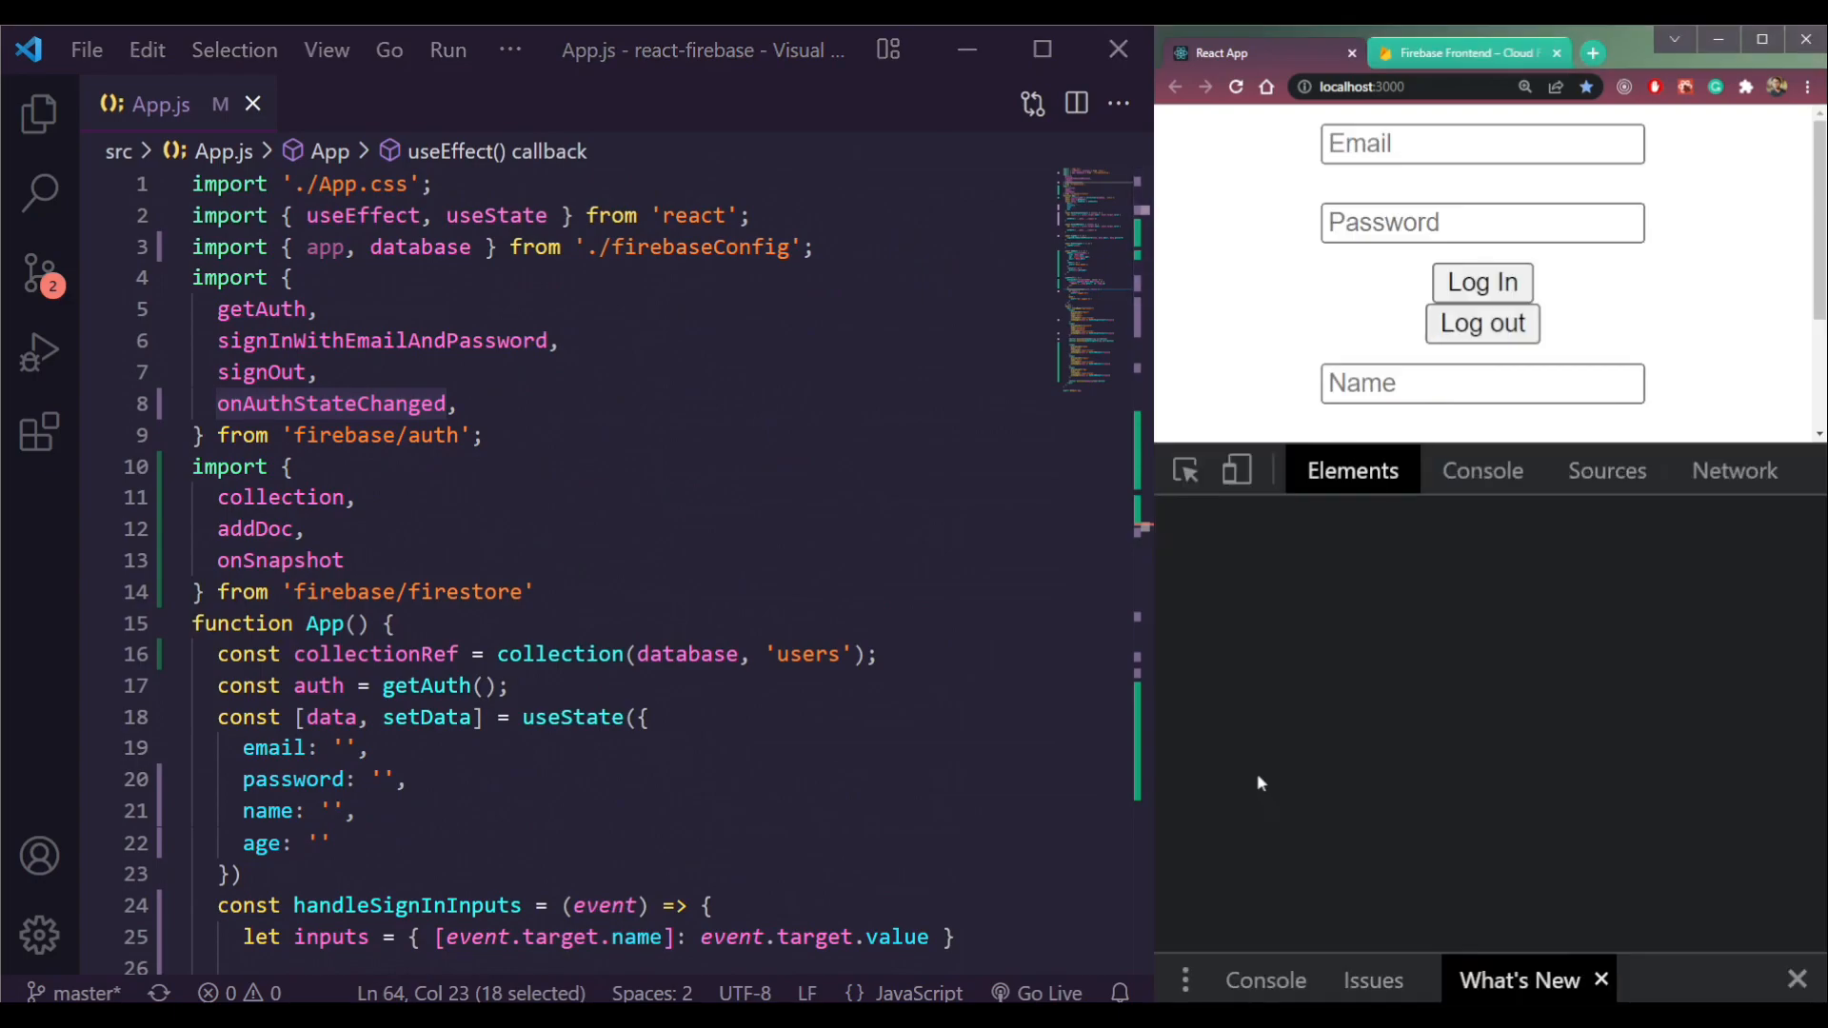
pyautogui.click(1482, 470)
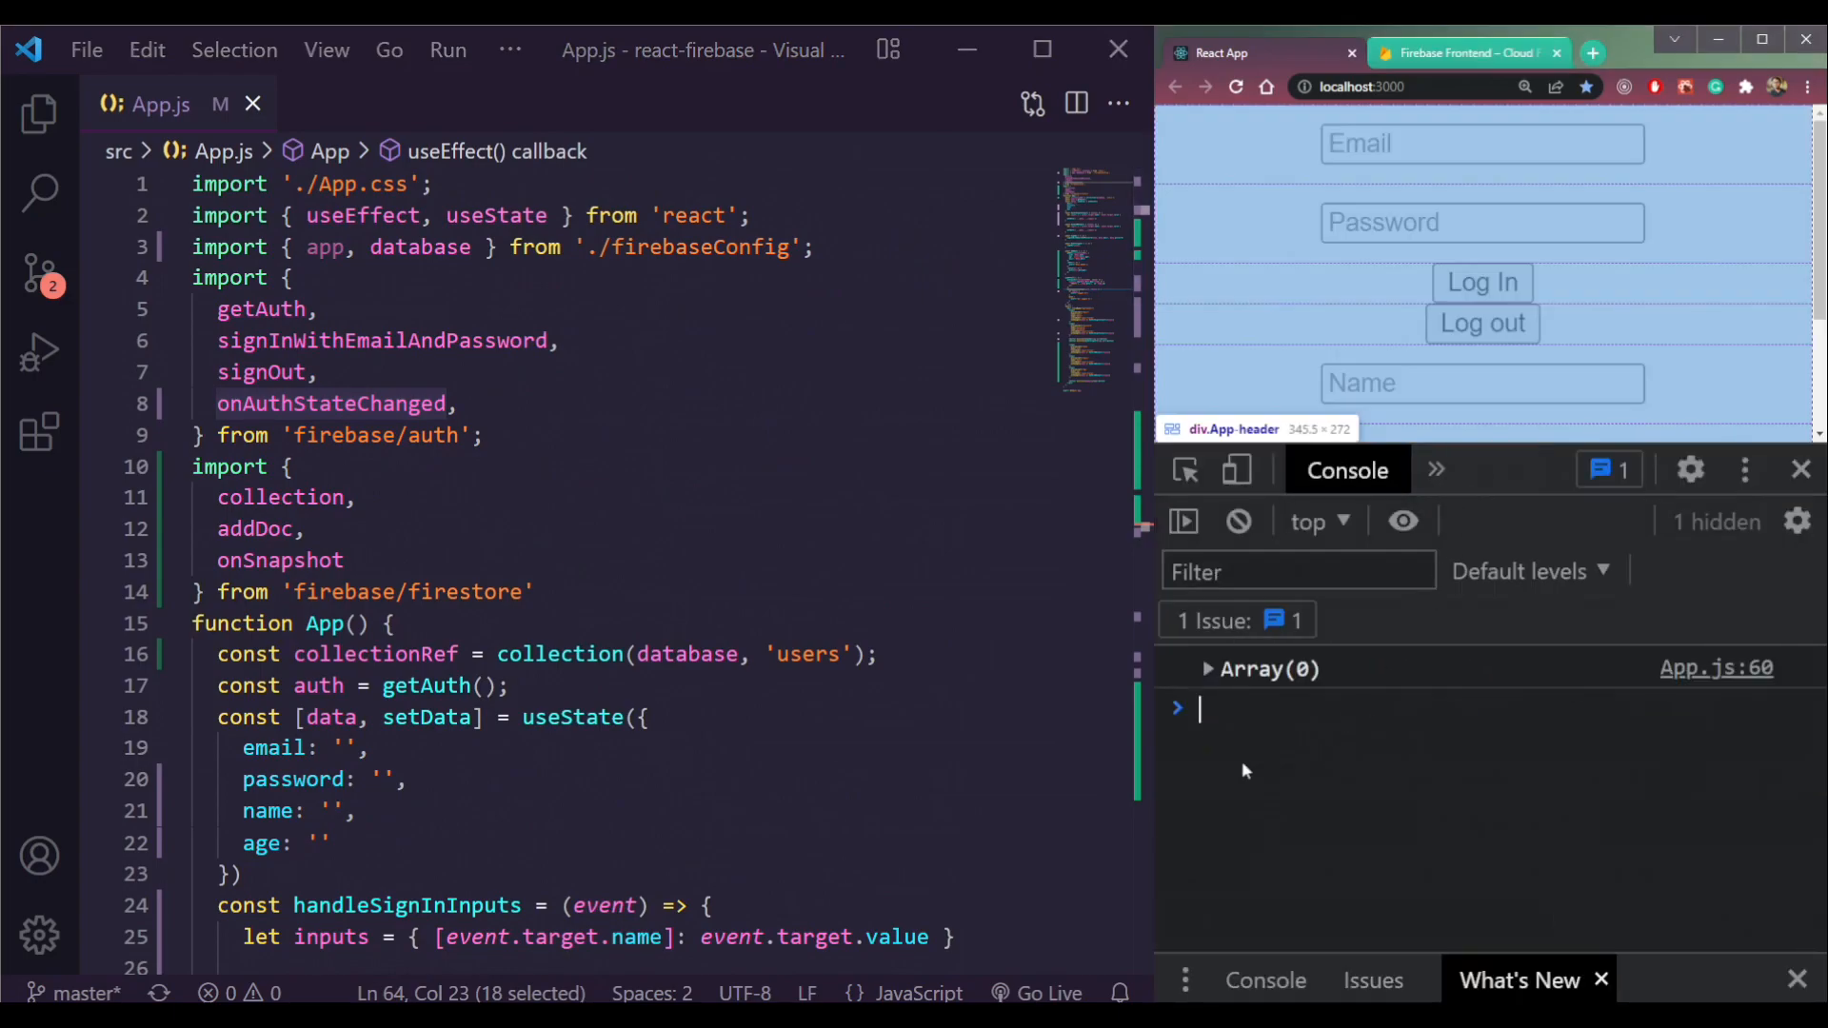
pyautogui.click(1467, 53)
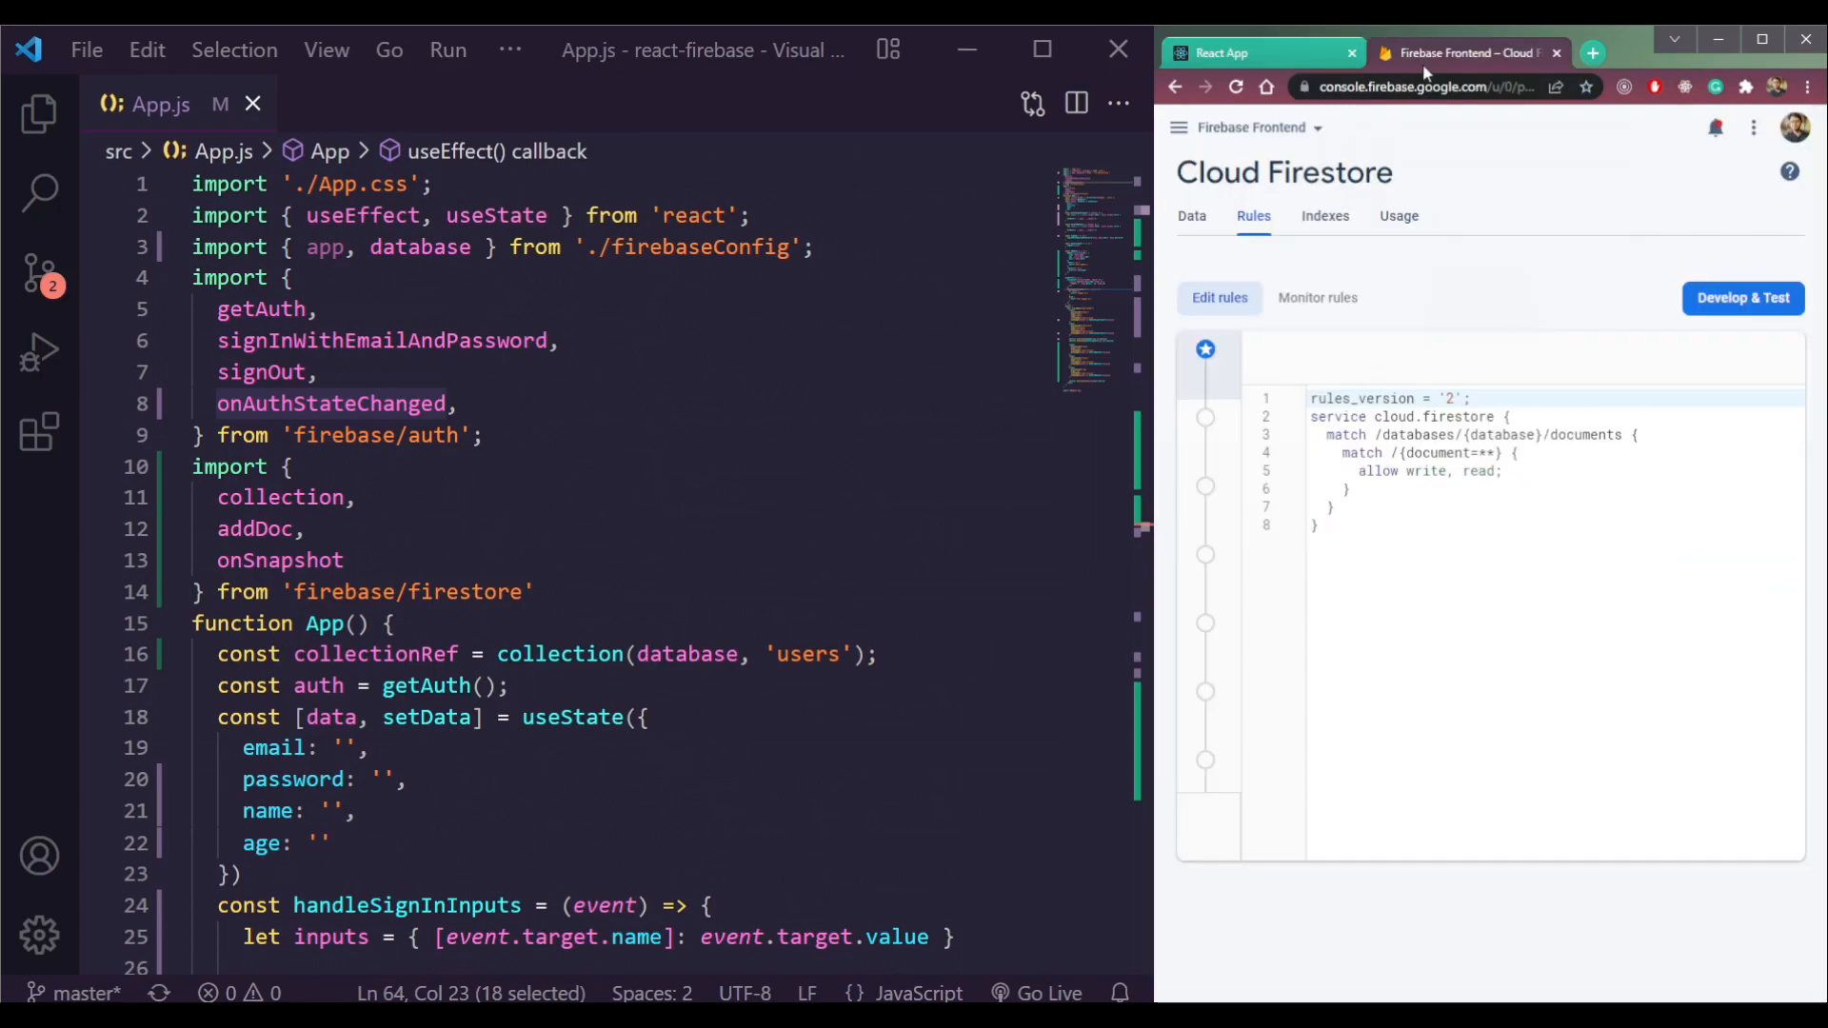
pyautogui.click(1192, 215)
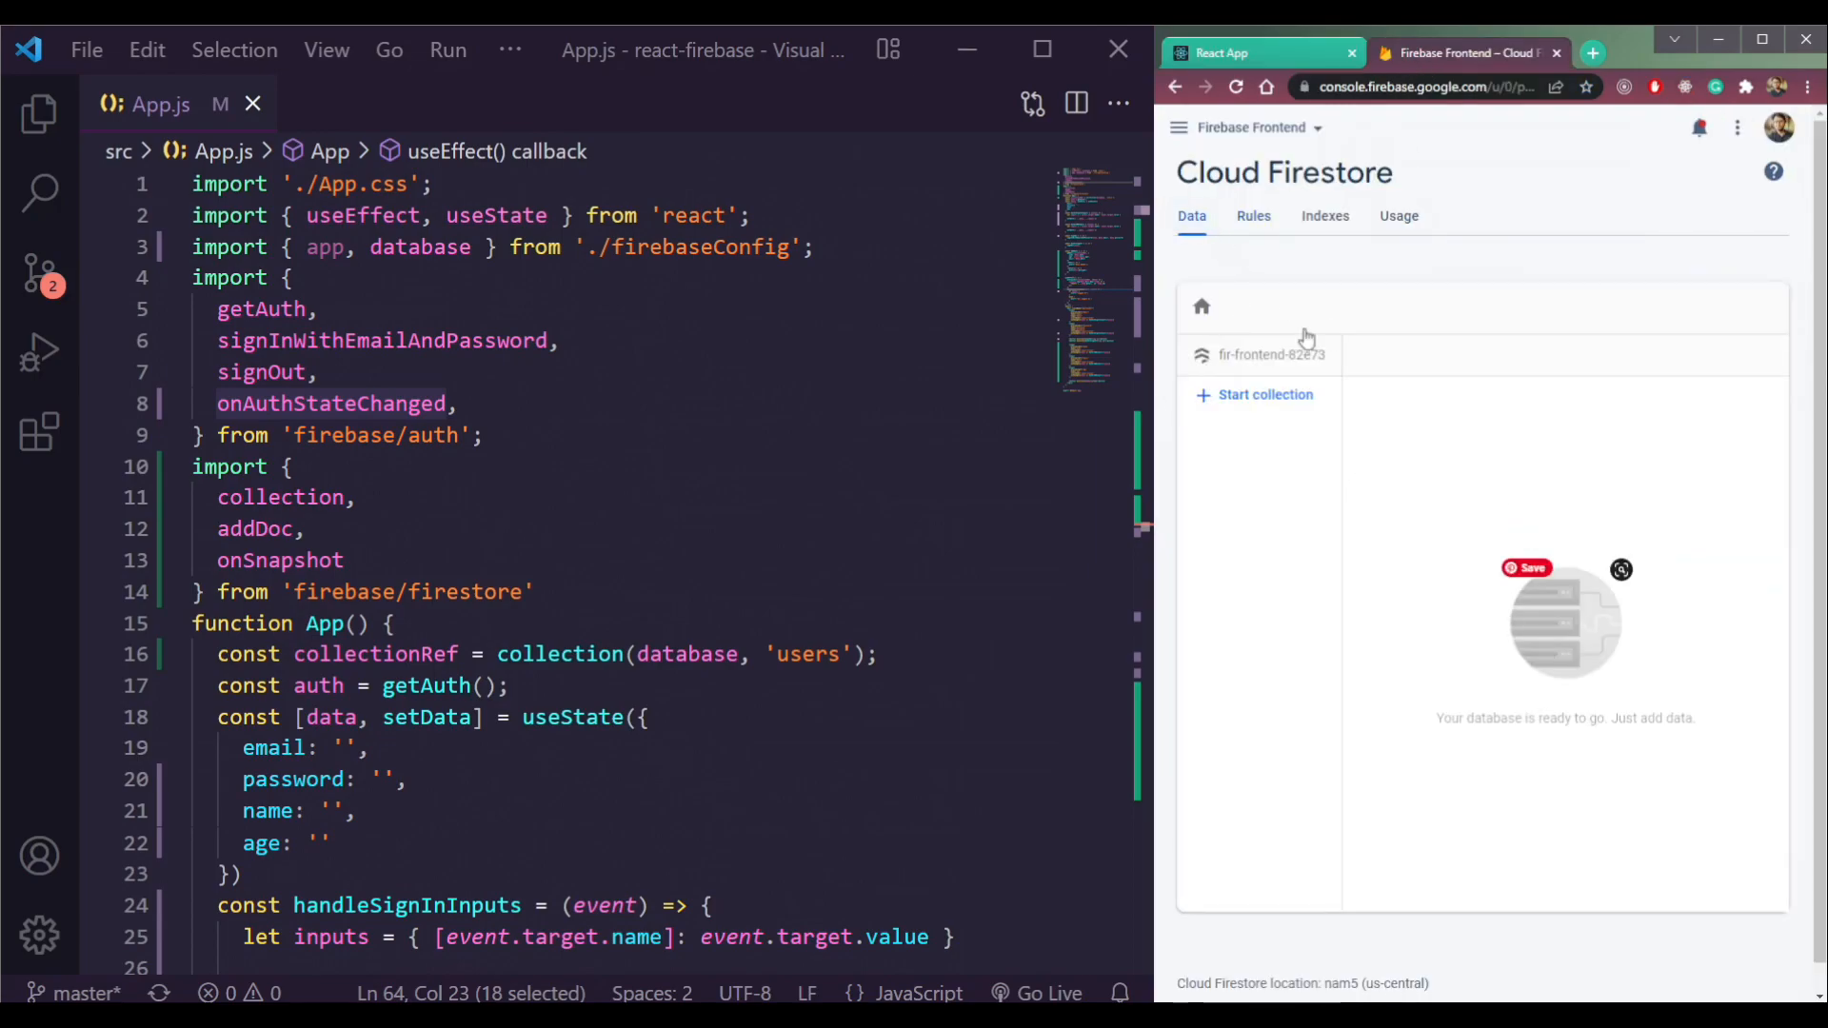
pyautogui.click(1249, 53)
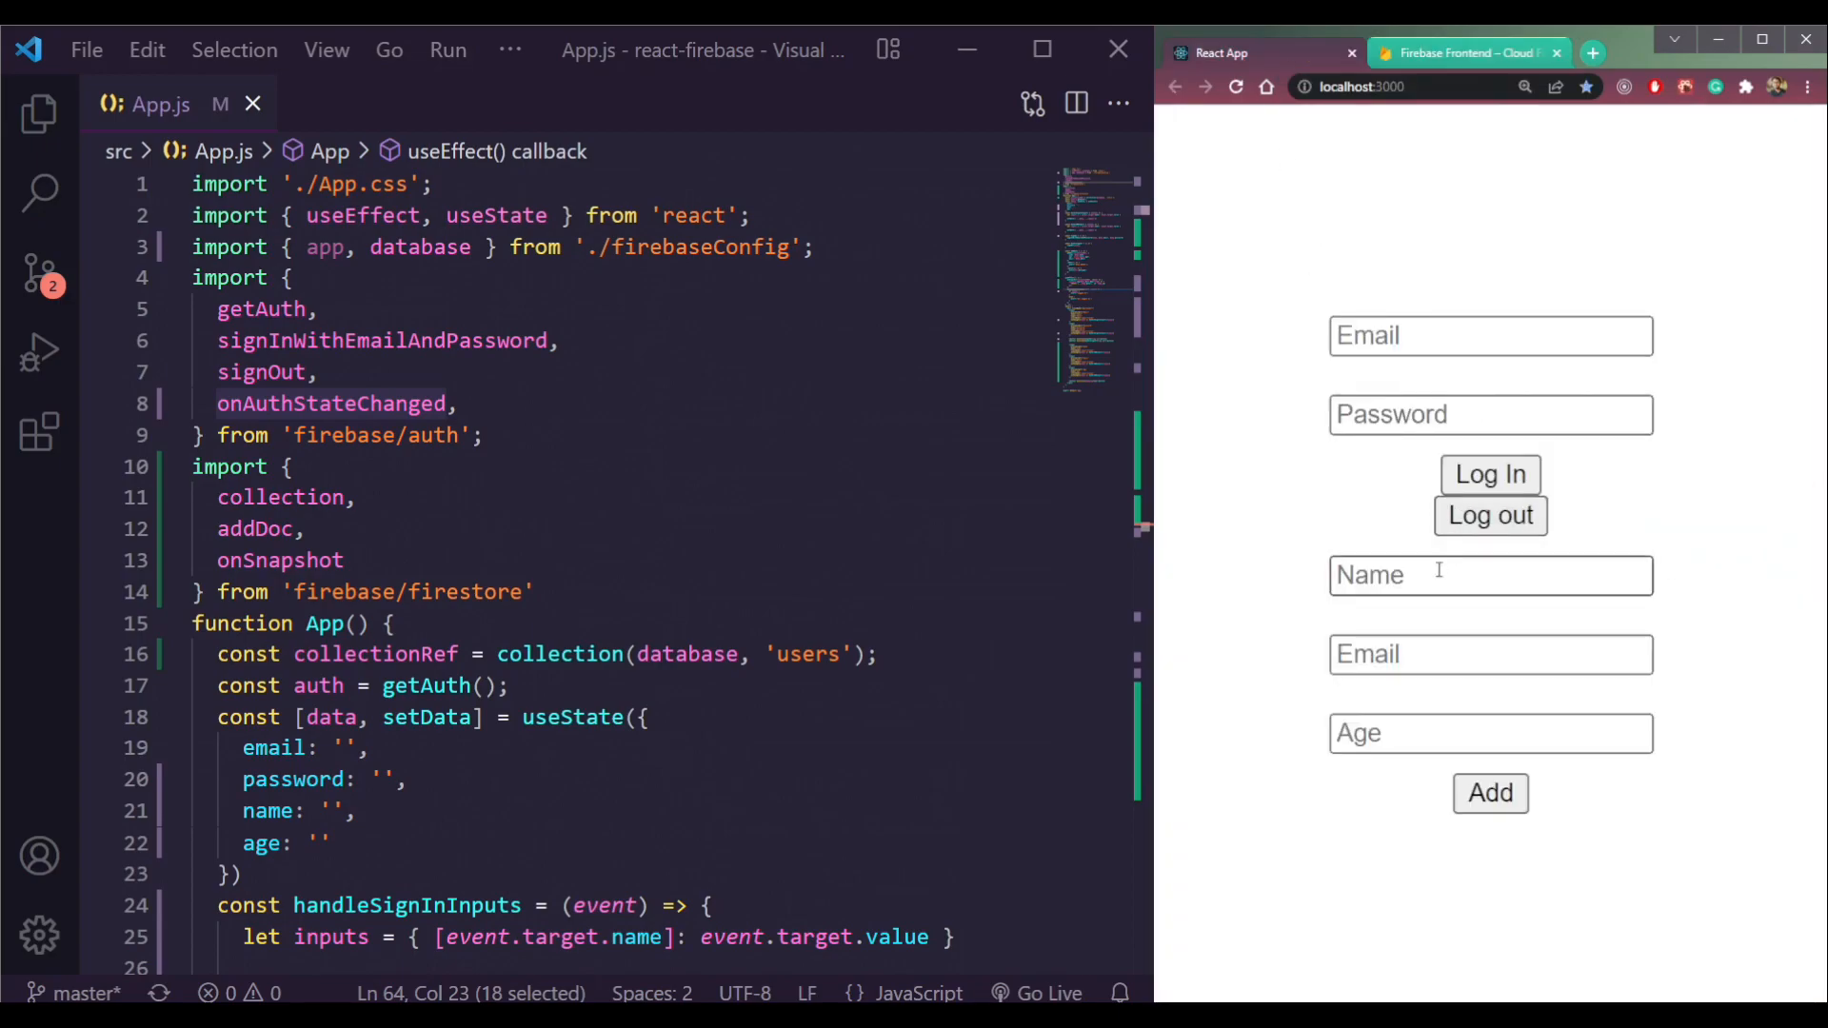
# Add a new user with name, email and age 25 from the React form
pyautogui.click(1489, 516)
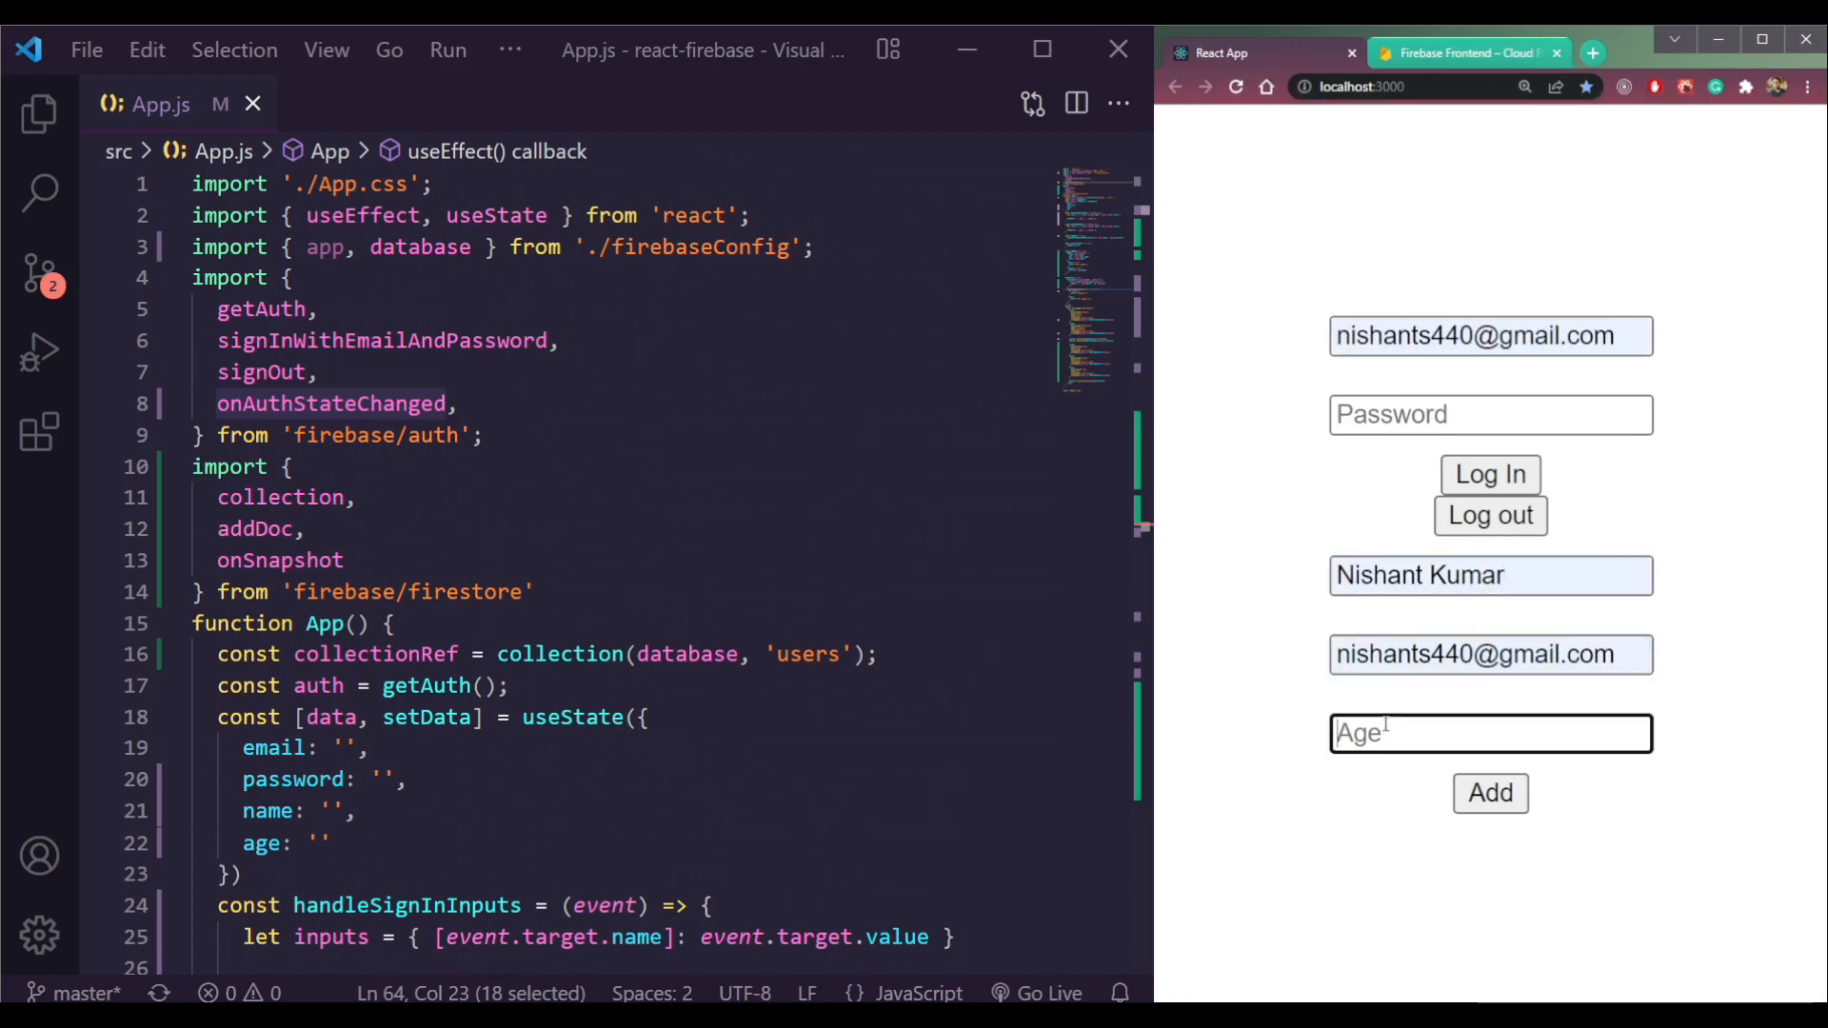
pyautogui.write('25')
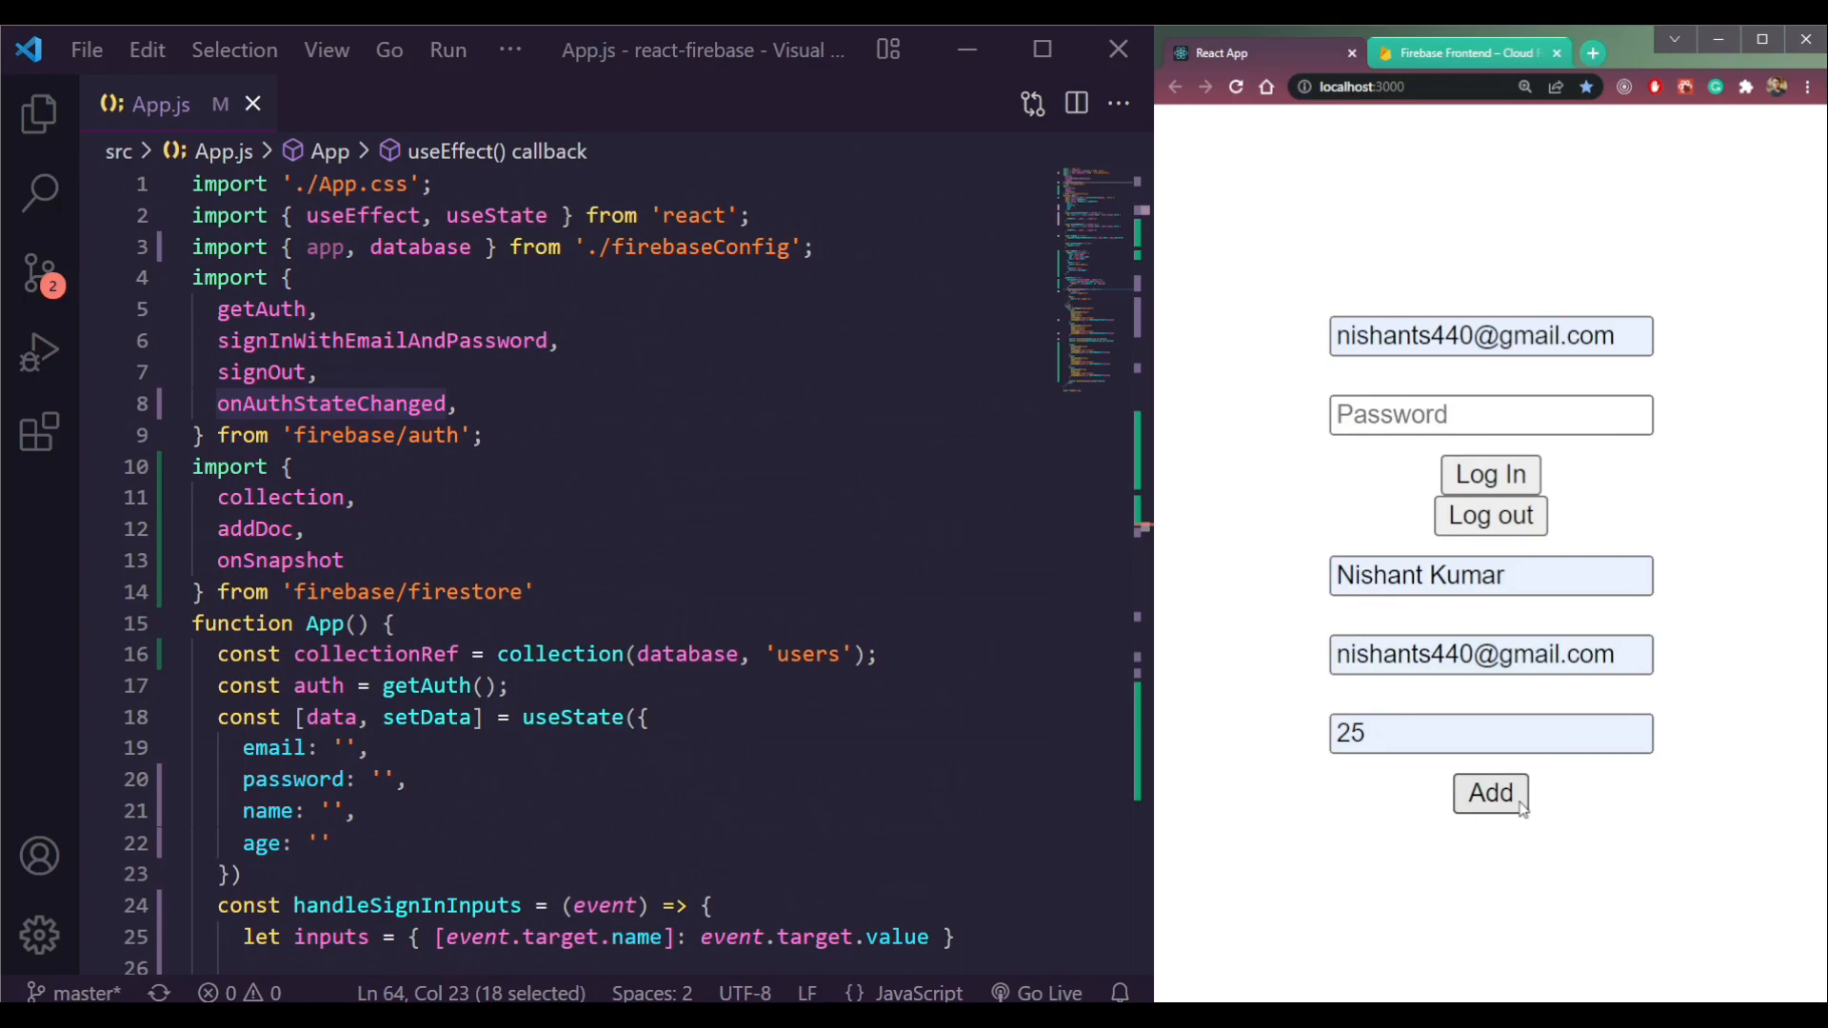
pyautogui.click(1489, 796)
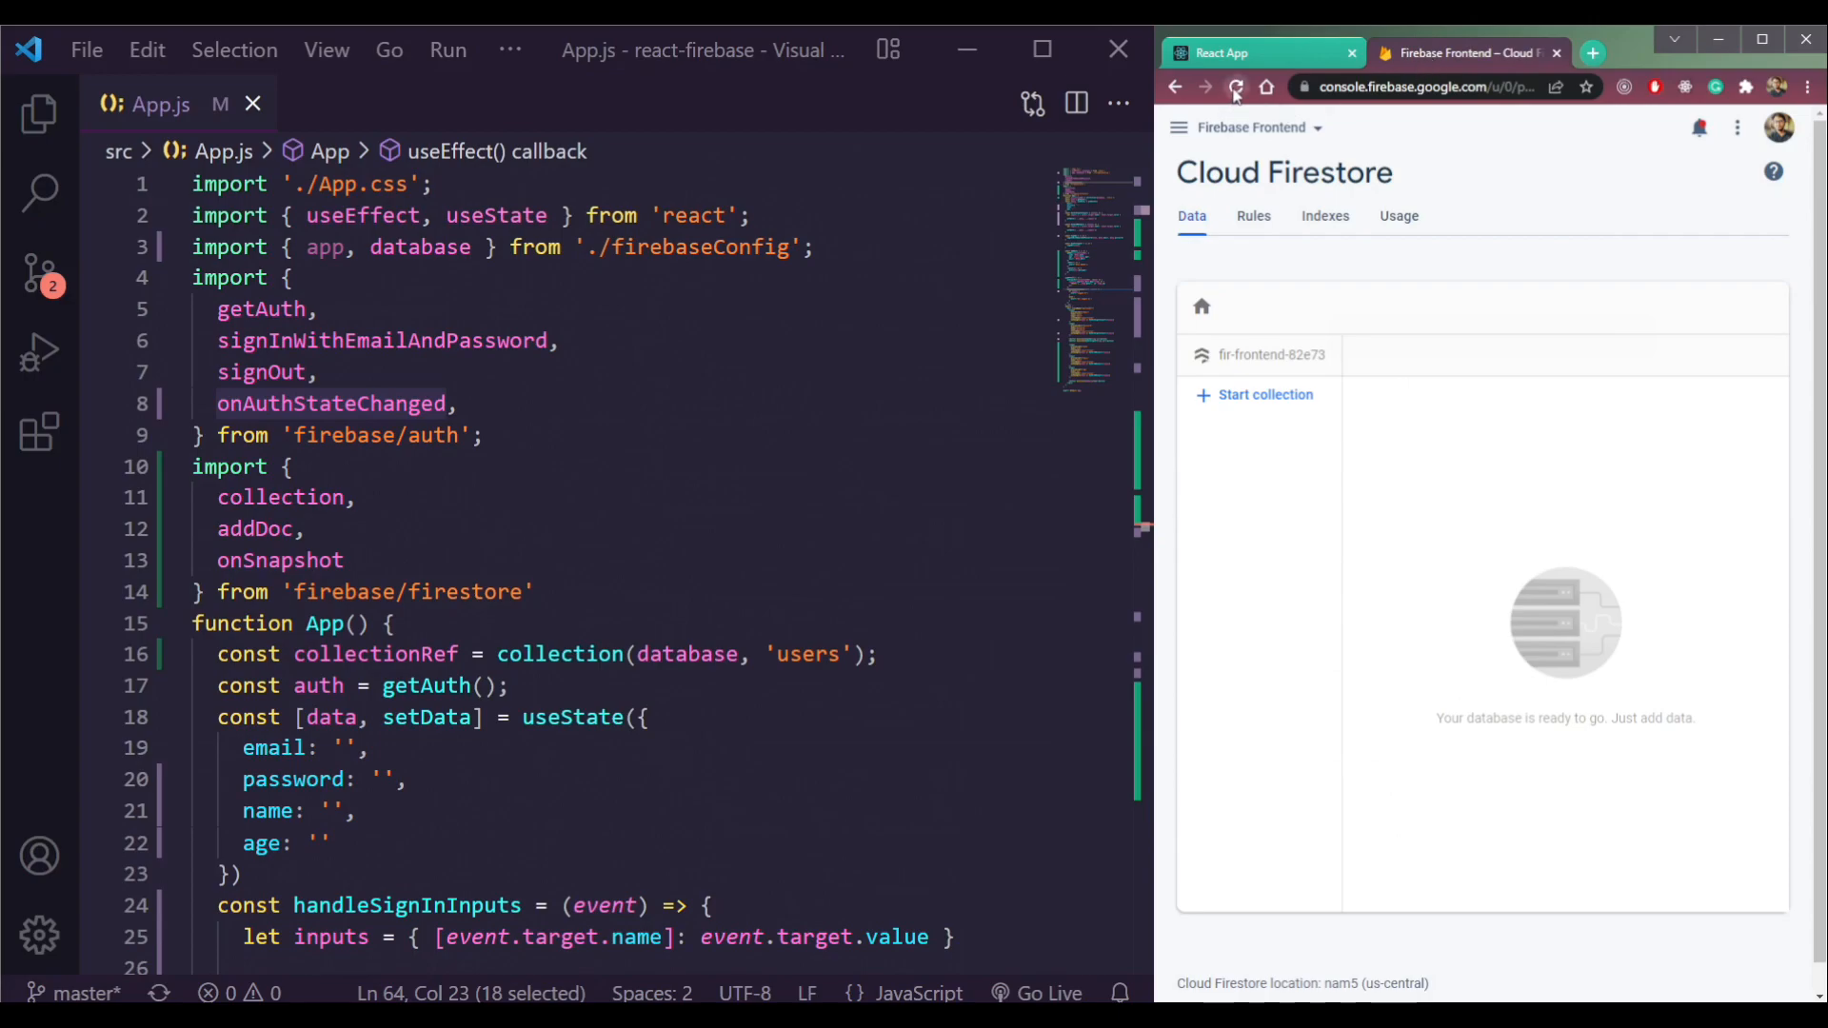
# Refresh Firestore to see the users document (age 25, email, name) and show DevTools on the app
pyautogui.click(1236, 87)
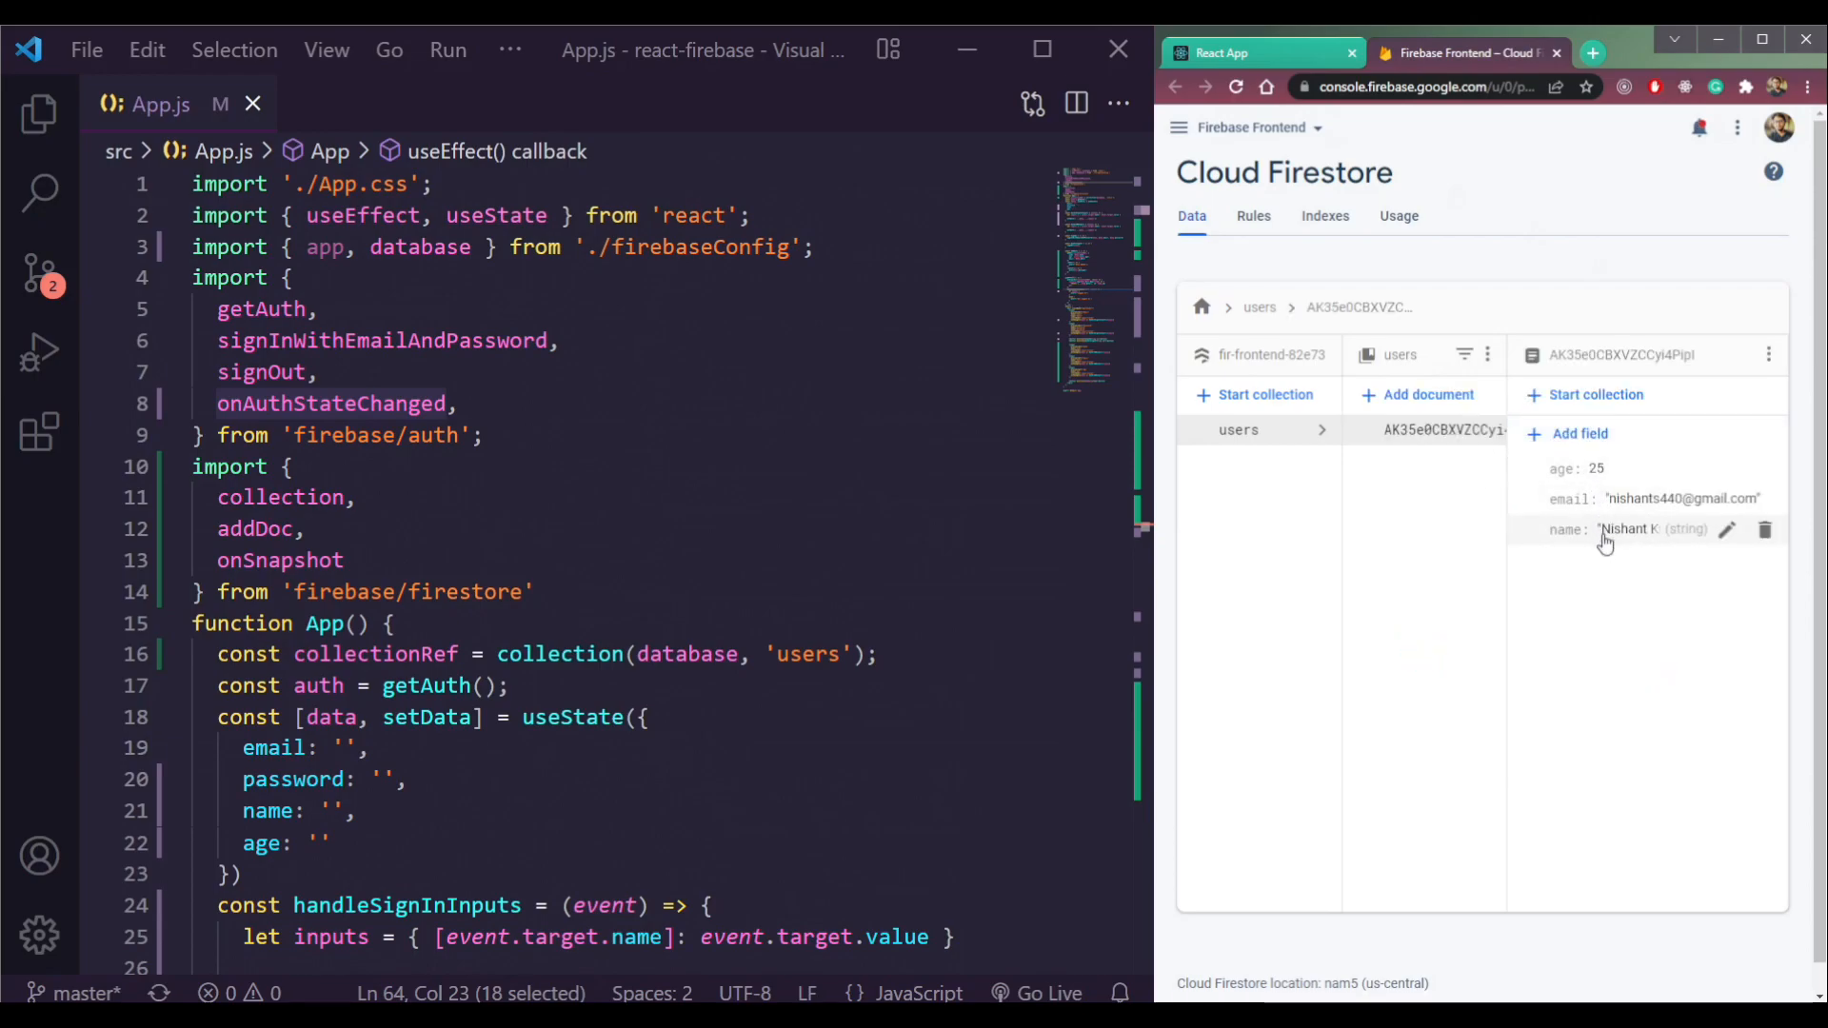
pyautogui.click(1259, 54)
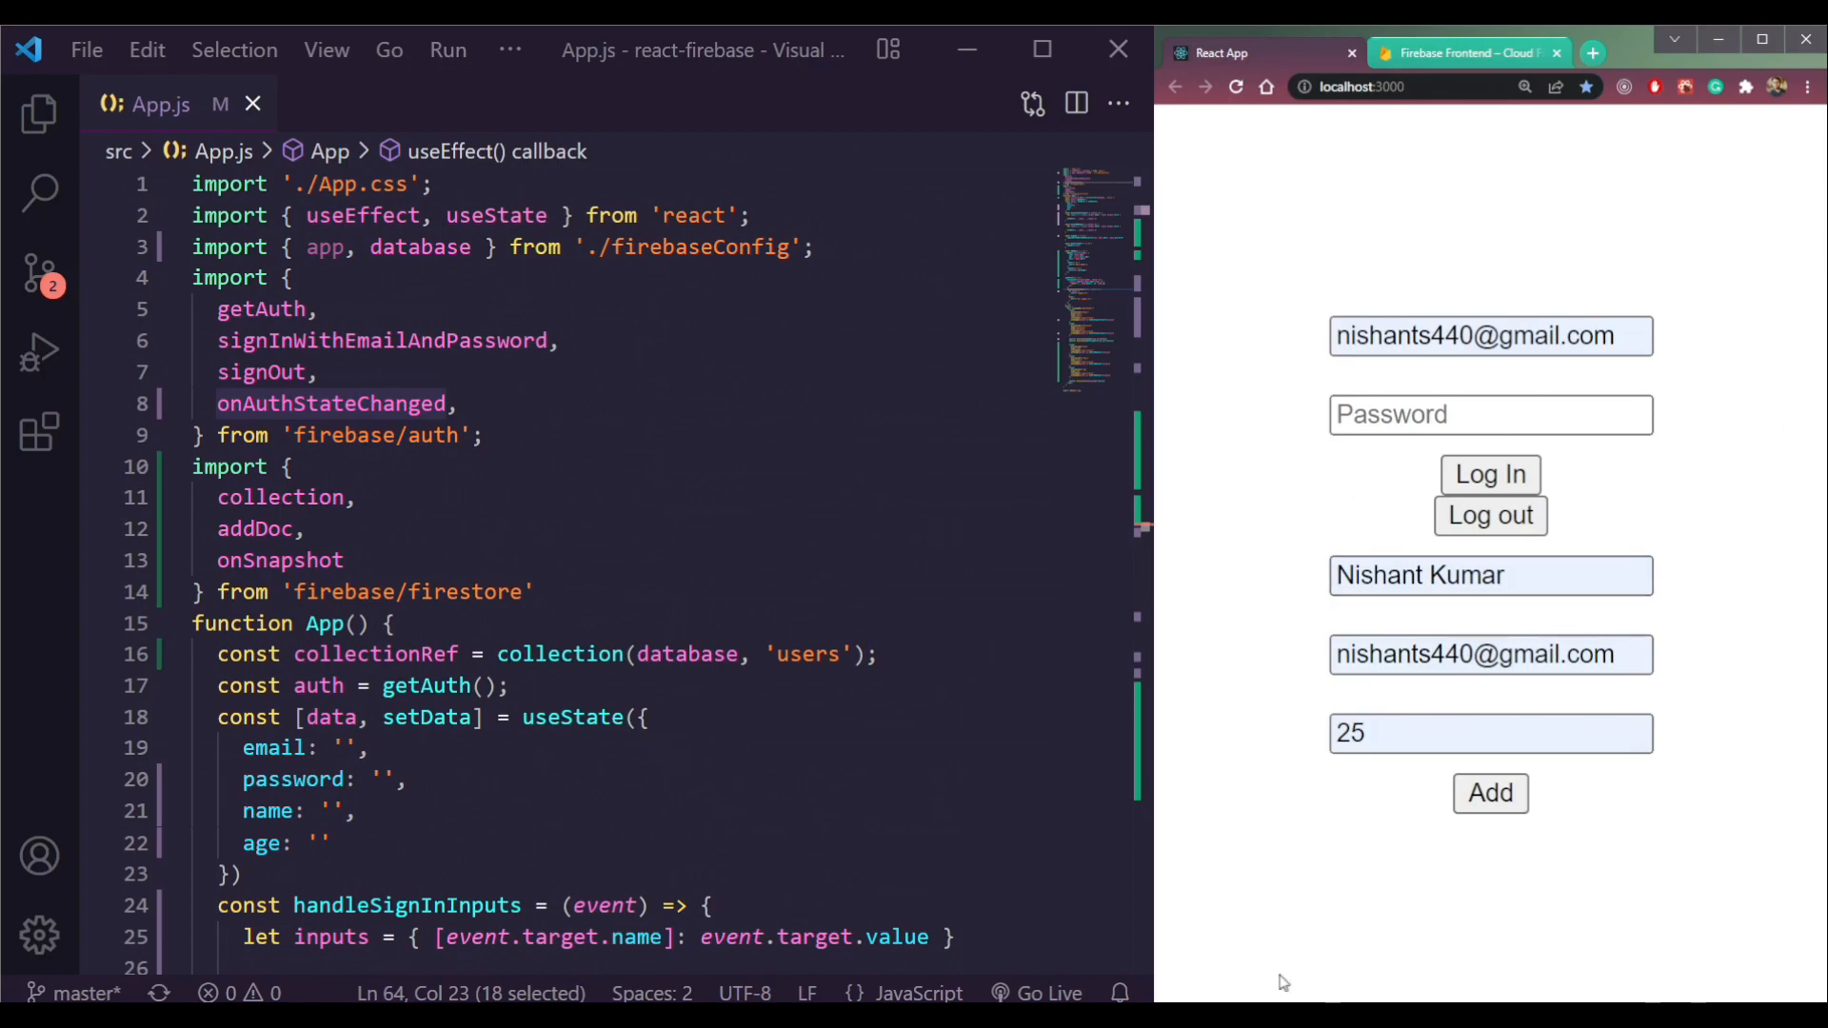
pyautogui.press('F12')
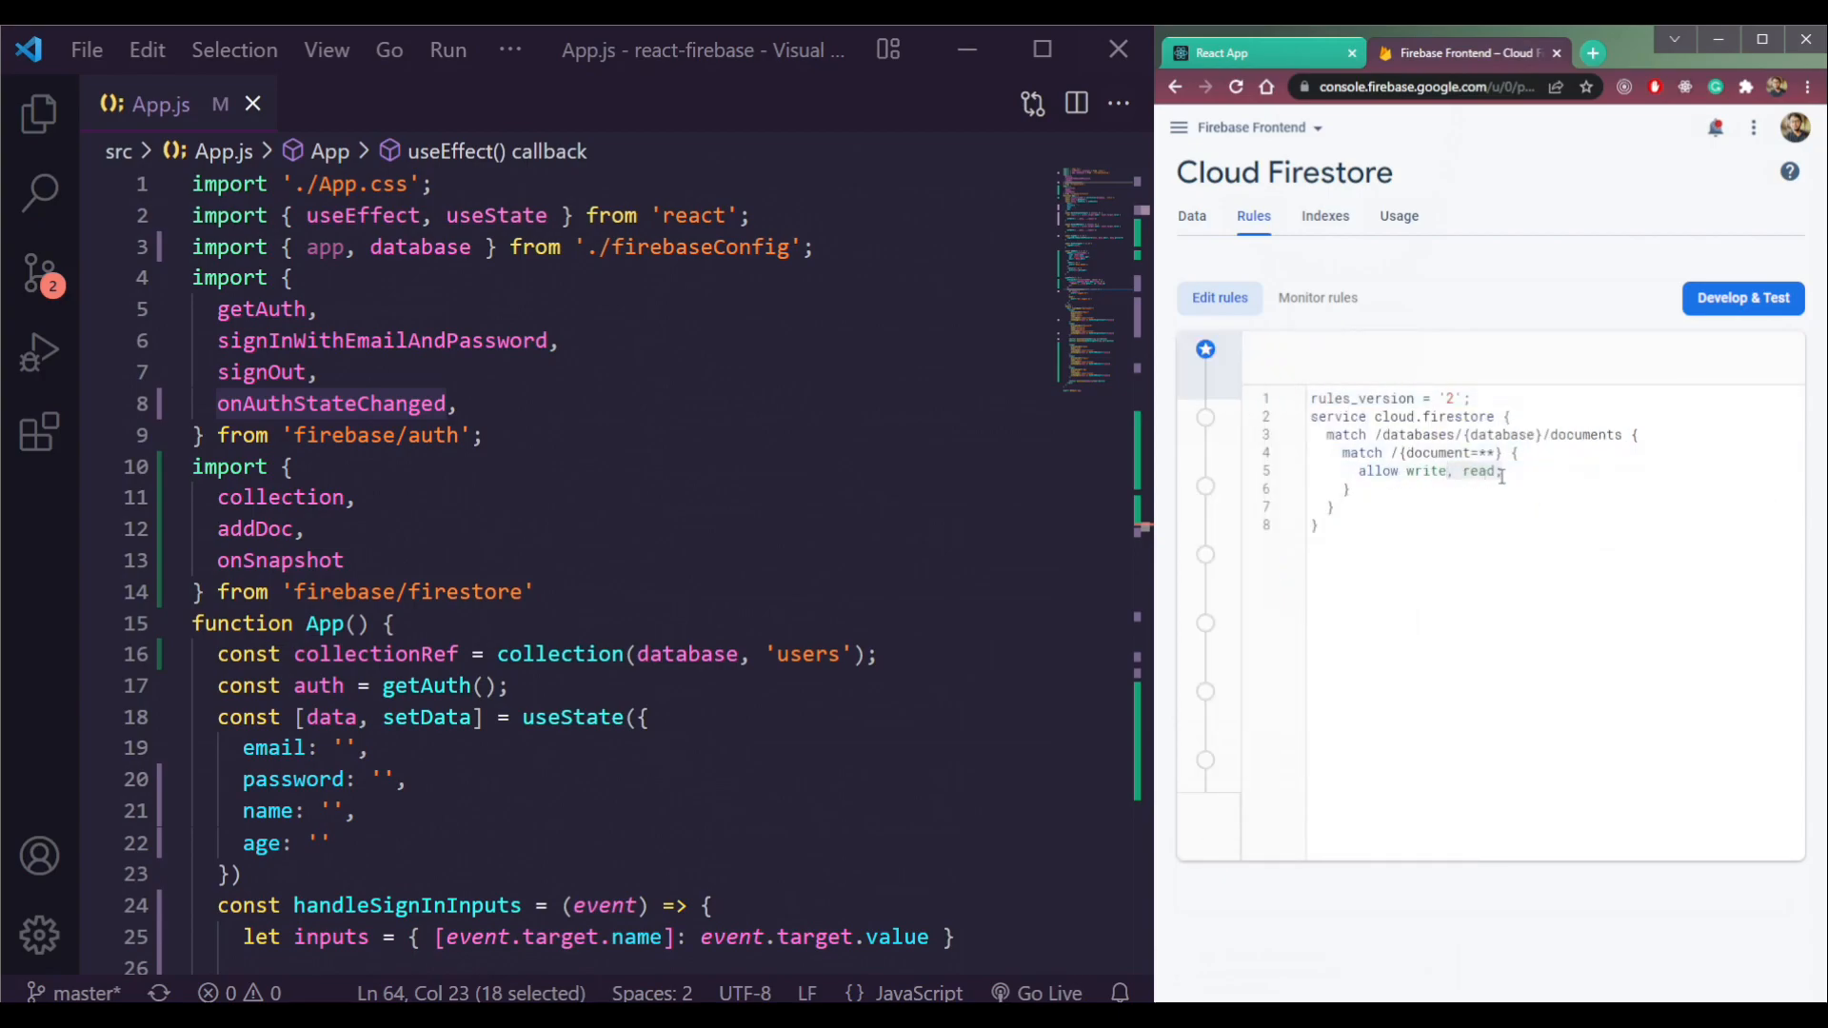
# Rewrite the rules as 'allow write: if request.auth != null;' plus a separate 'allow read;'
pyautogui.press('Backspace')
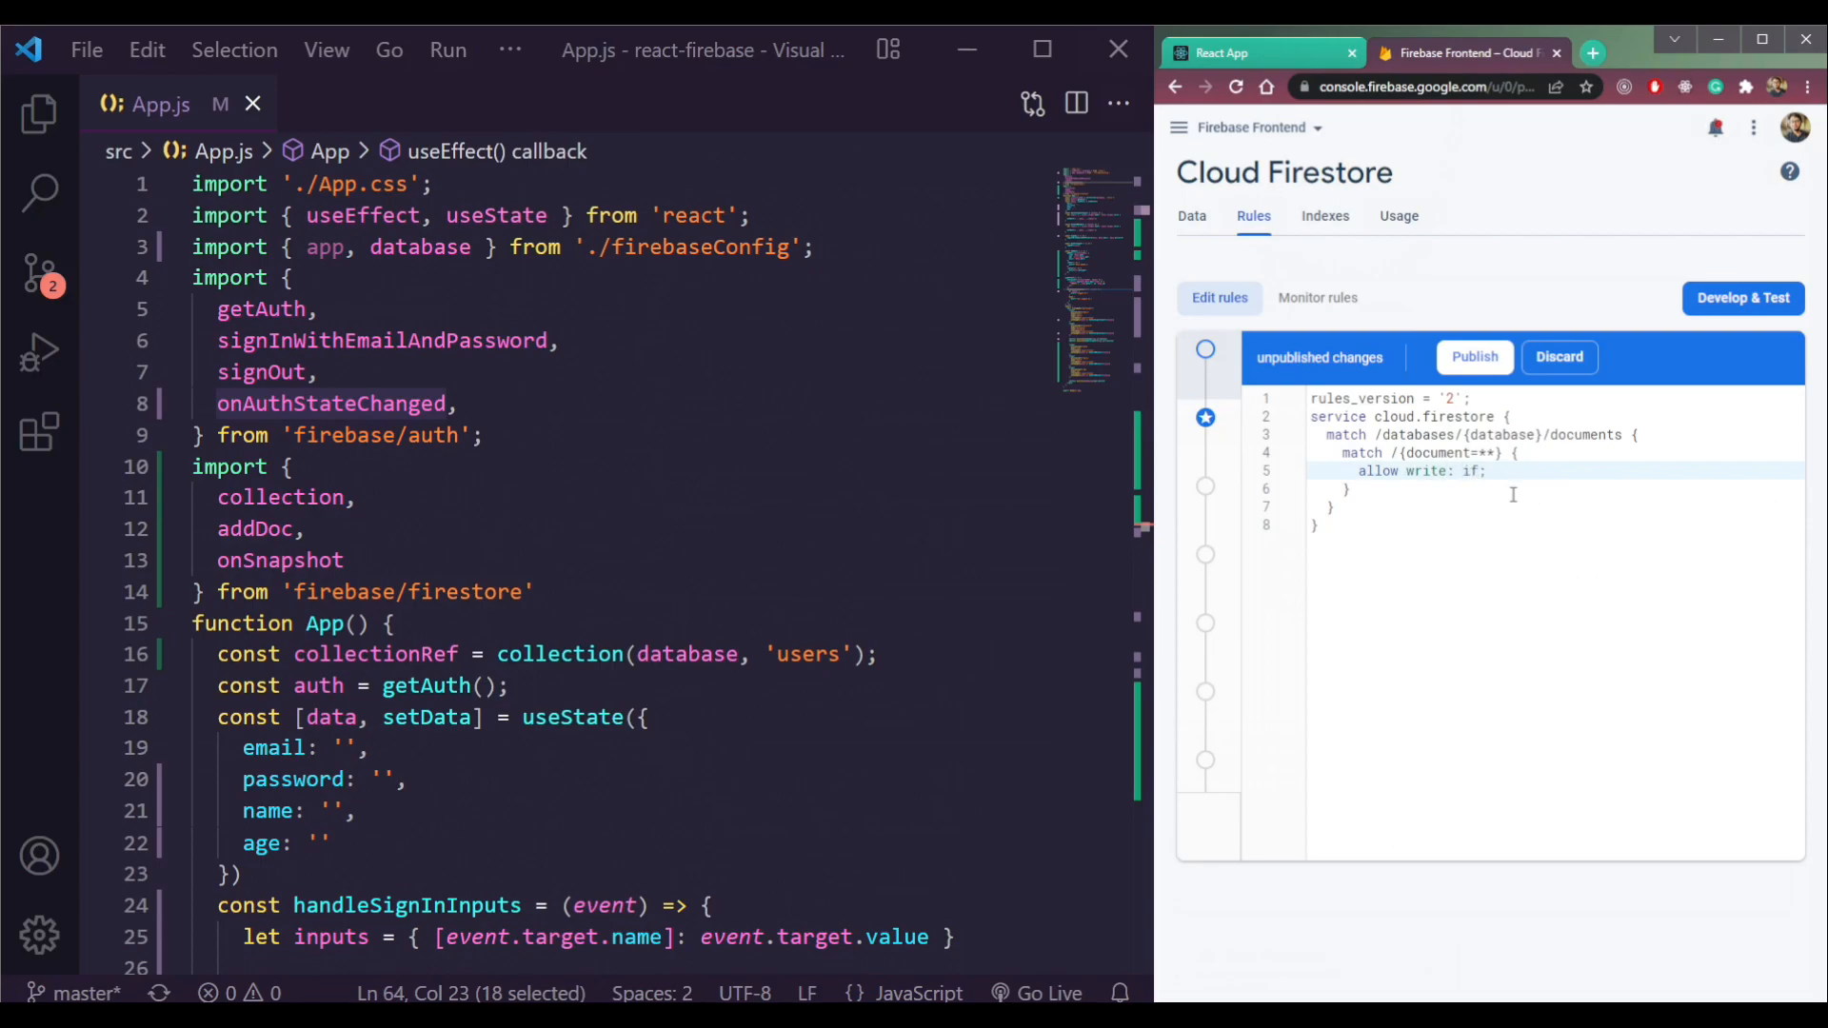
pyautogui.write('request.auth')
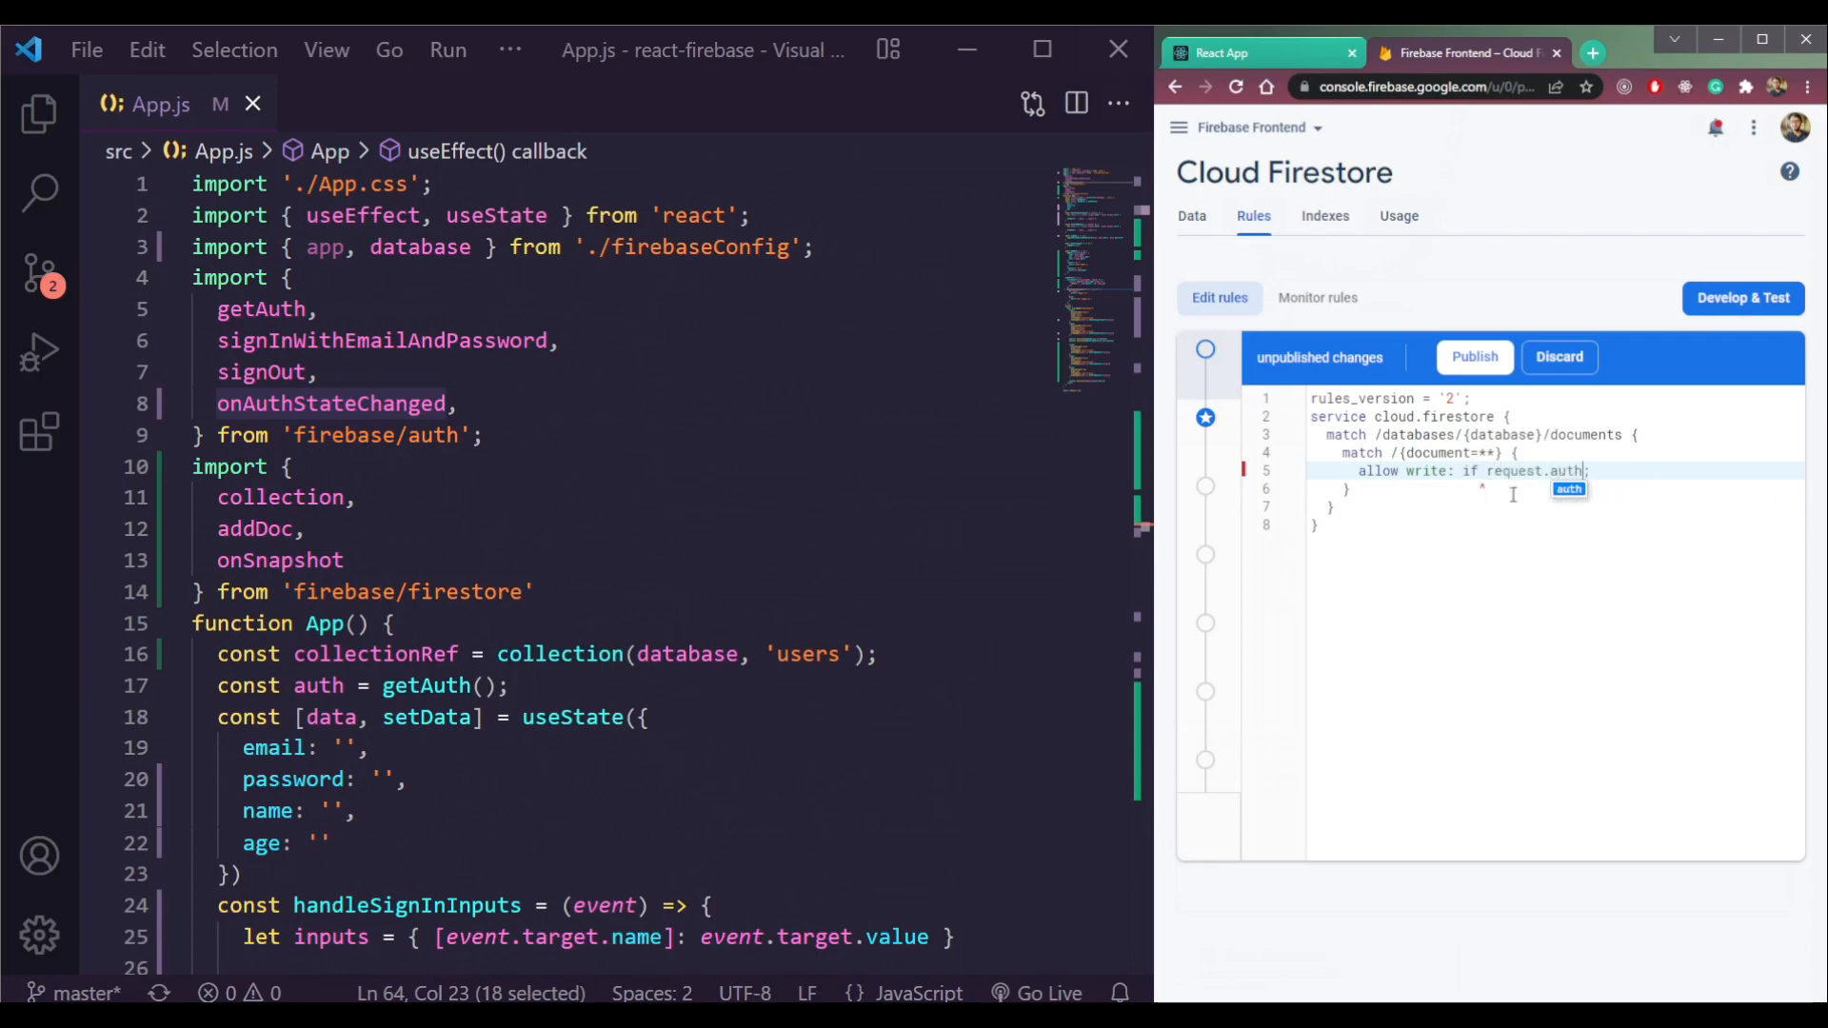
pyautogui.write('!=')
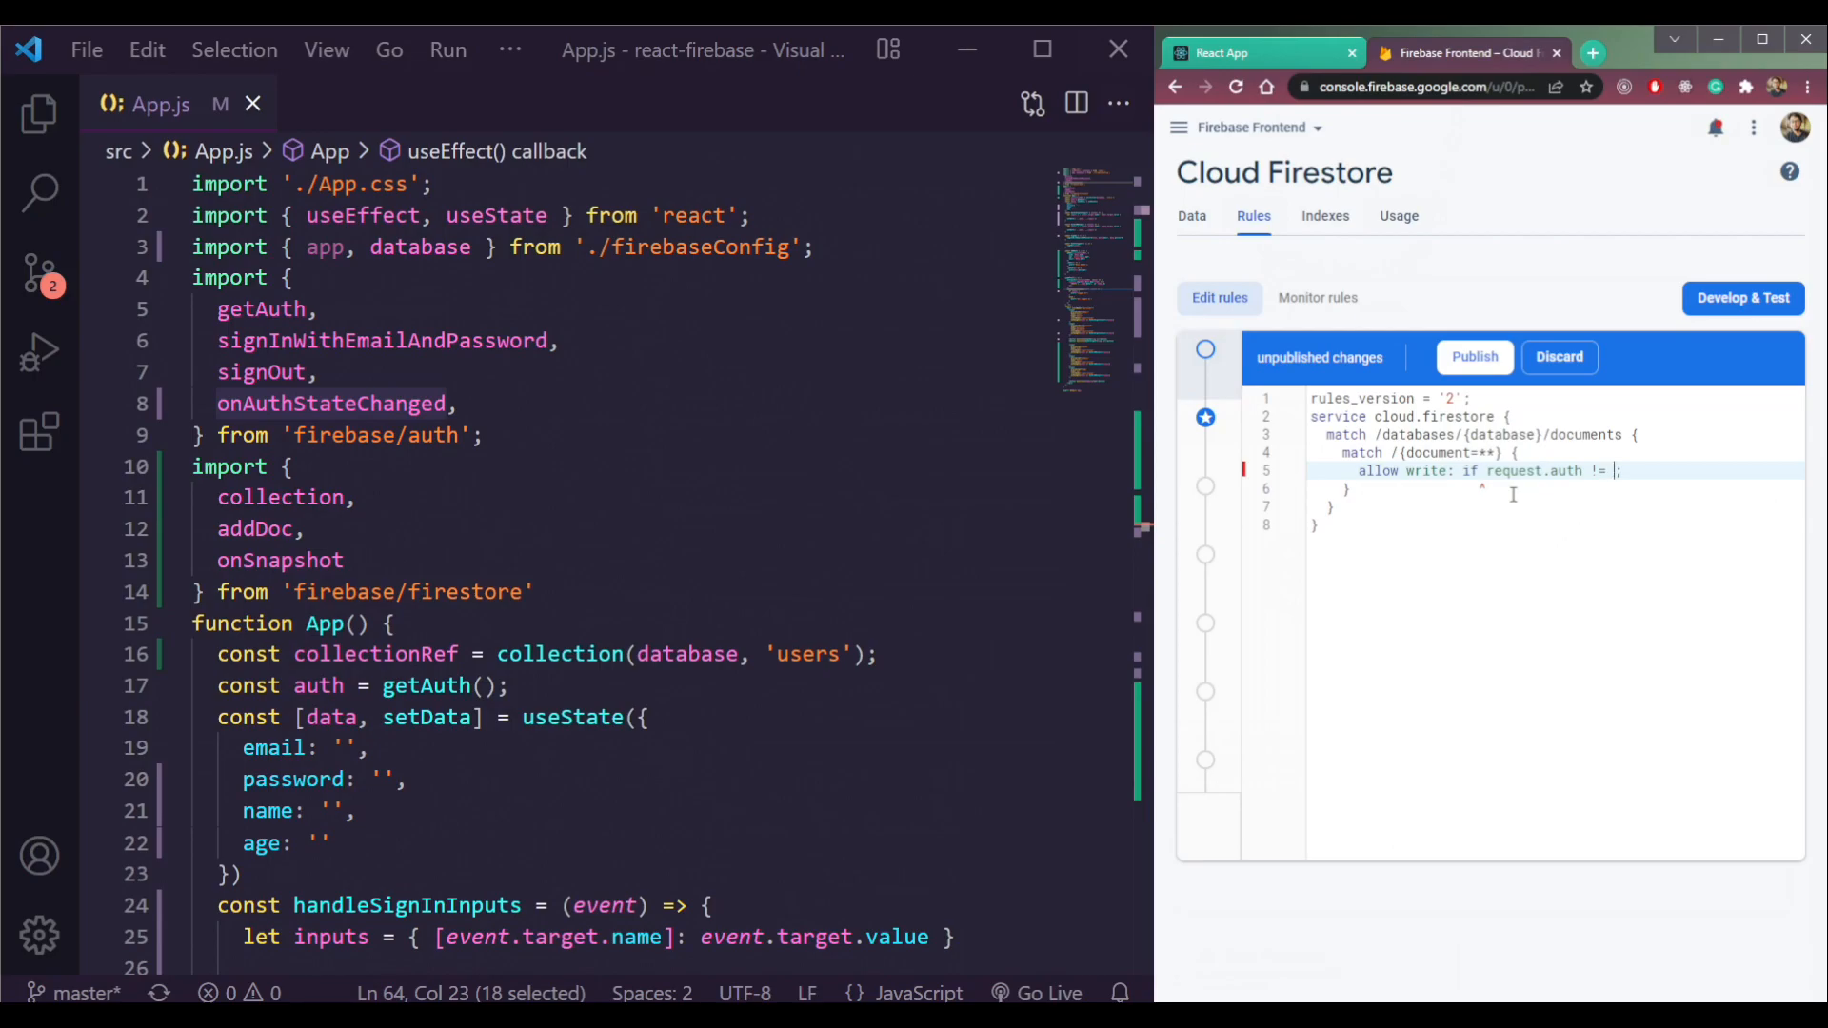
pyautogui.write('n;')
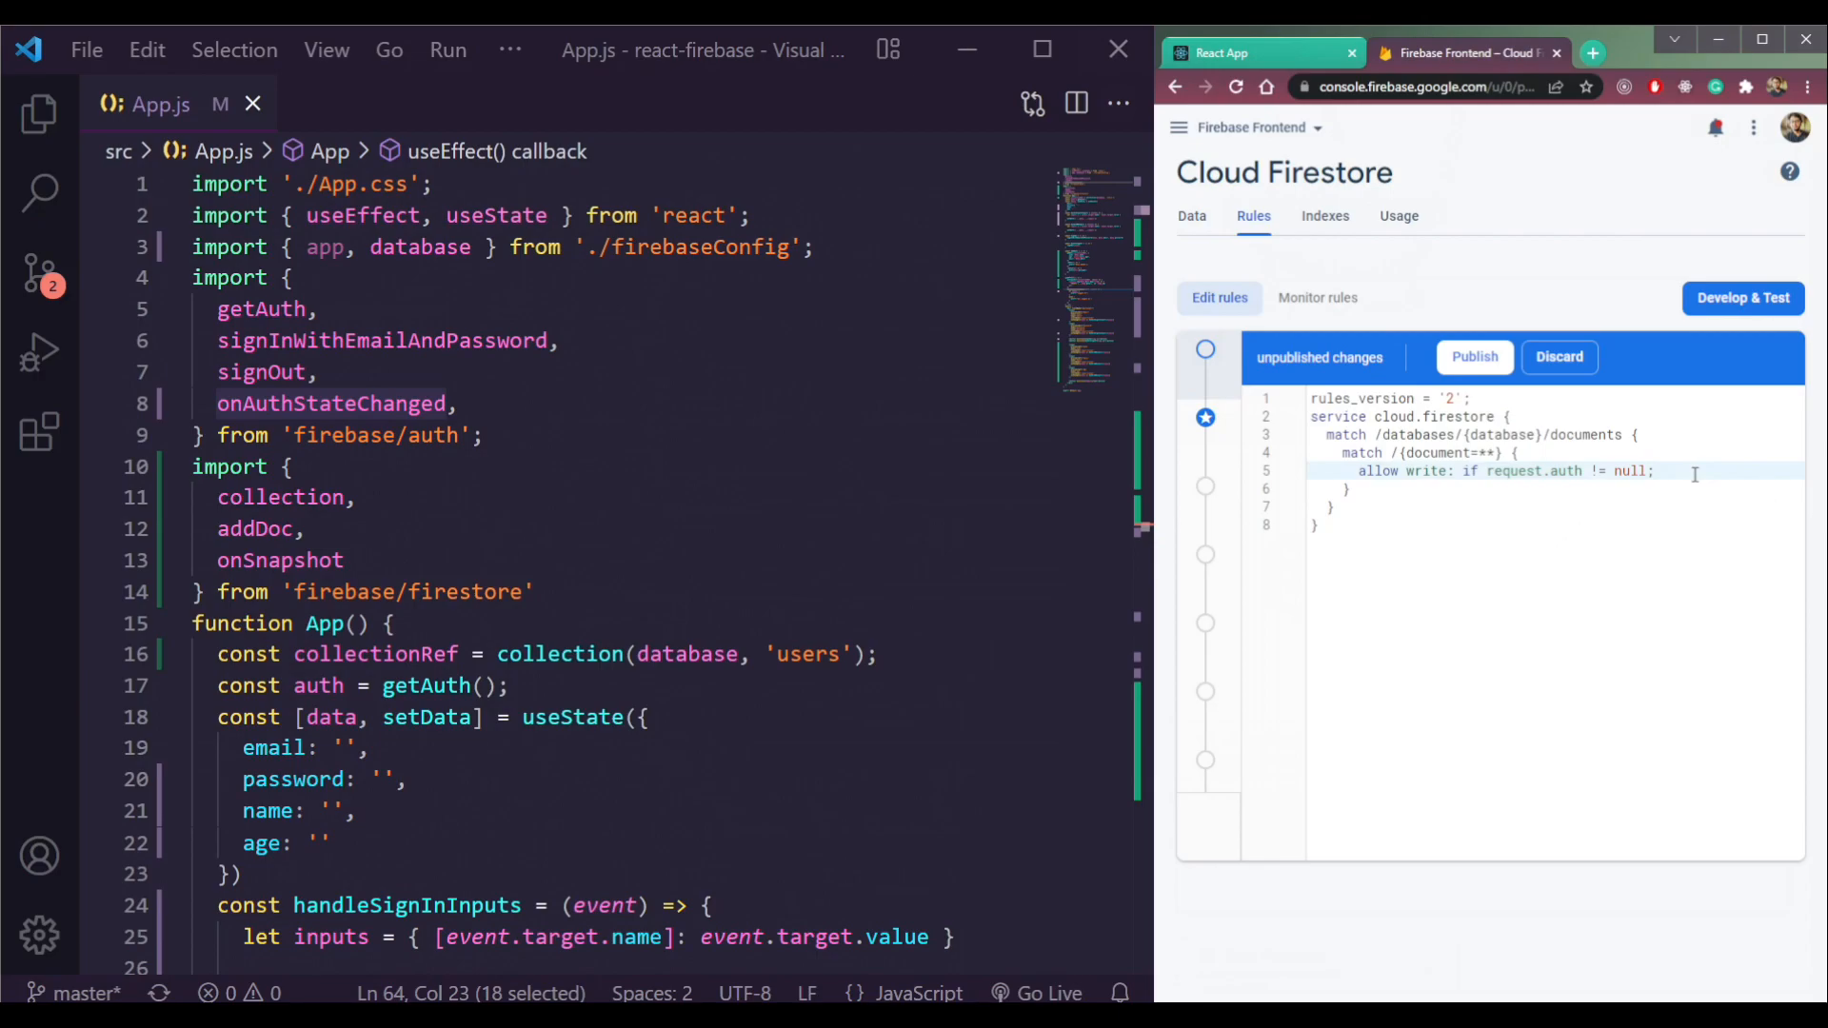
pyautogui.write('allow read;')
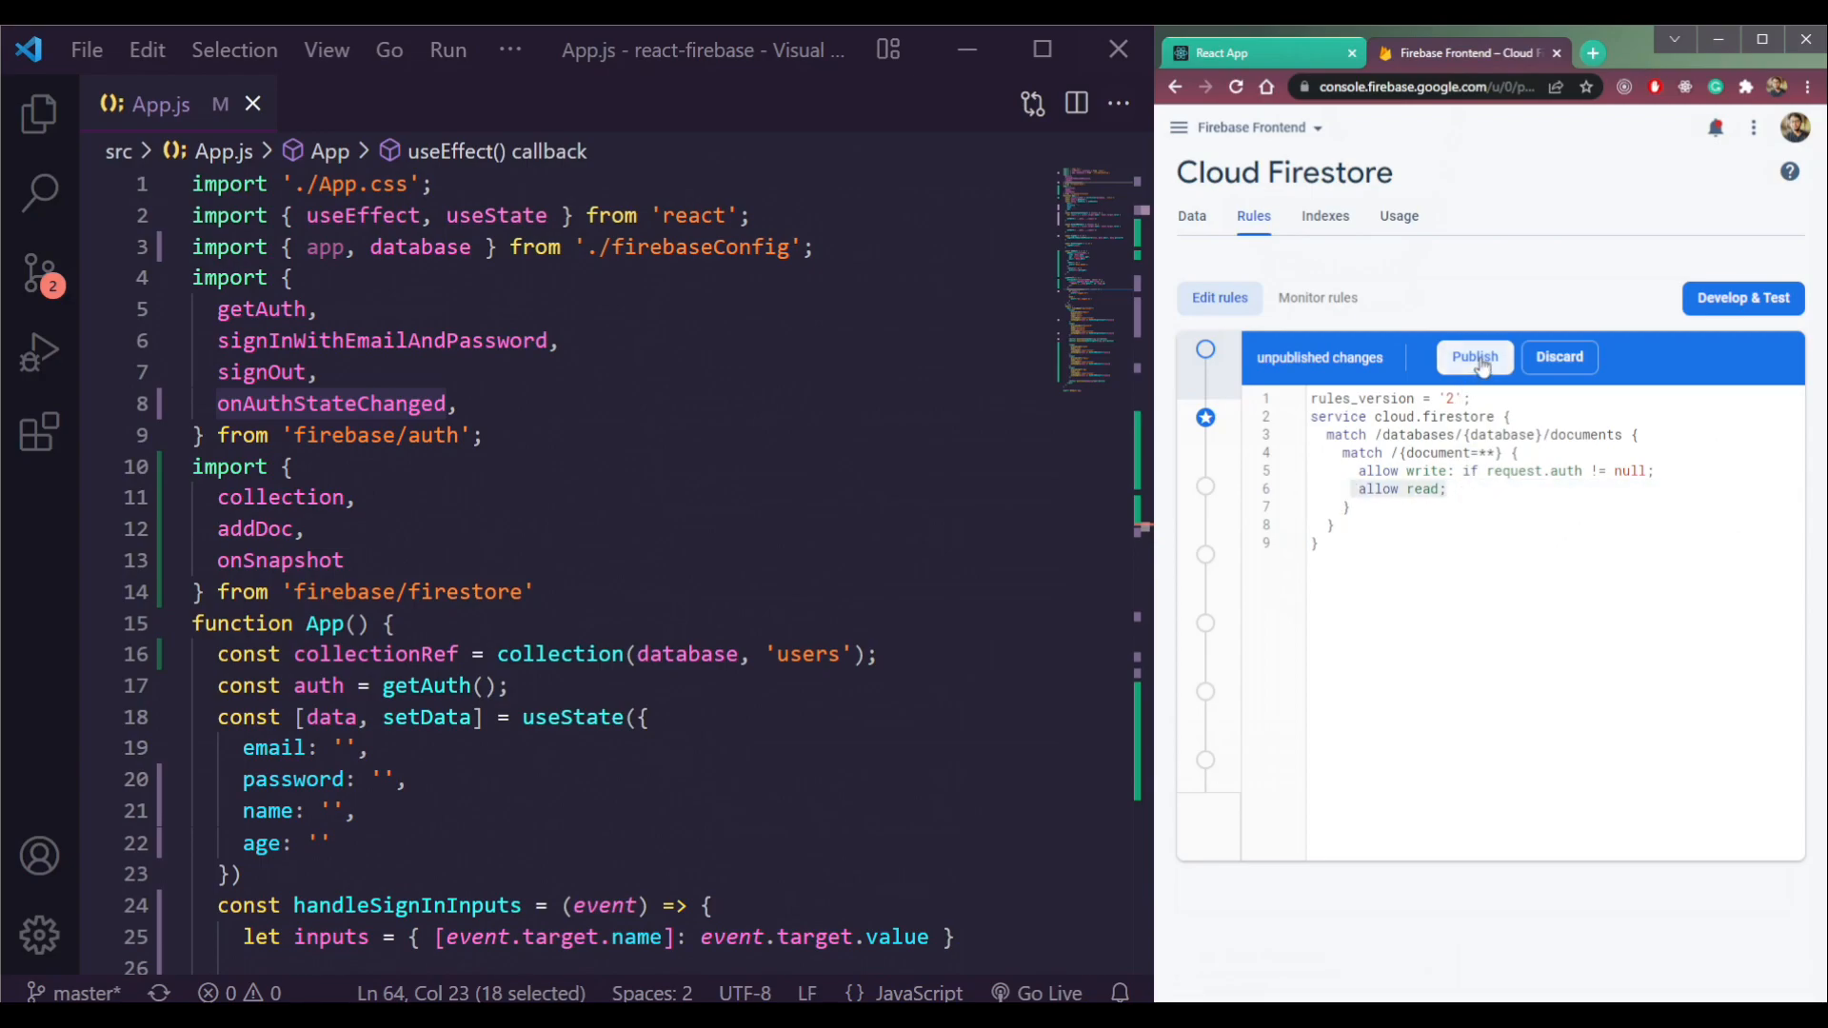
# Publish the updated rules and return to the React app, dismissing the Not Logged In alert
pyautogui.click(1474, 358)
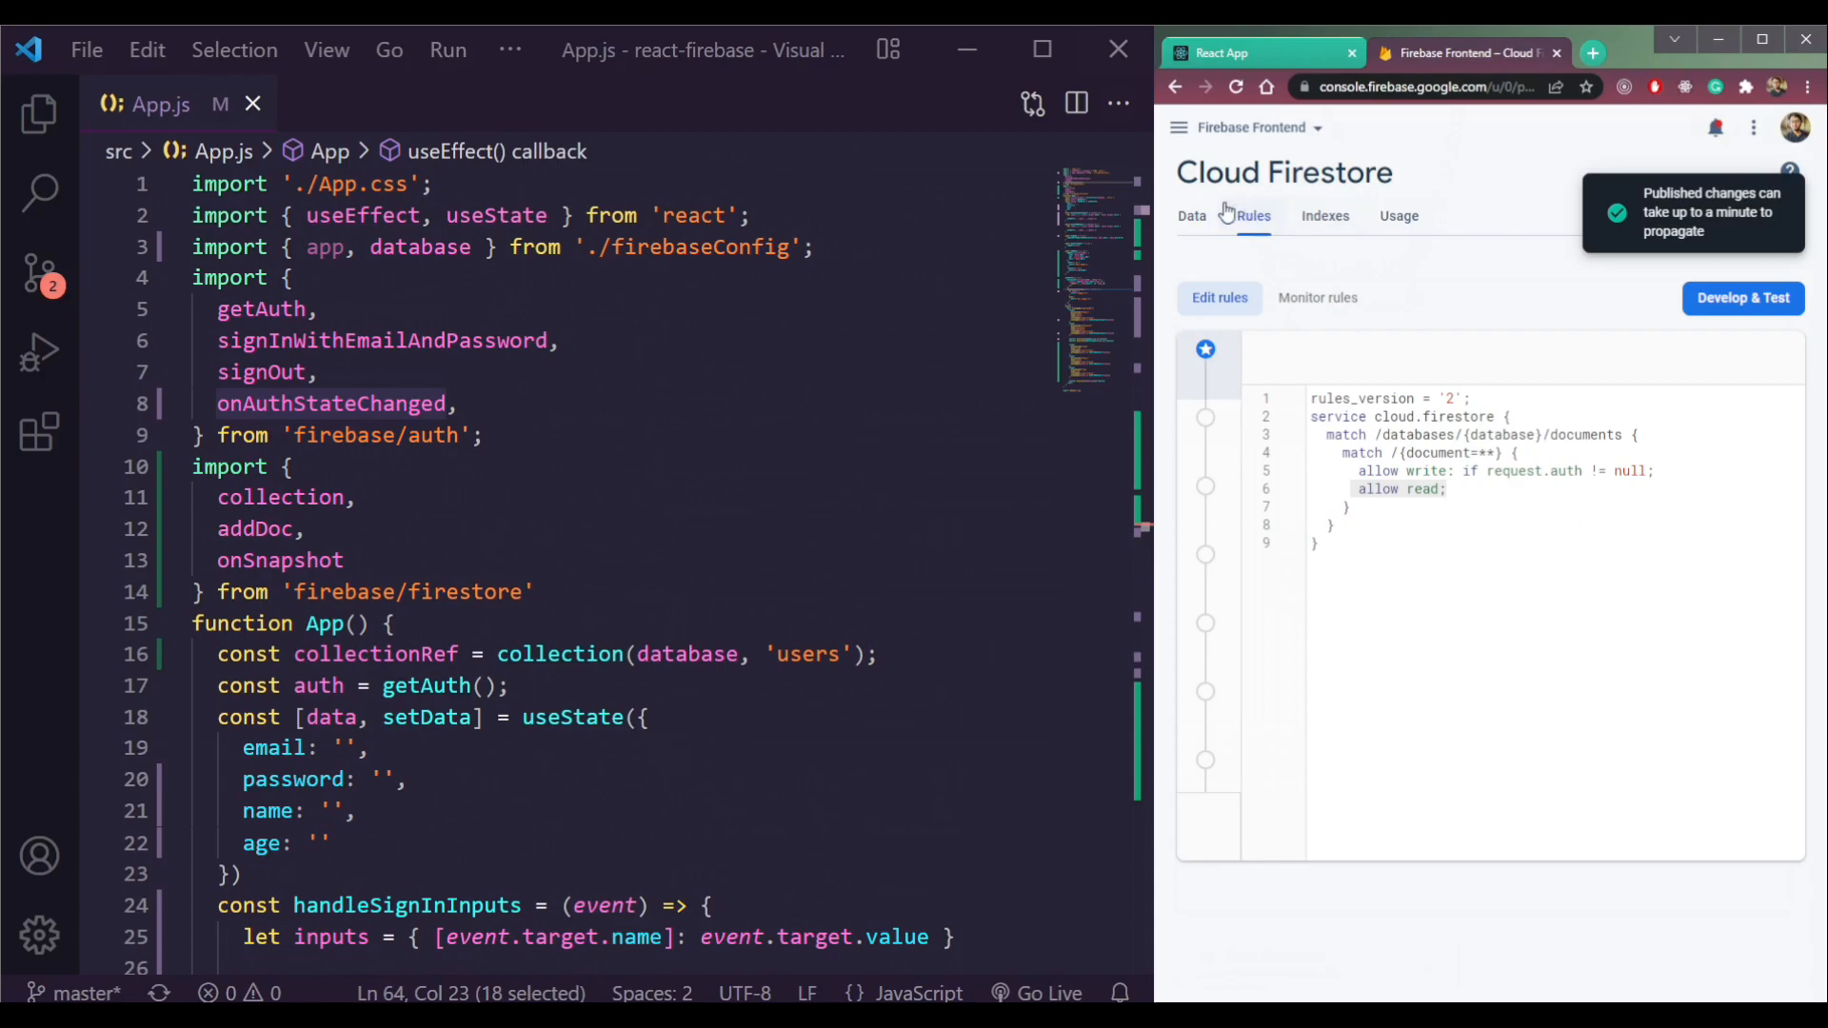
pyautogui.click(1192, 215)
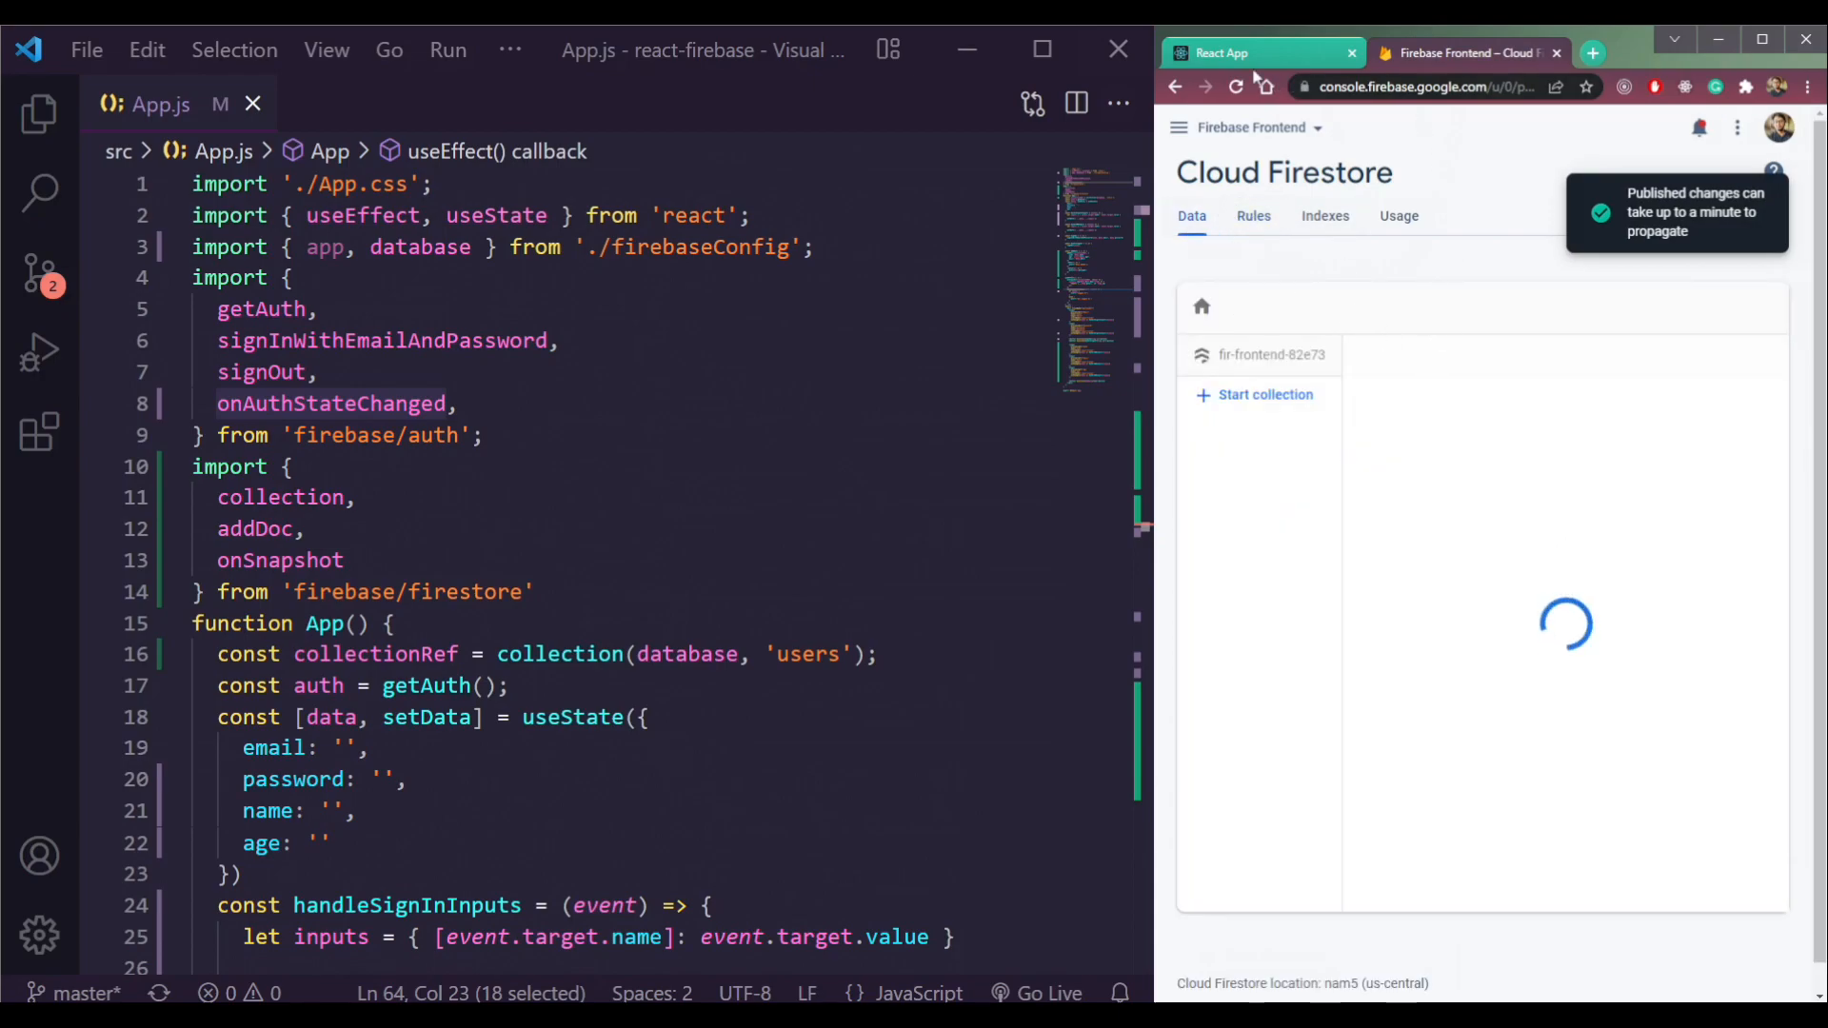
pyautogui.click(1226, 53)
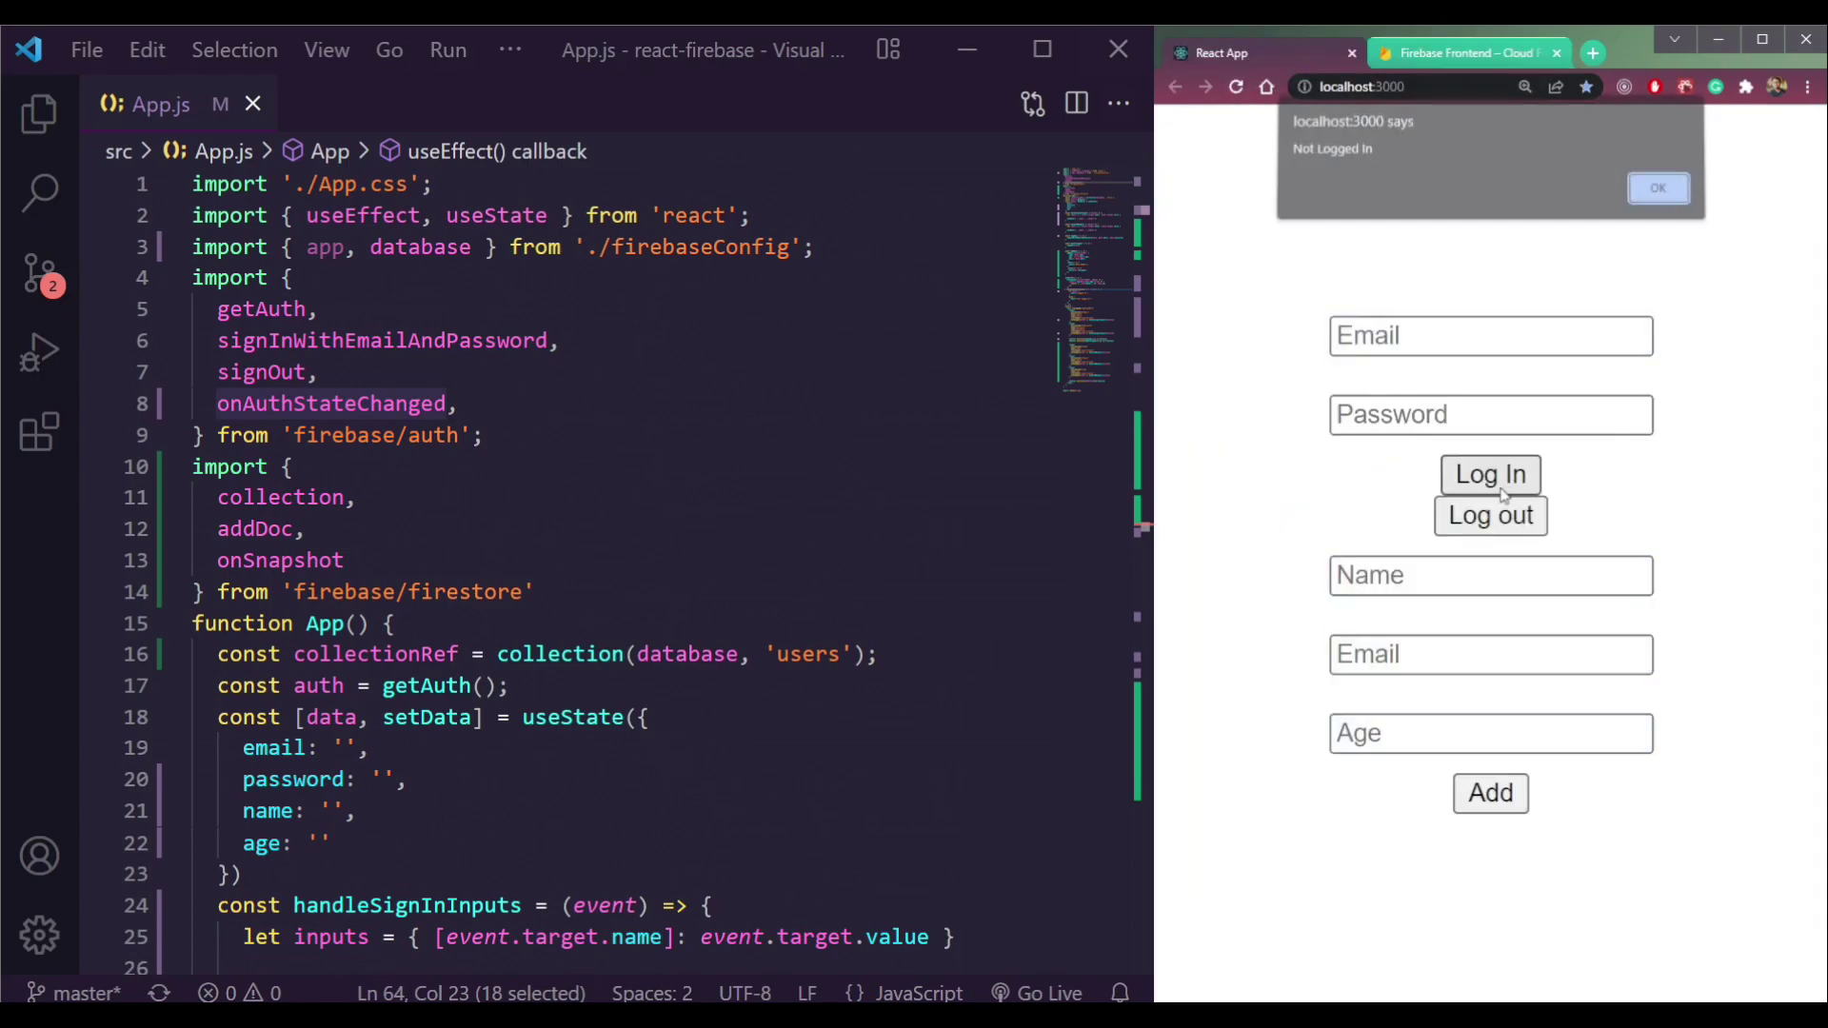
pyautogui.click(1657, 187)
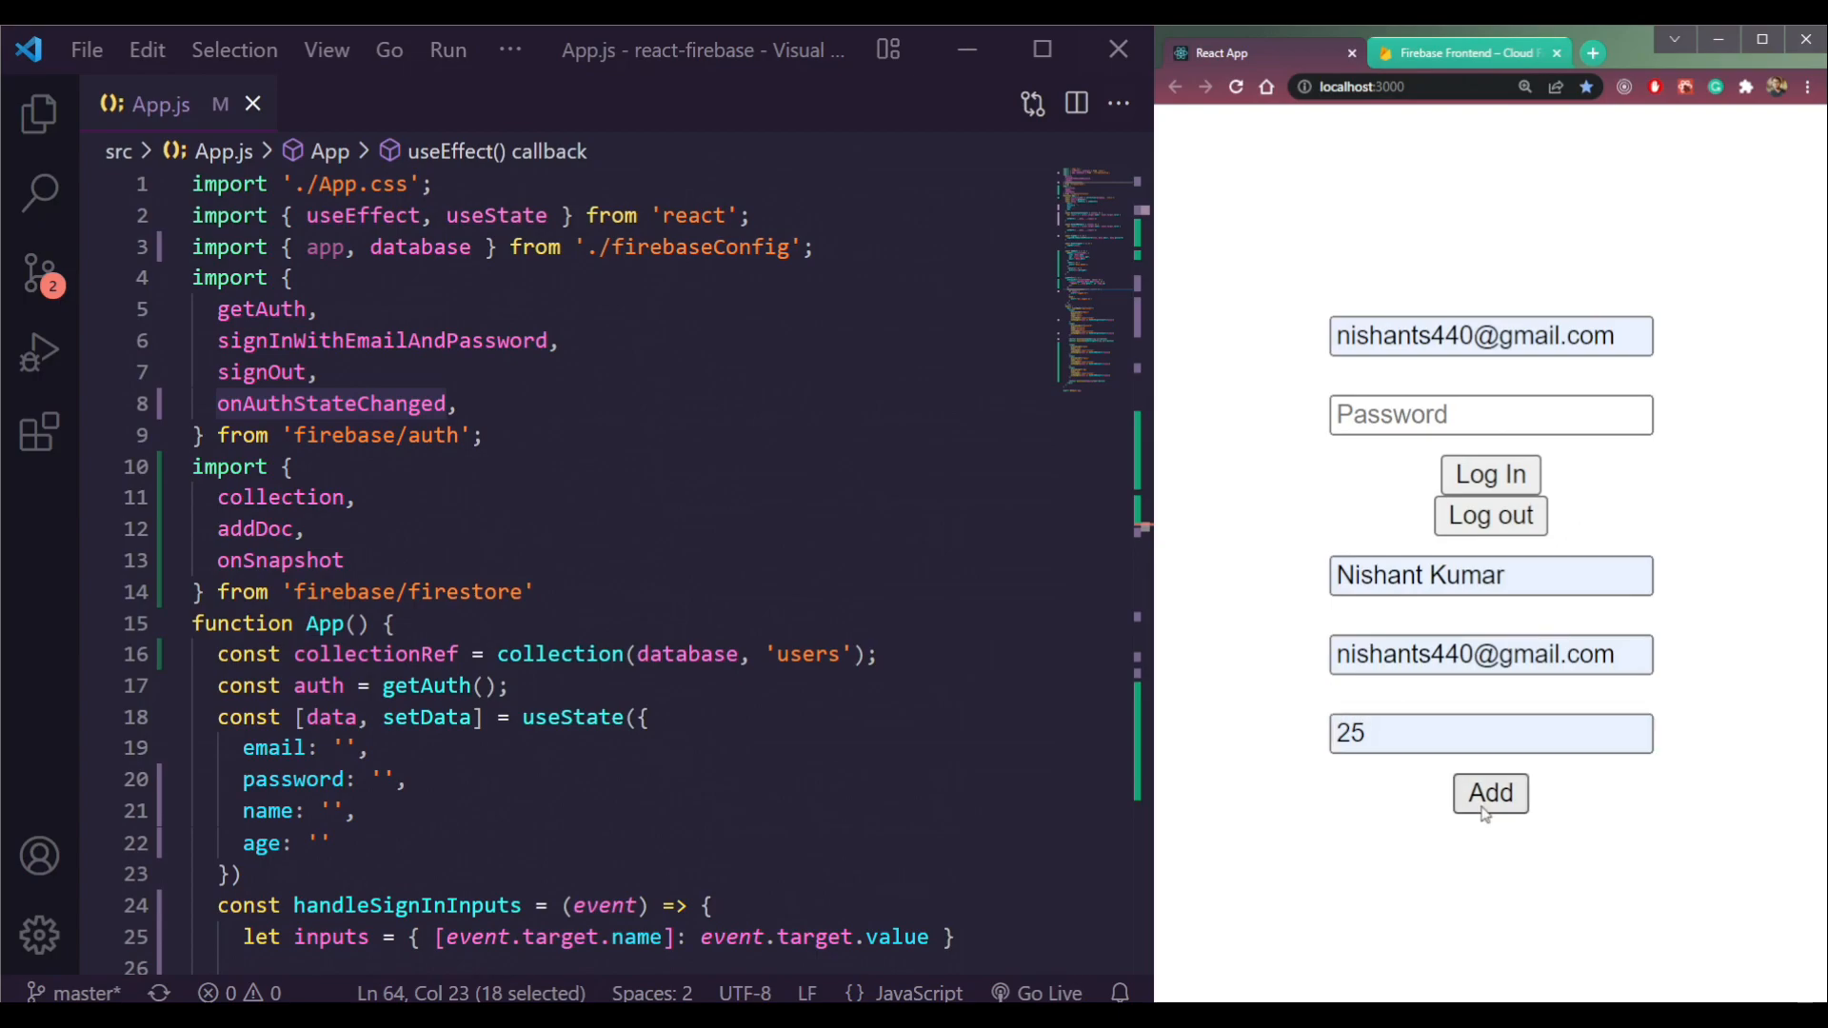
# Submit a user while logged out and see the 'Missing or insufficient permissions' alert
pyautogui.click(1489, 794)
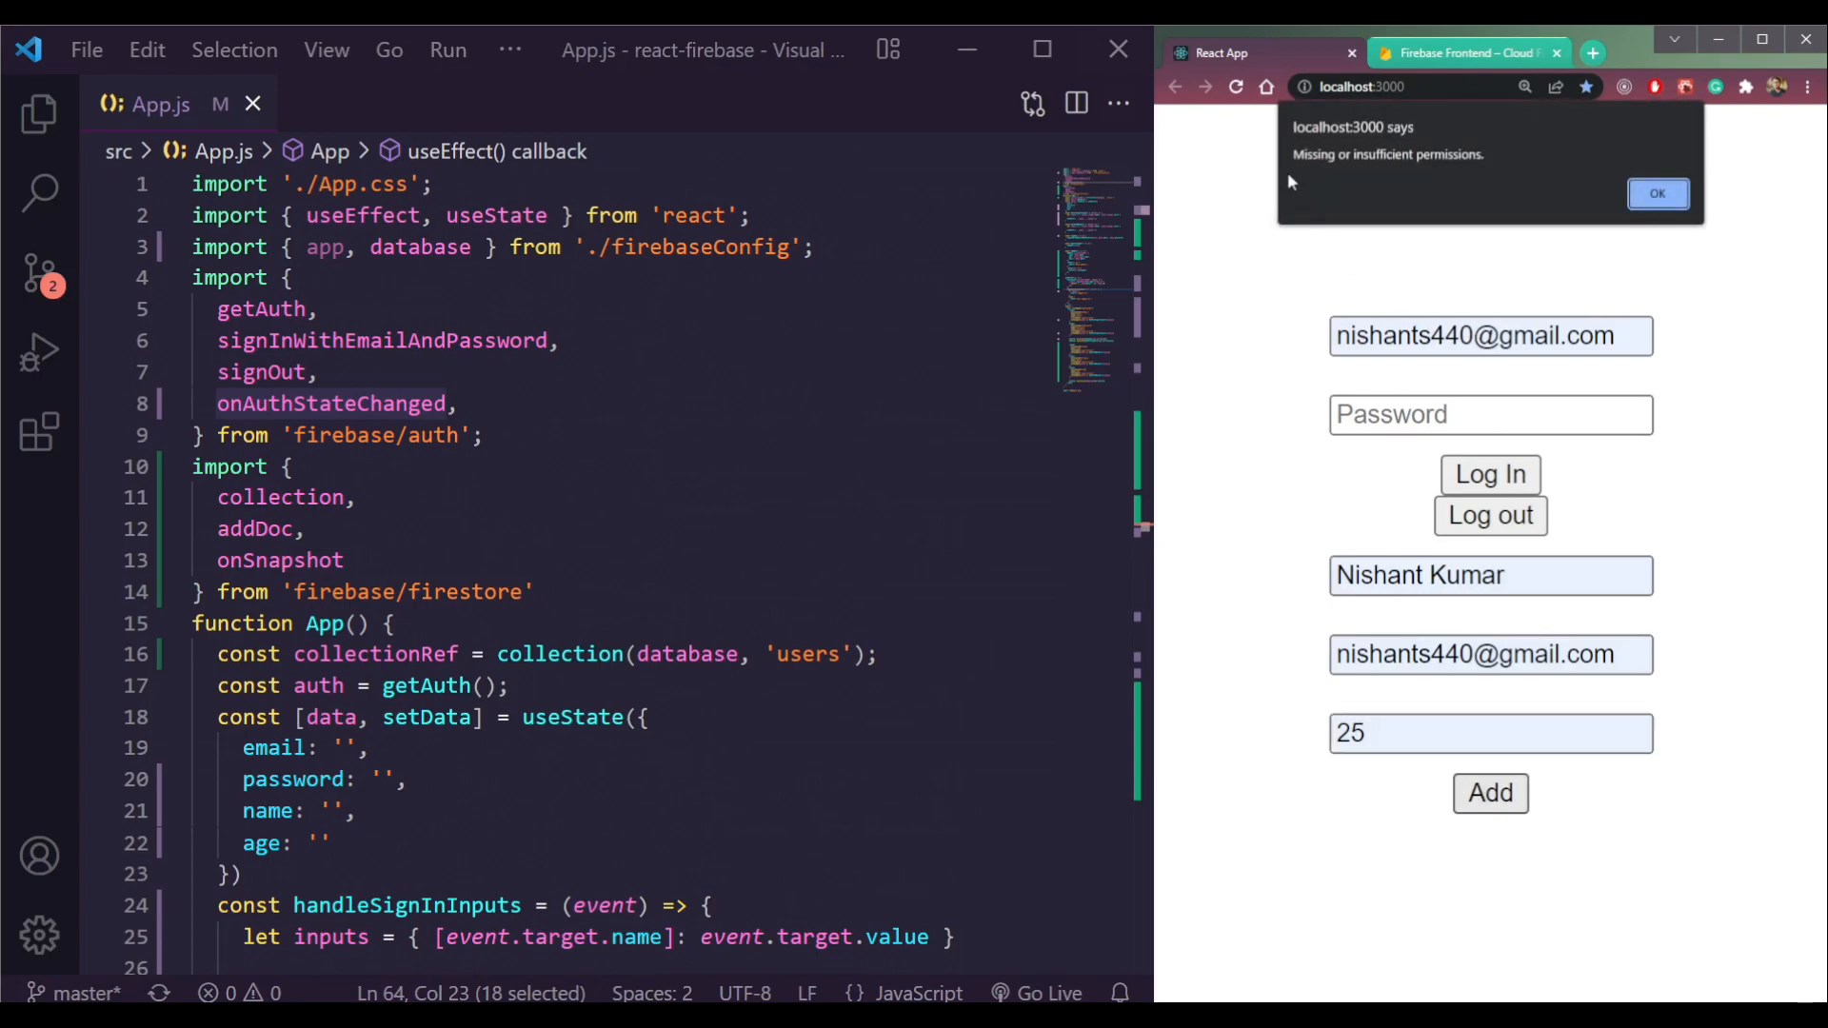
pyautogui.moveTo(1293, 160)
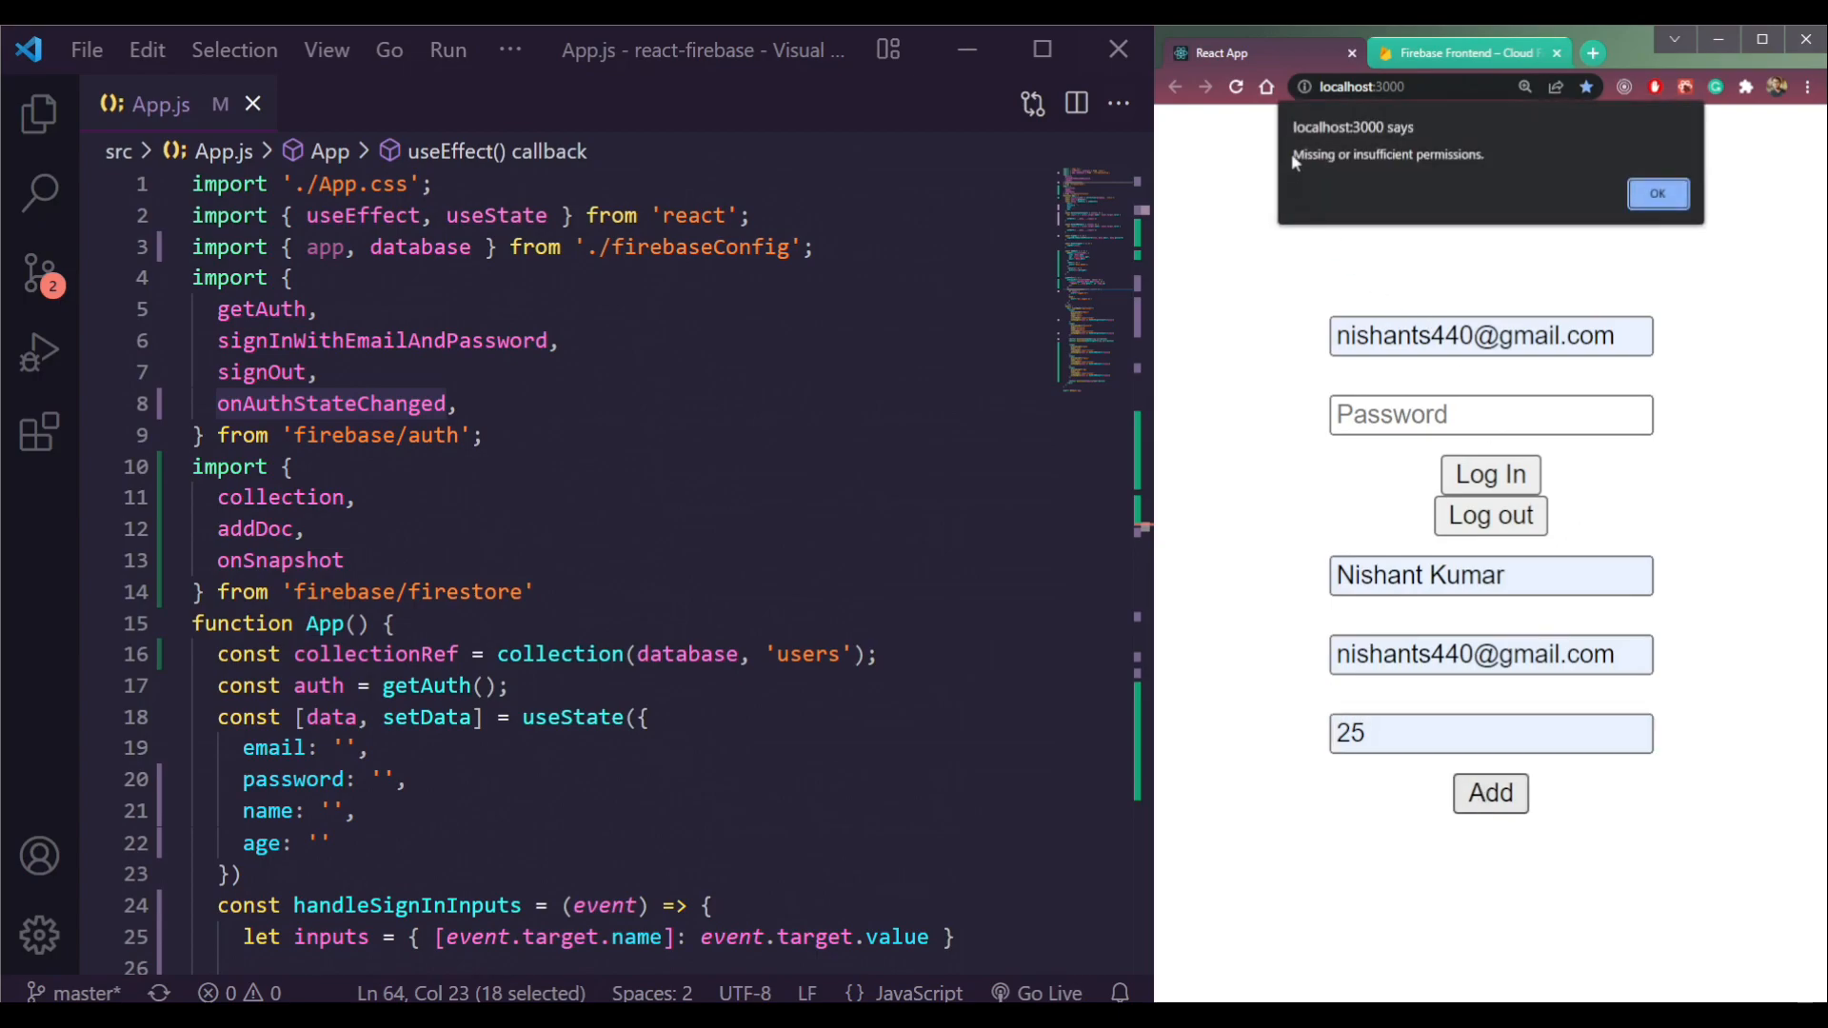
pyautogui.click(1659, 194)
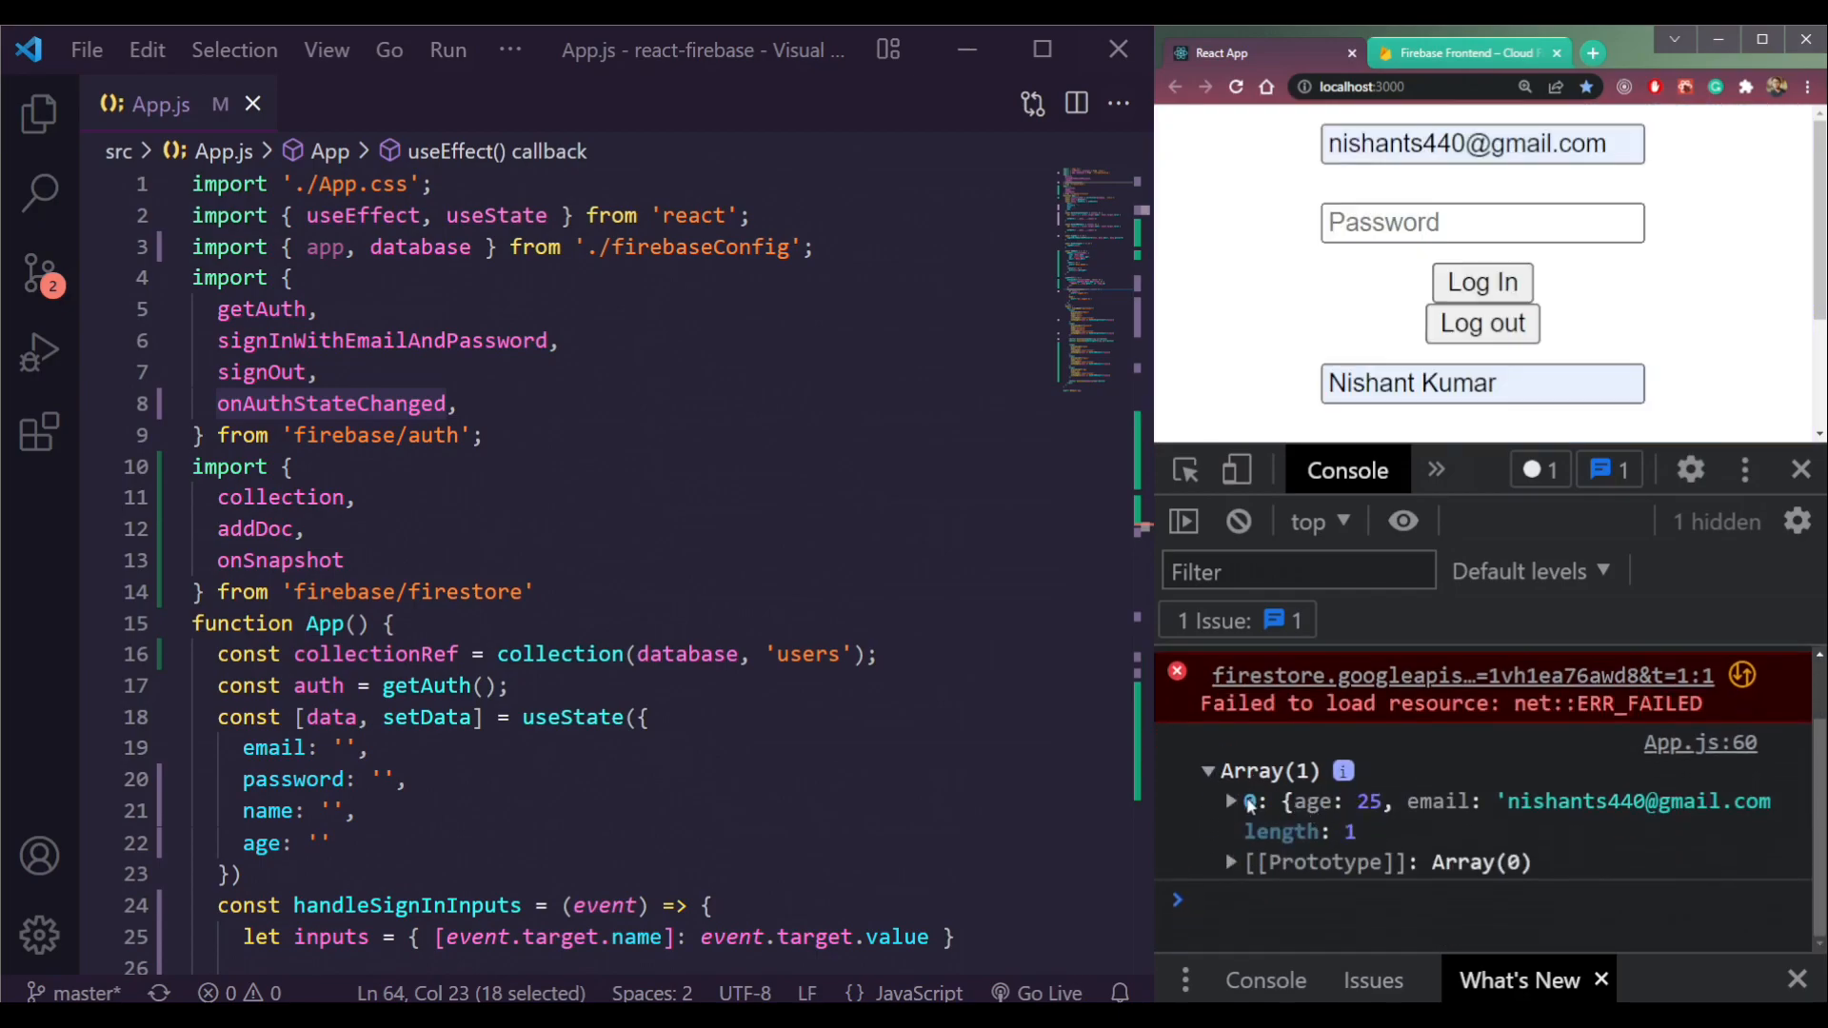
pyautogui.click(1230, 802)
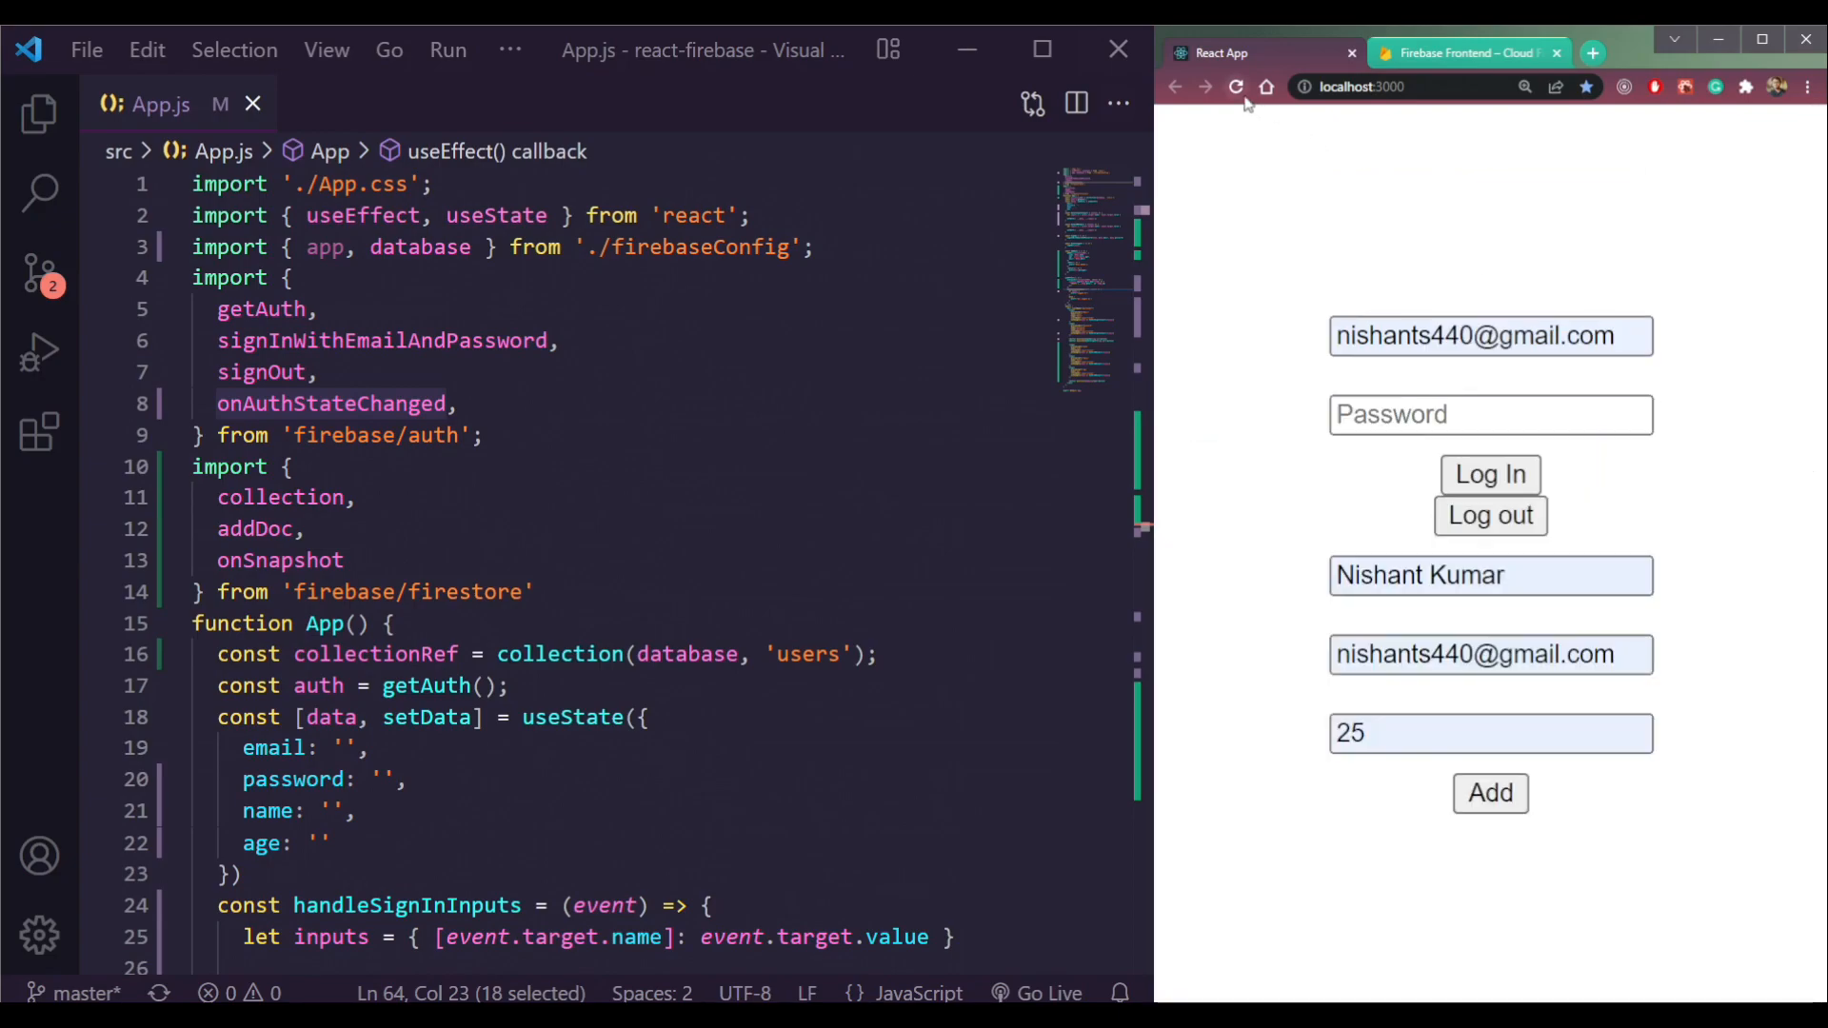
# Change the read rule to 'allow read: if request.auth != null;' and publish it
pyautogui.click(1466, 54)
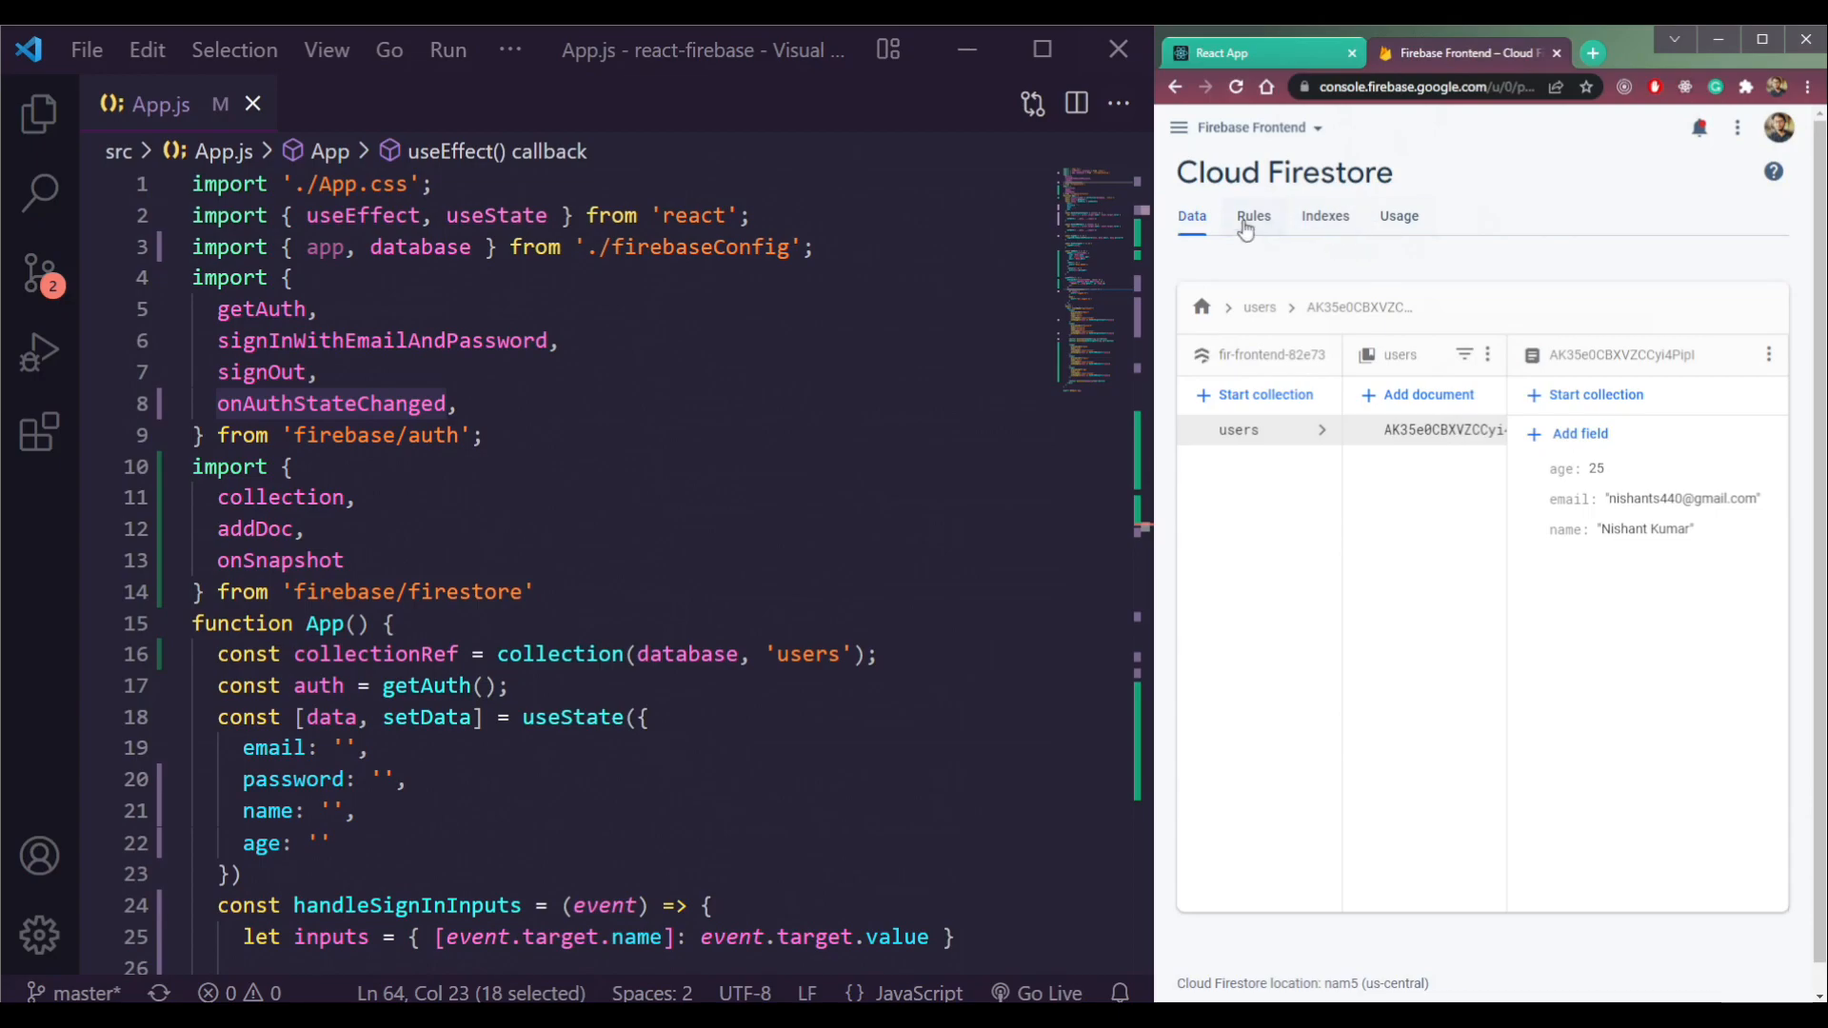
pyautogui.click(1253, 215)
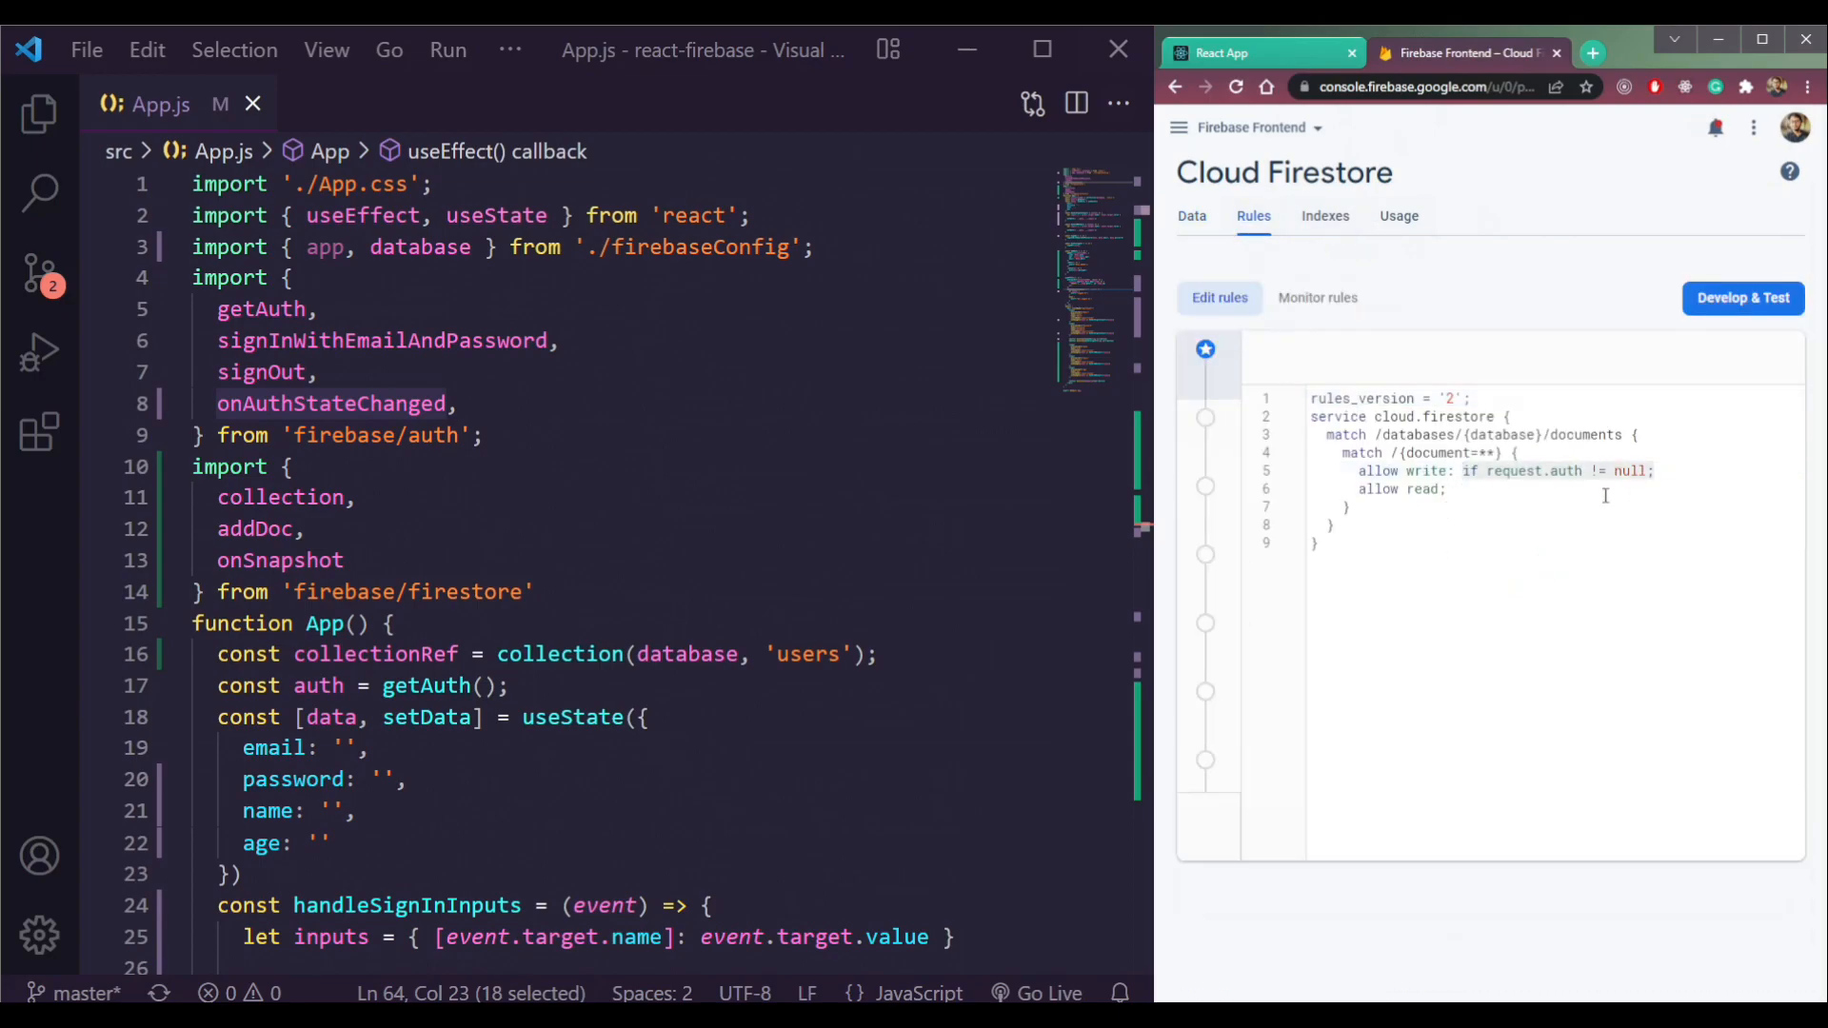
pyautogui.write('if request.auth != null;')
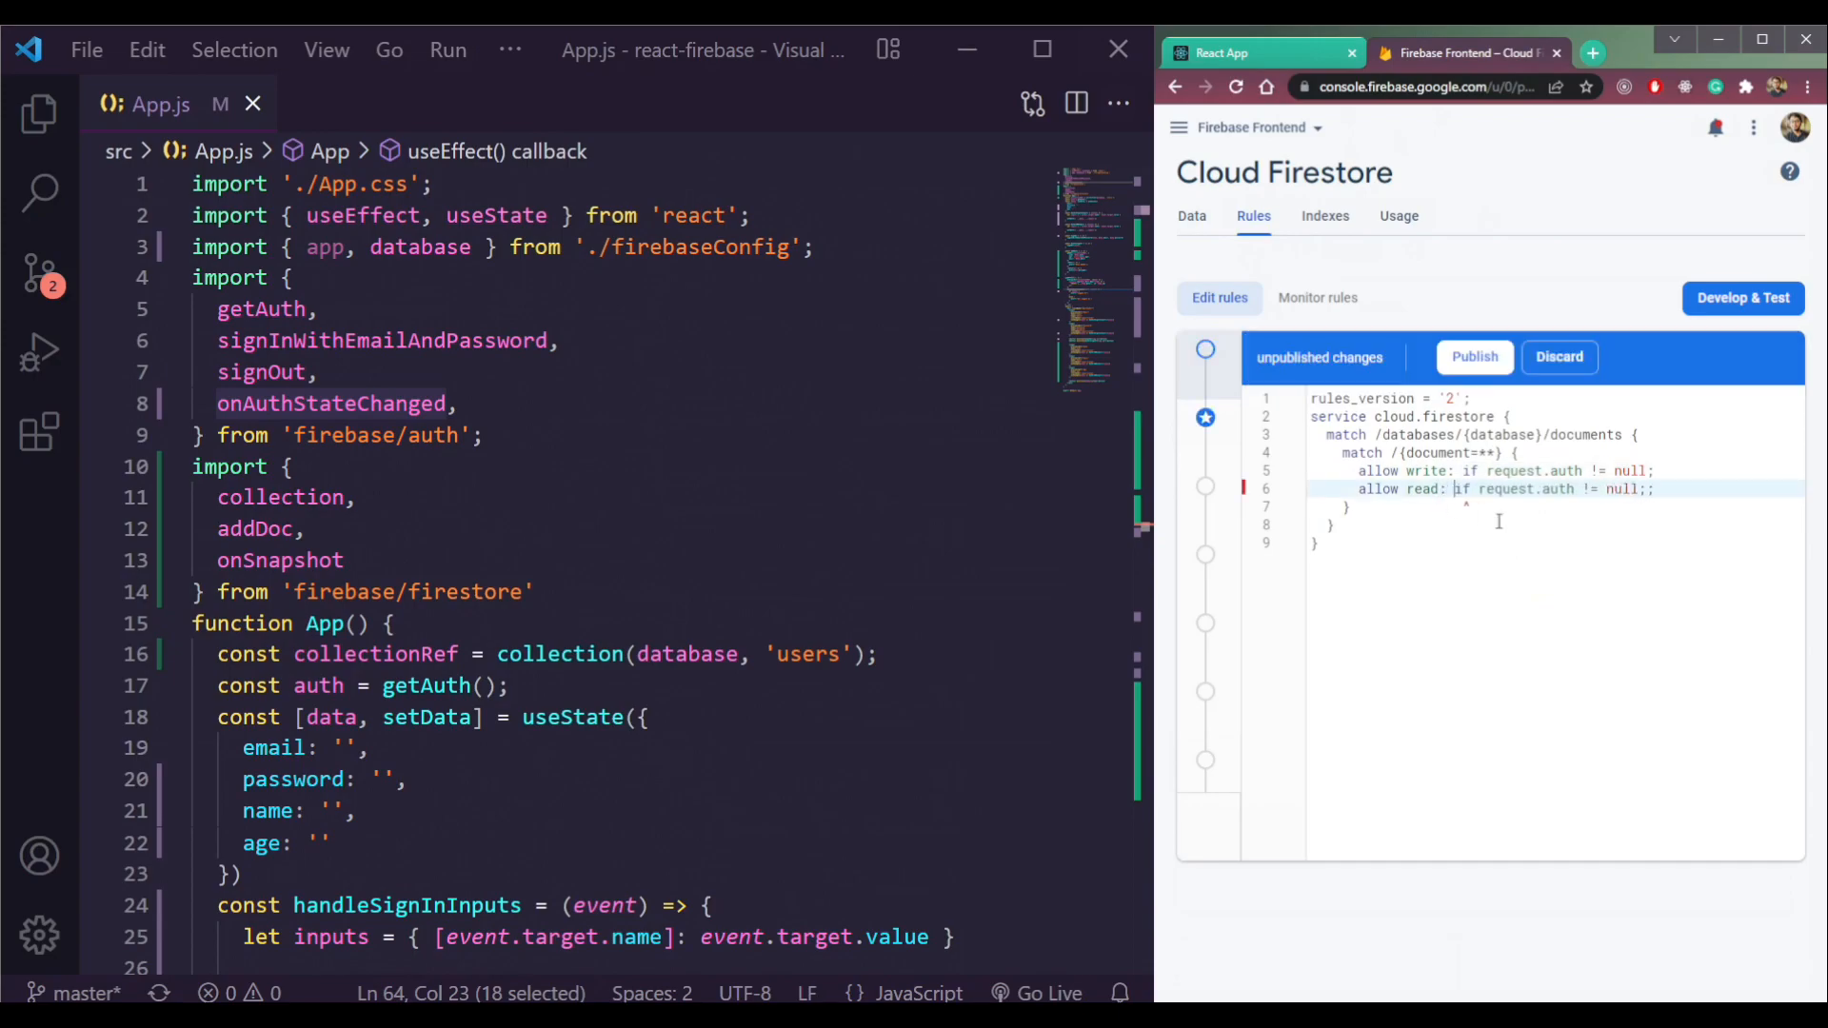
pyautogui.click(1475, 358)
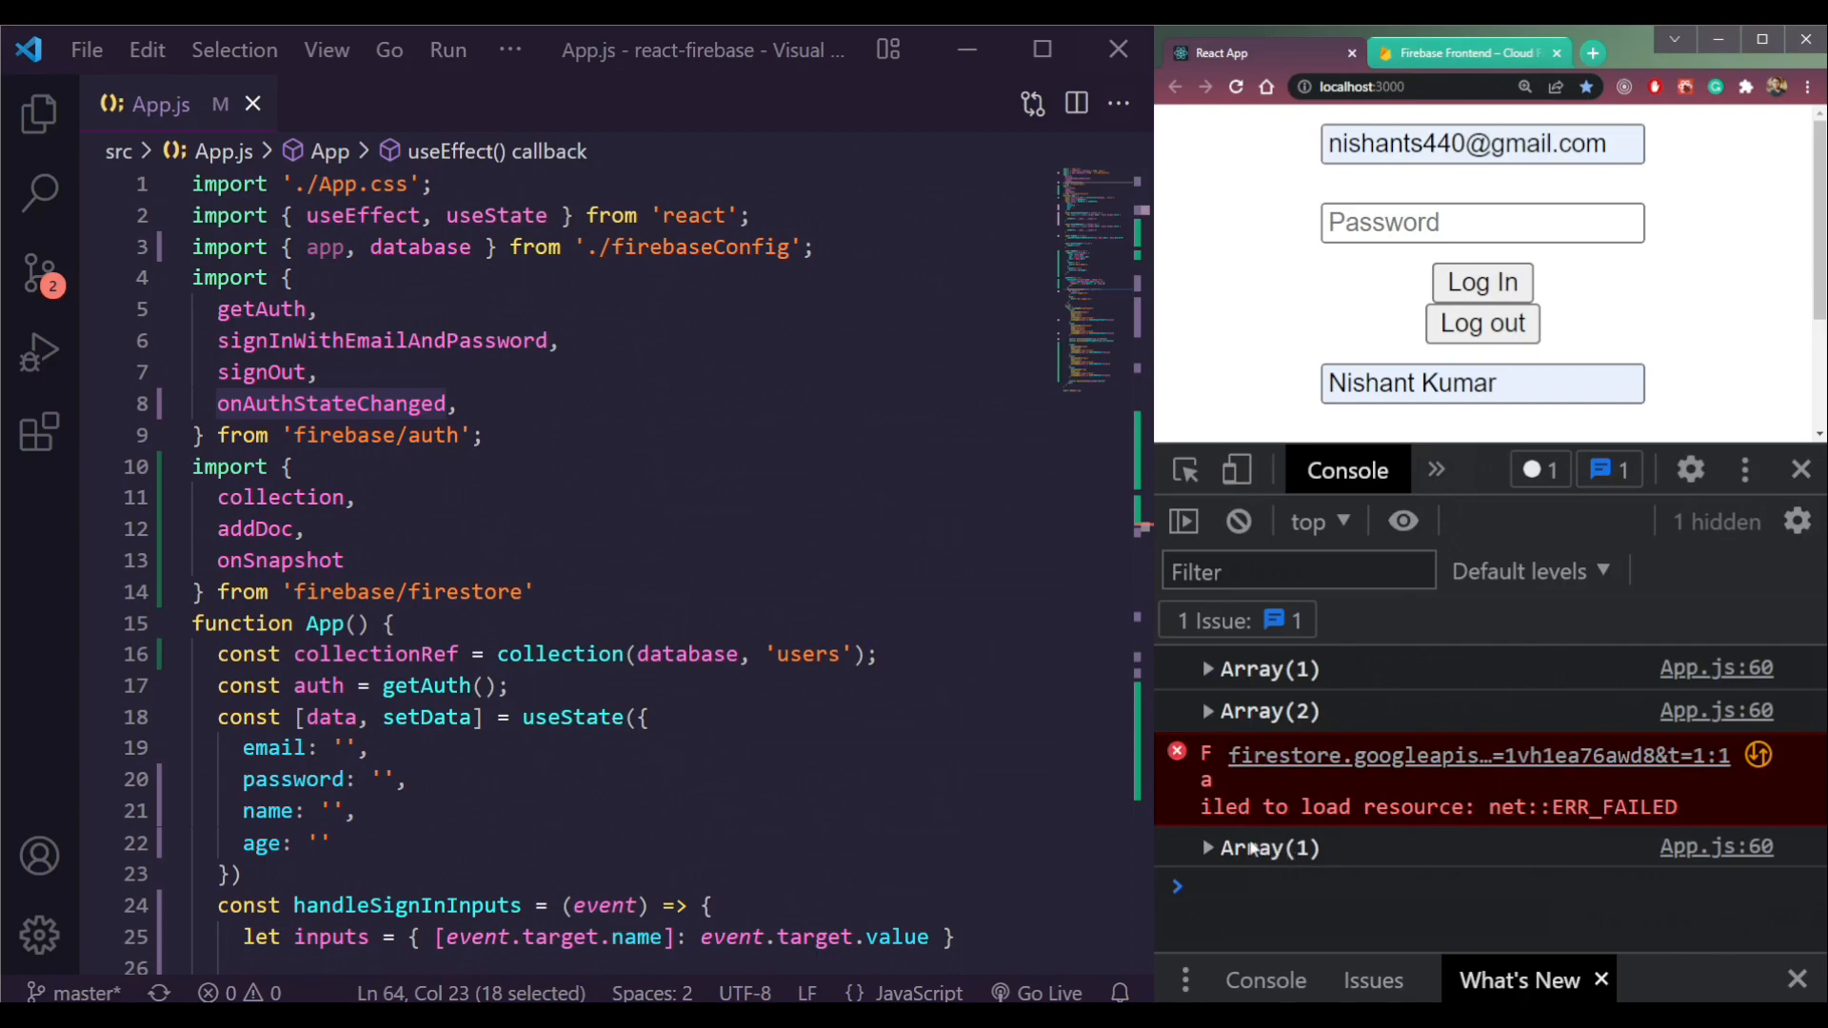
# Reload the app signed out and see the snapshot listener permissions error
pyautogui.click(1482, 322)
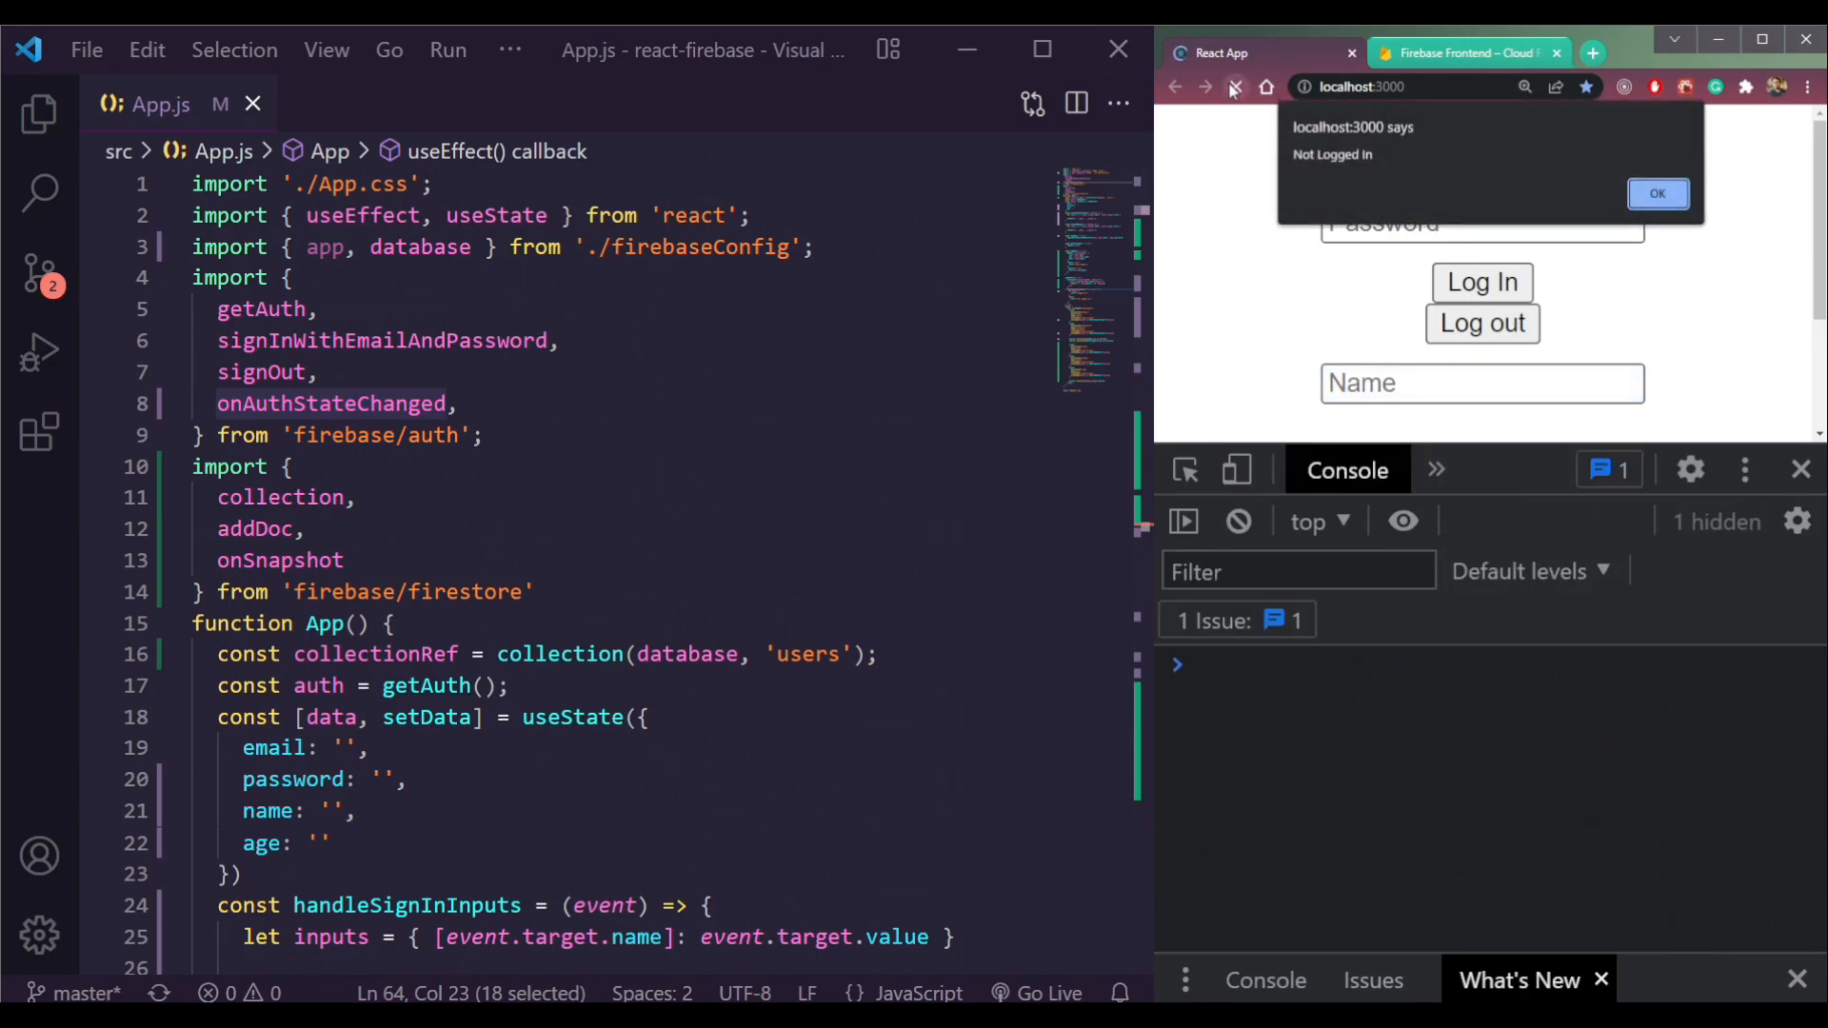
pyautogui.click(1657, 194)
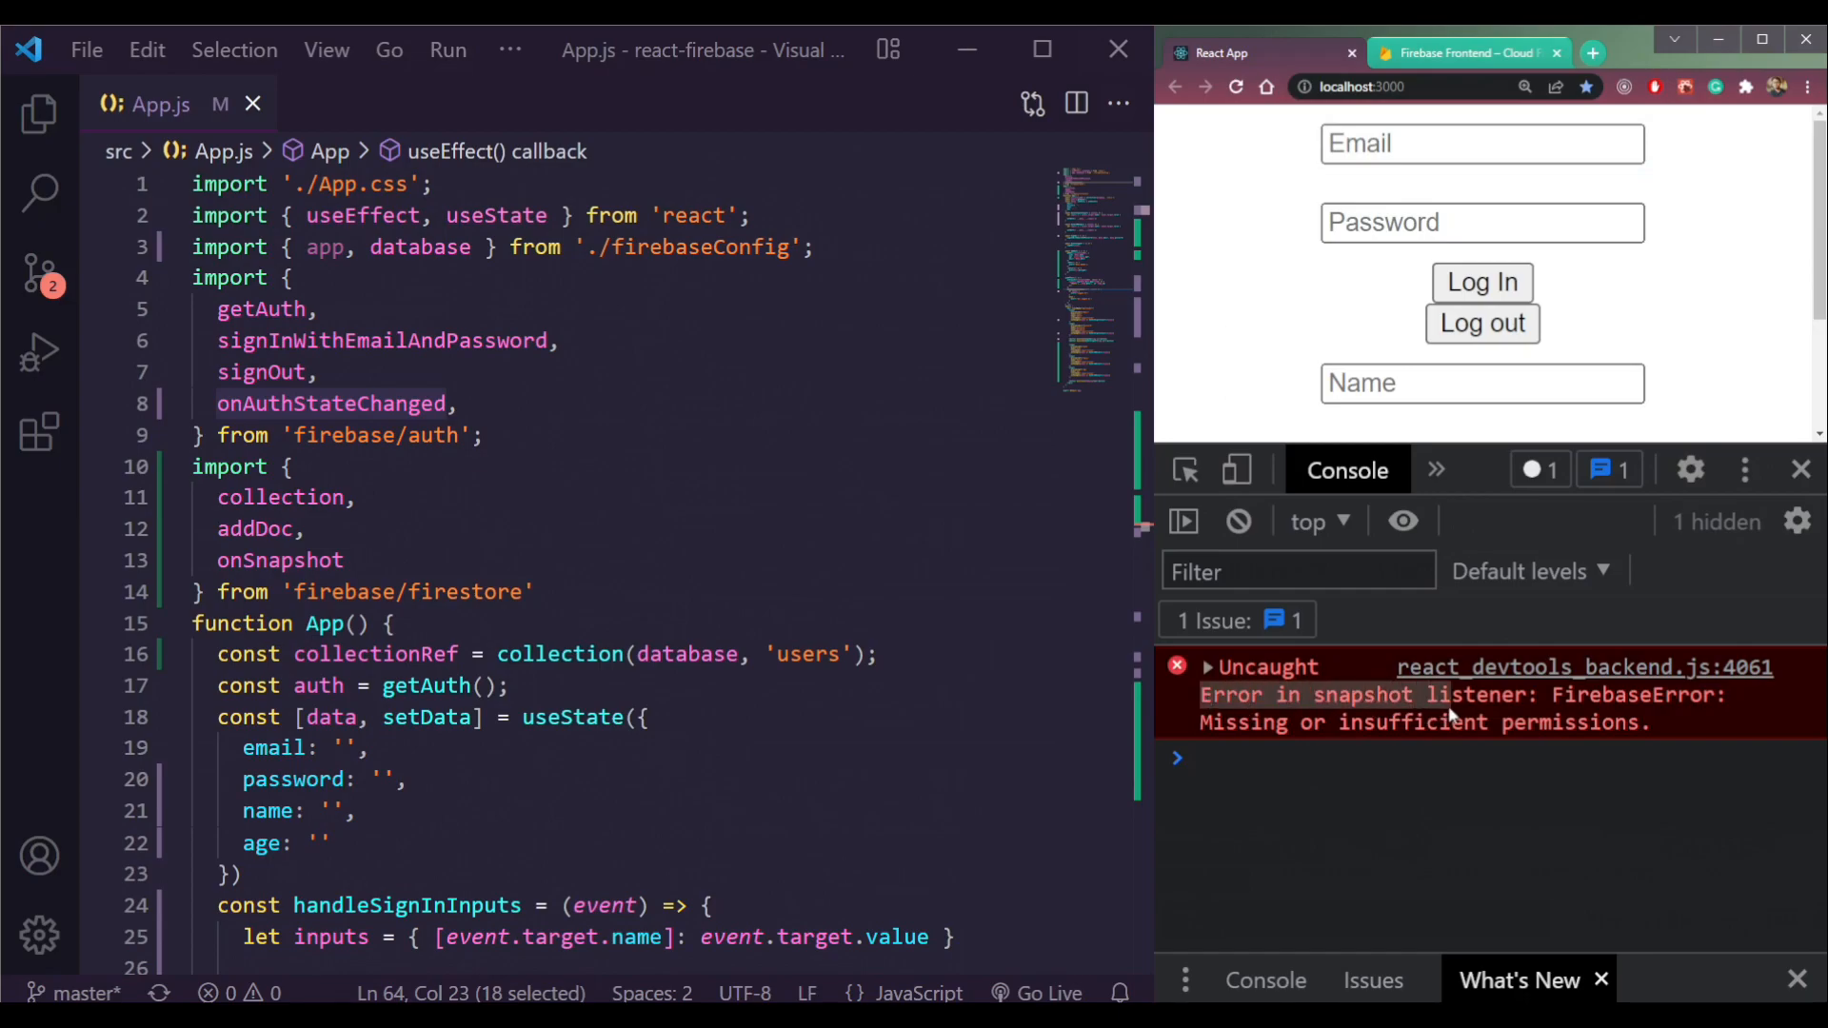
pyautogui.moveTo(1196, 758)
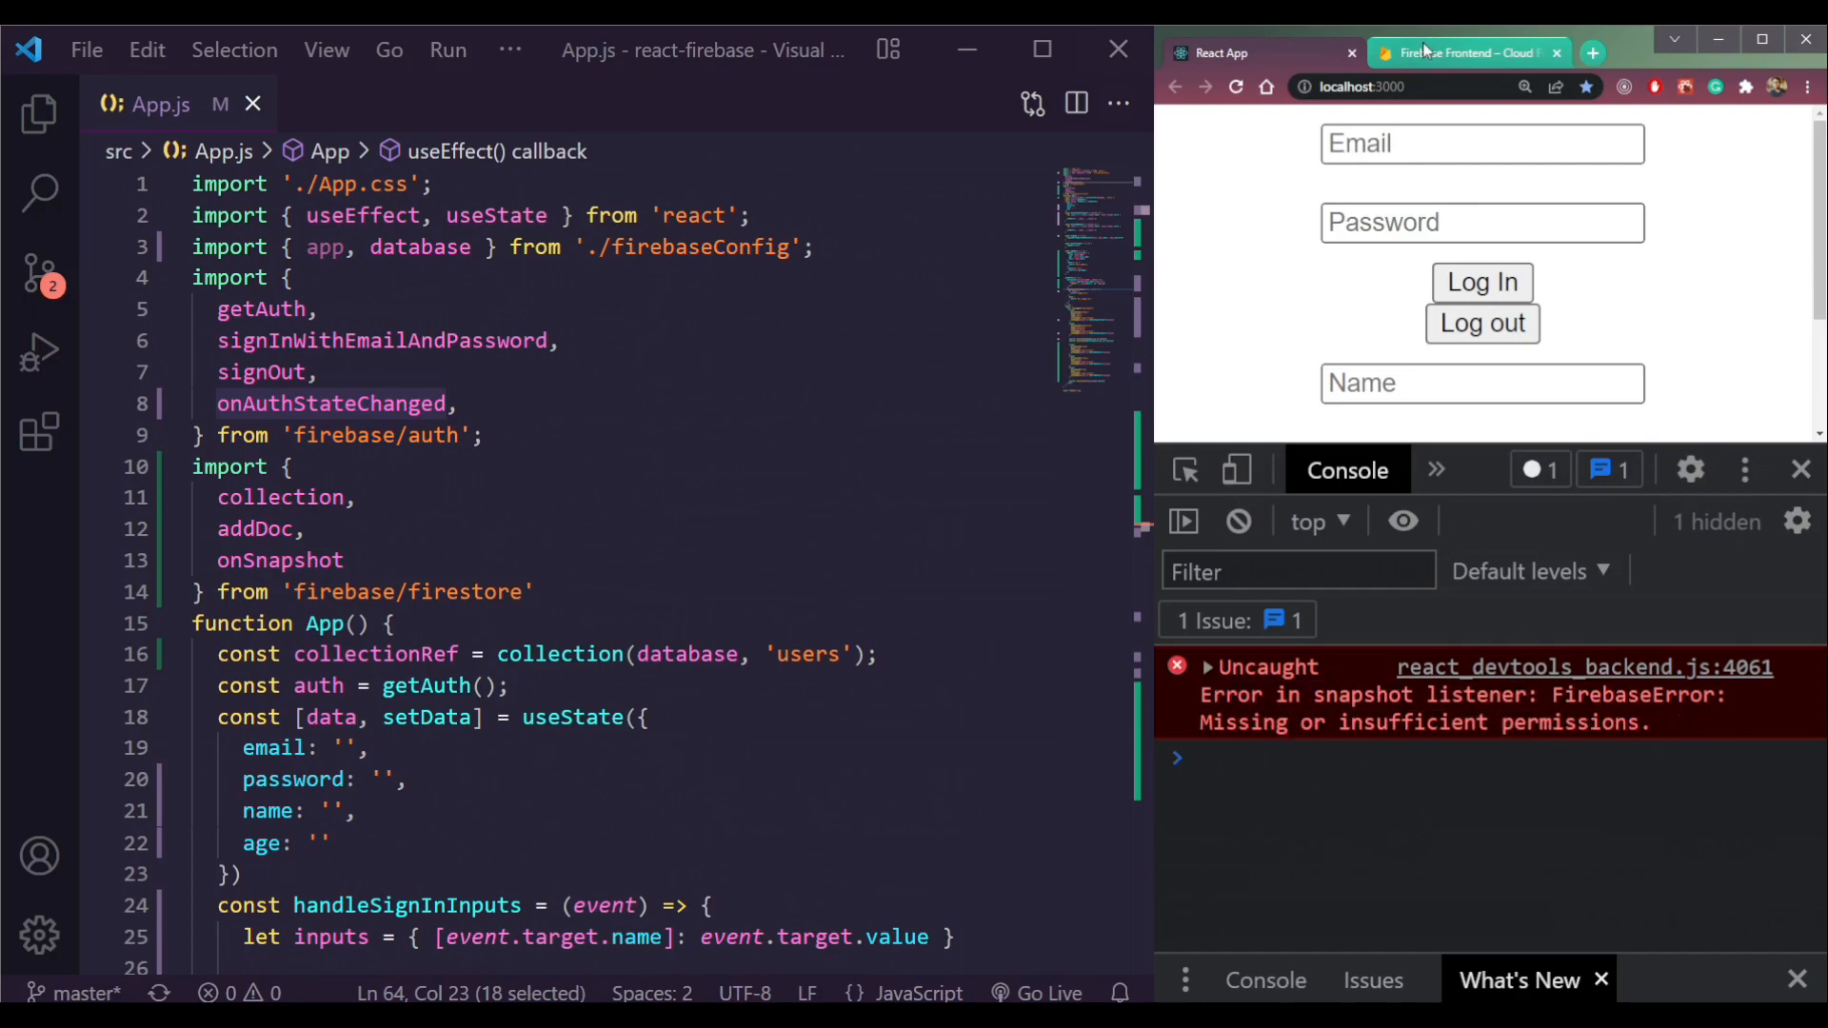
# Check the published sign-in-required rules, then return to the app's login form
pyautogui.click(1467, 54)
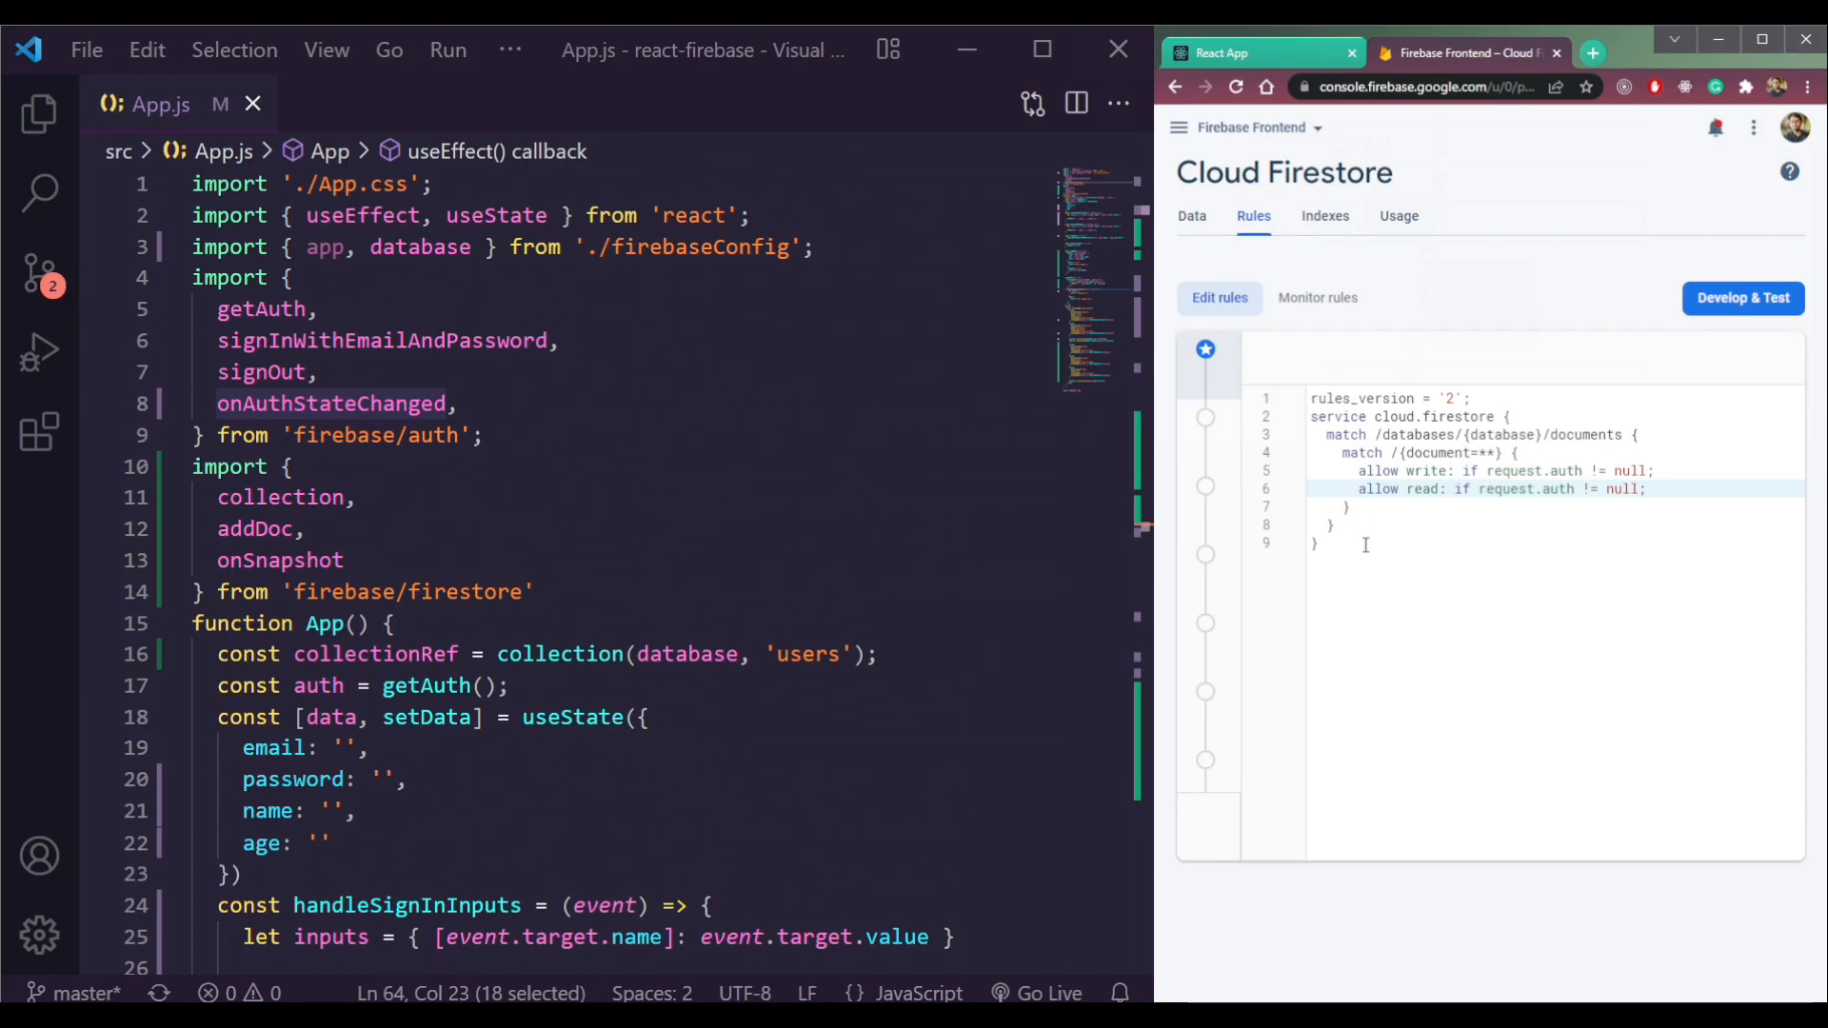
pyautogui.click(1234, 54)
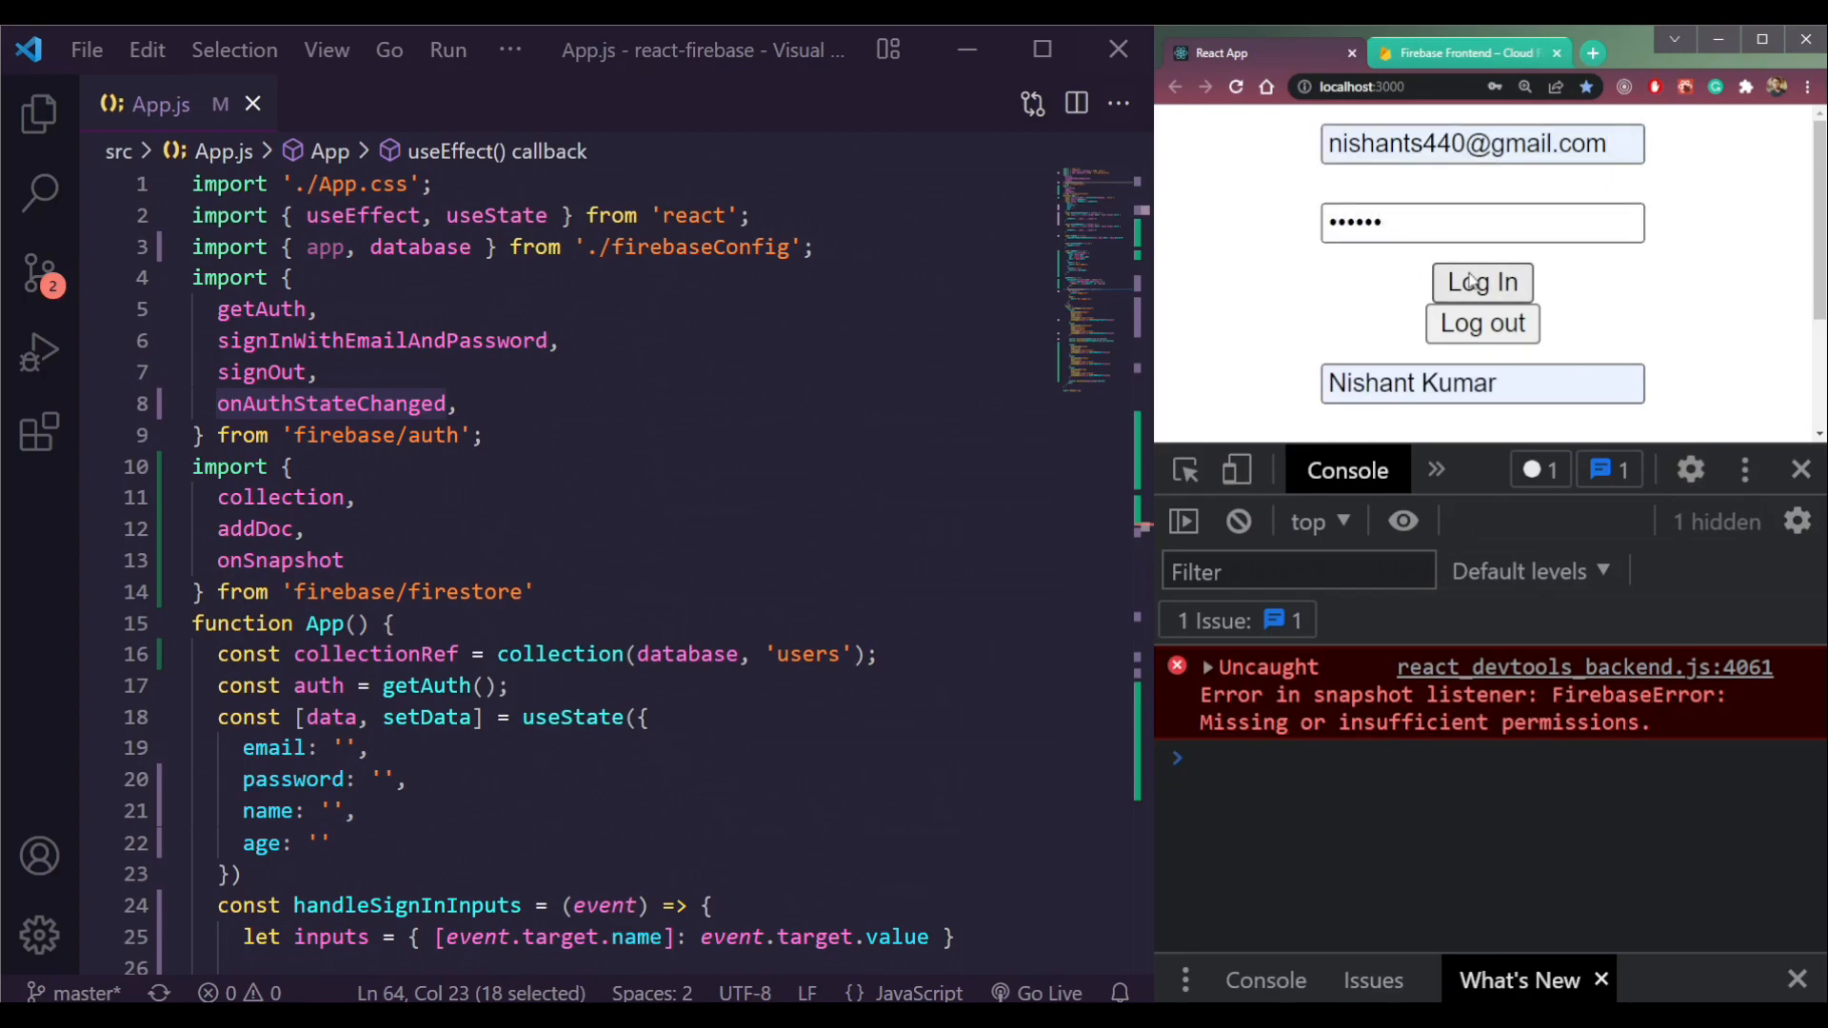
# Log in, reload and confirm the users array now loads in the console
pyautogui.click(1482, 281)
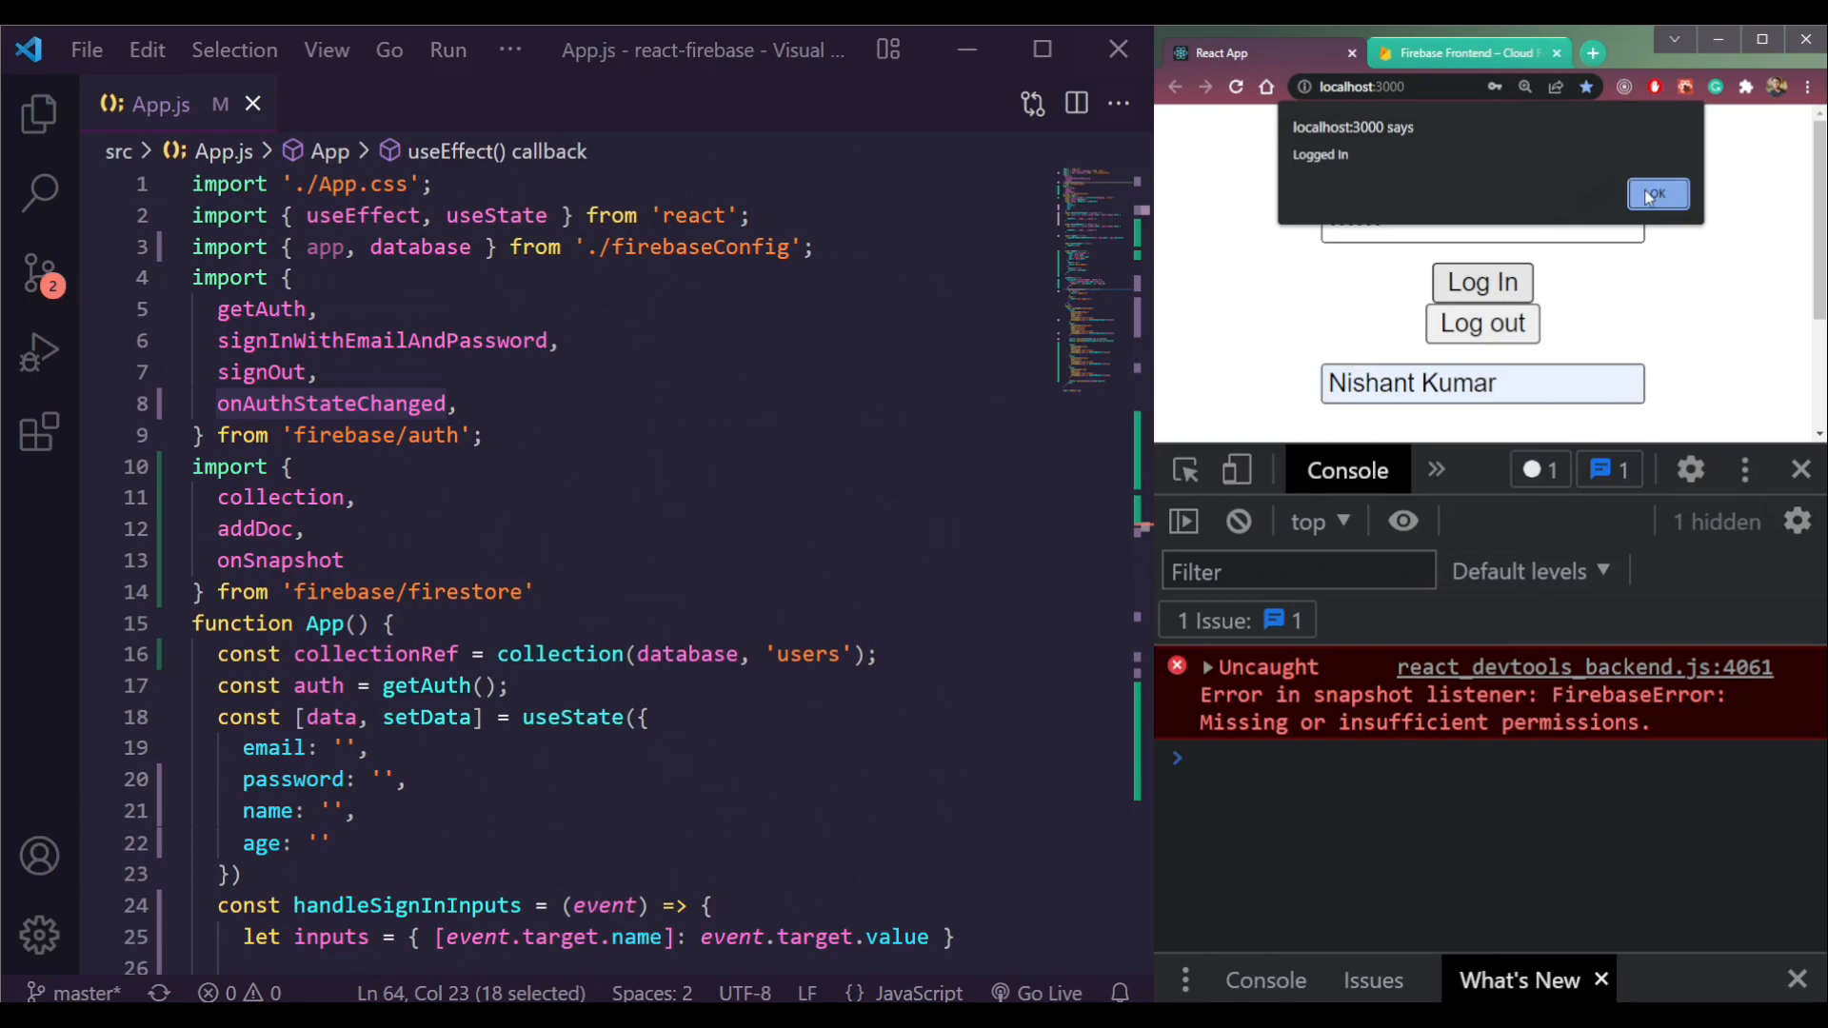
pyautogui.click(1657, 195)
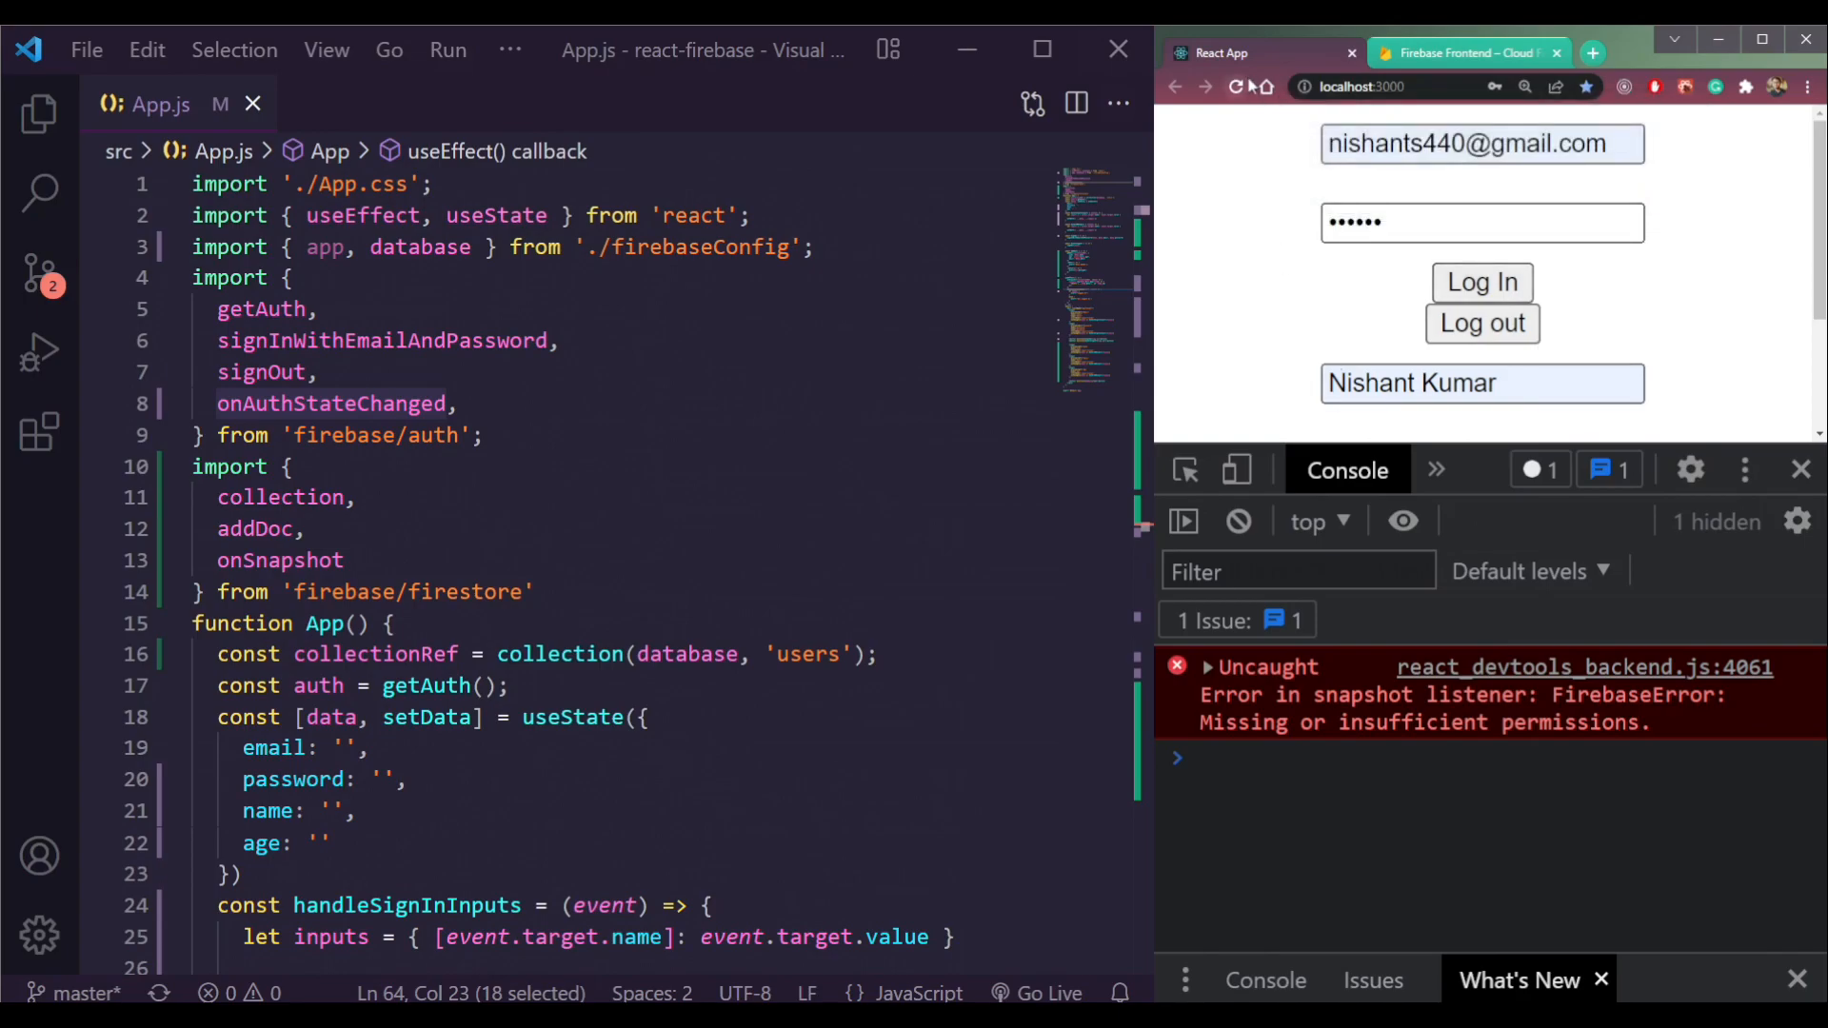
pyautogui.click(1482, 282)
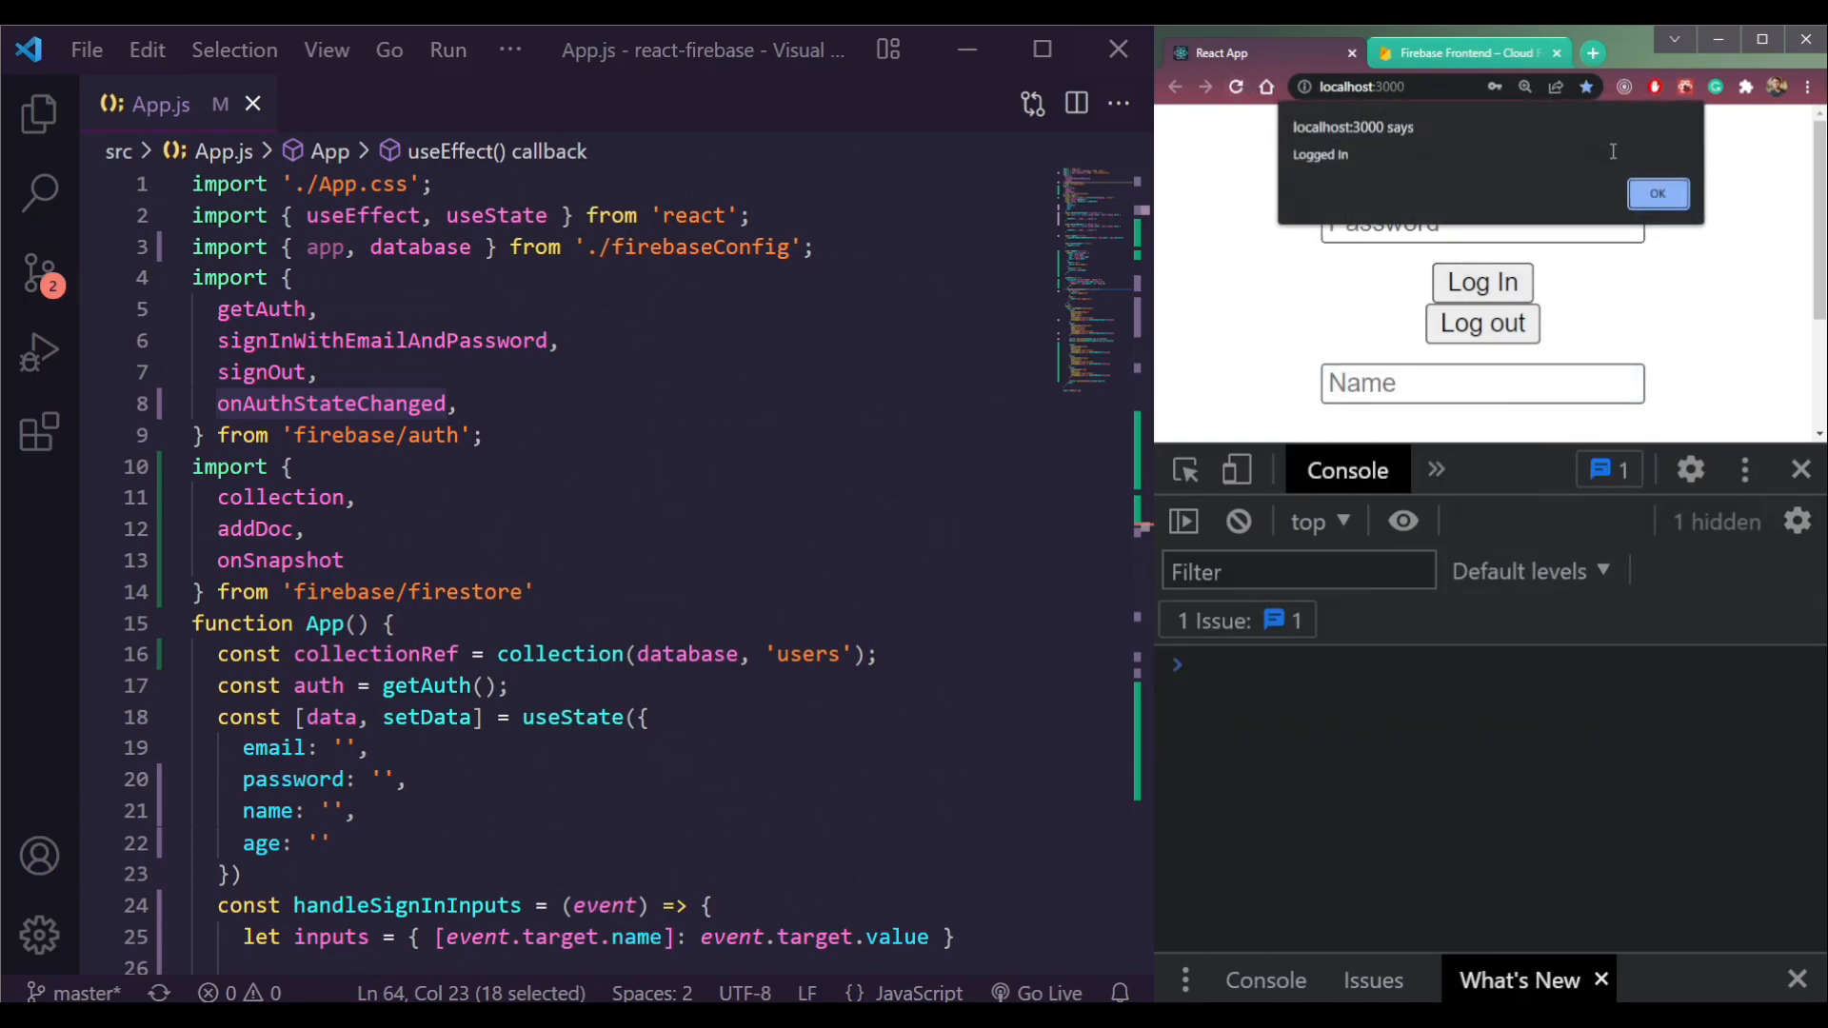
pyautogui.click(1657, 194)
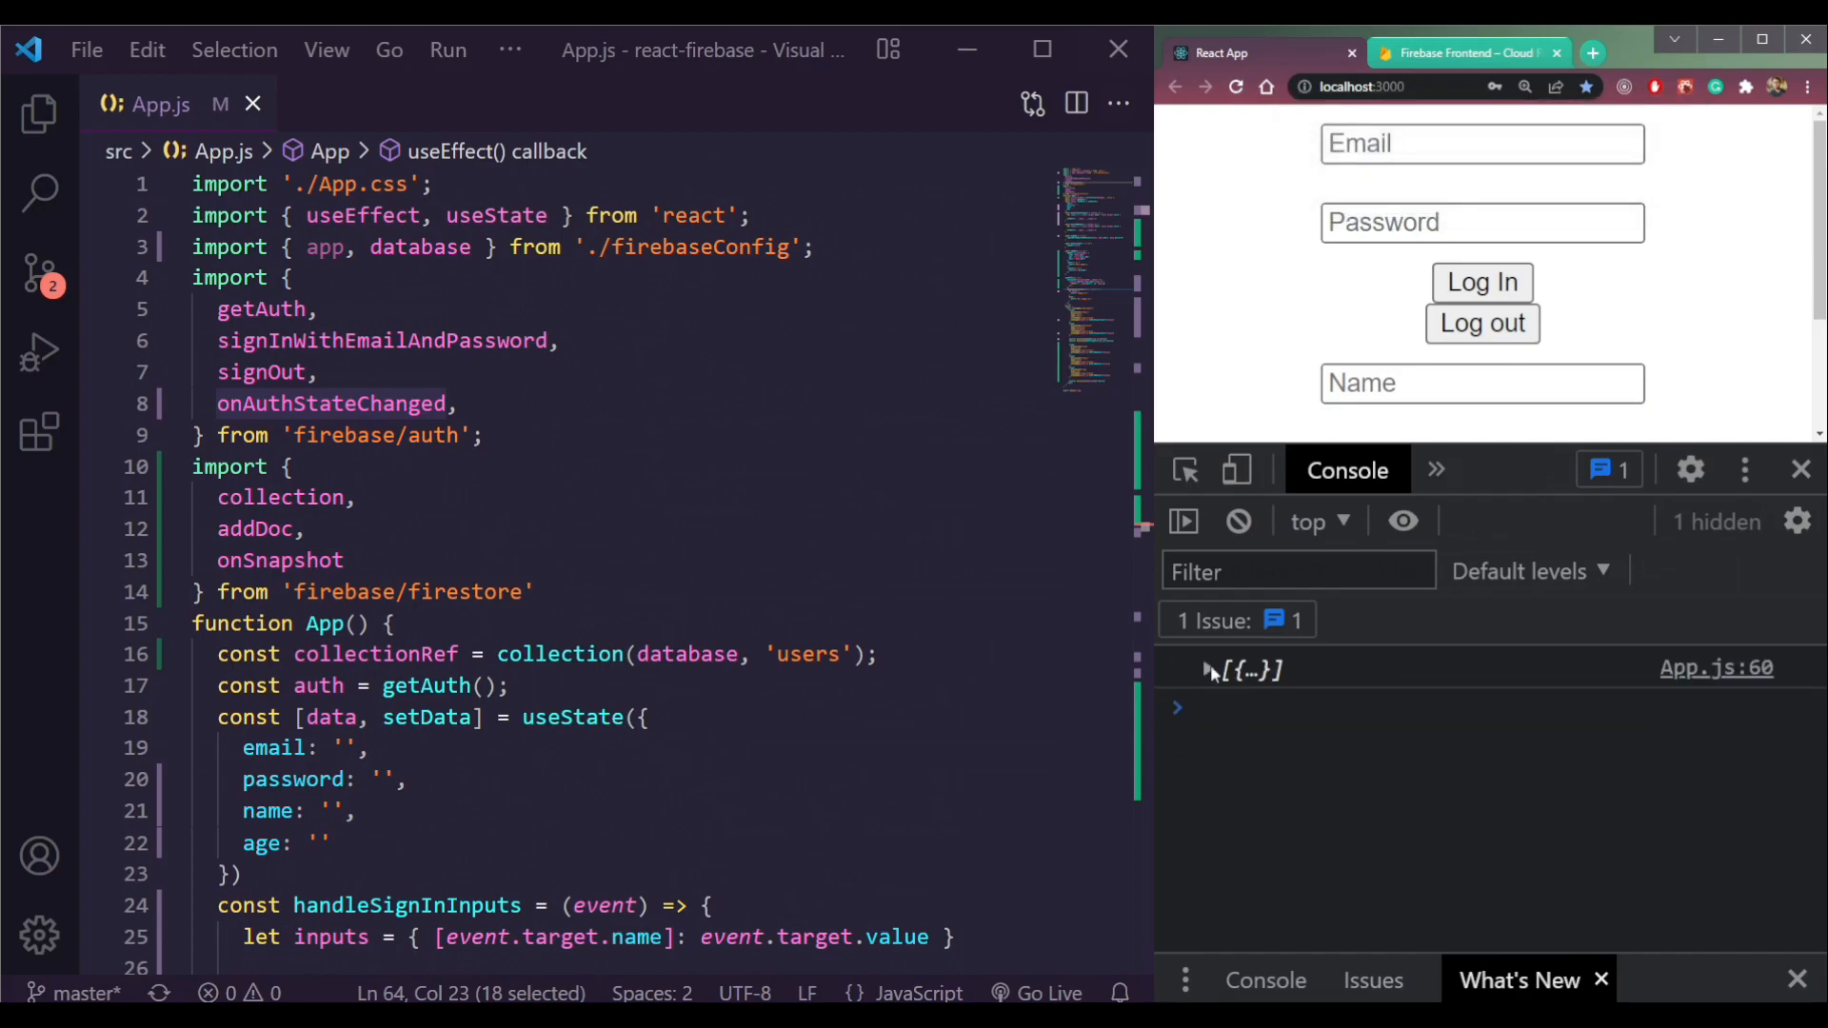
pyautogui.click(1210, 670)
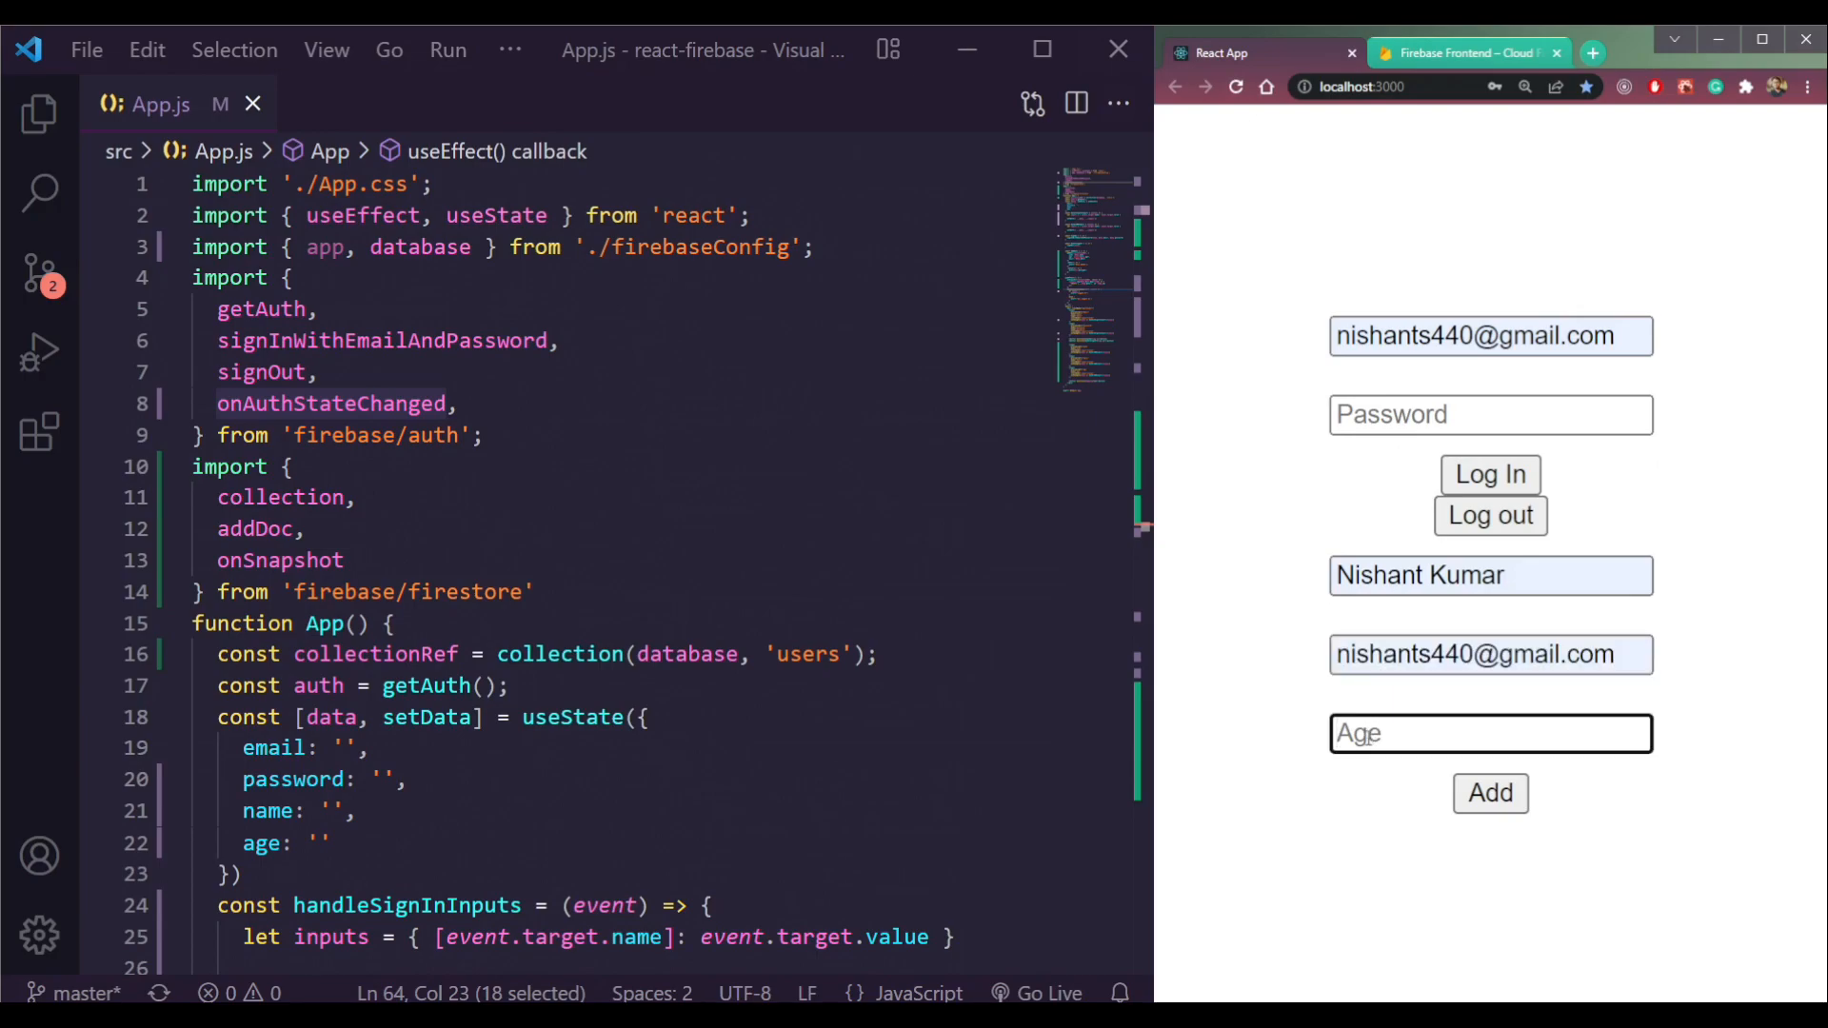
# Submit a new user with age 25 while signed in
pyautogui.write('25')
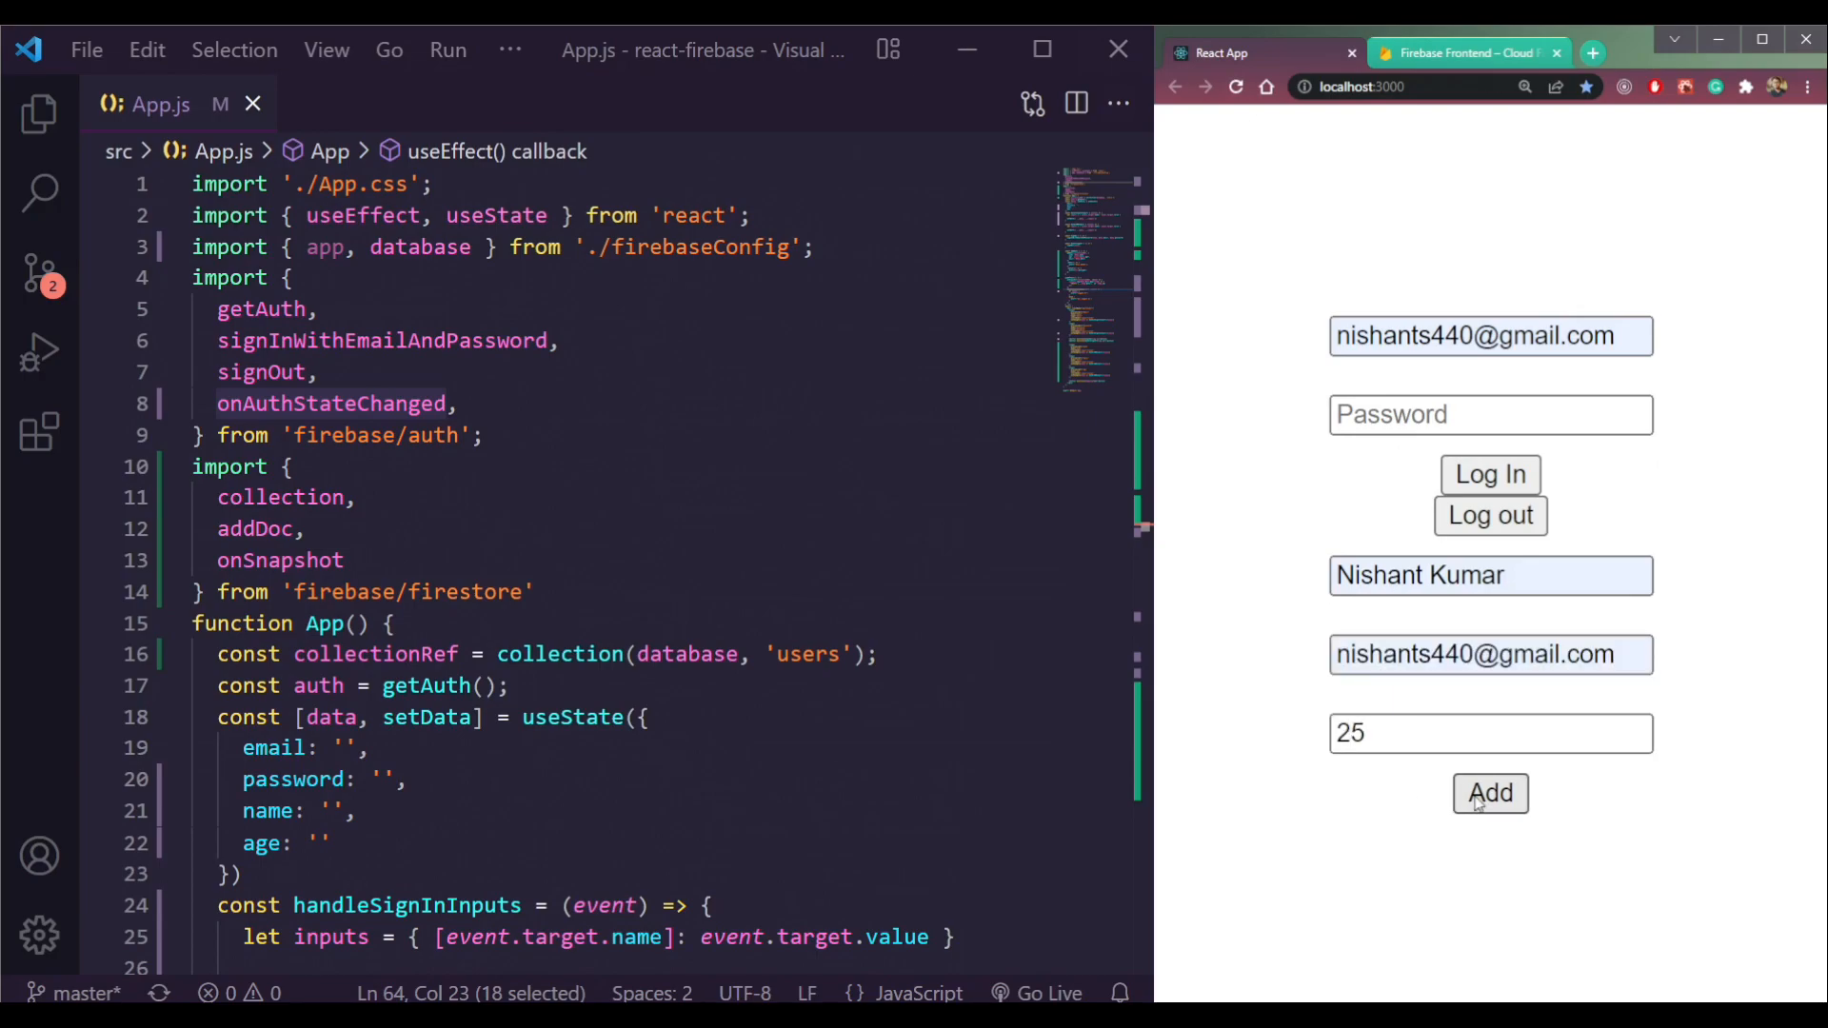
pyautogui.click(1490, 794)
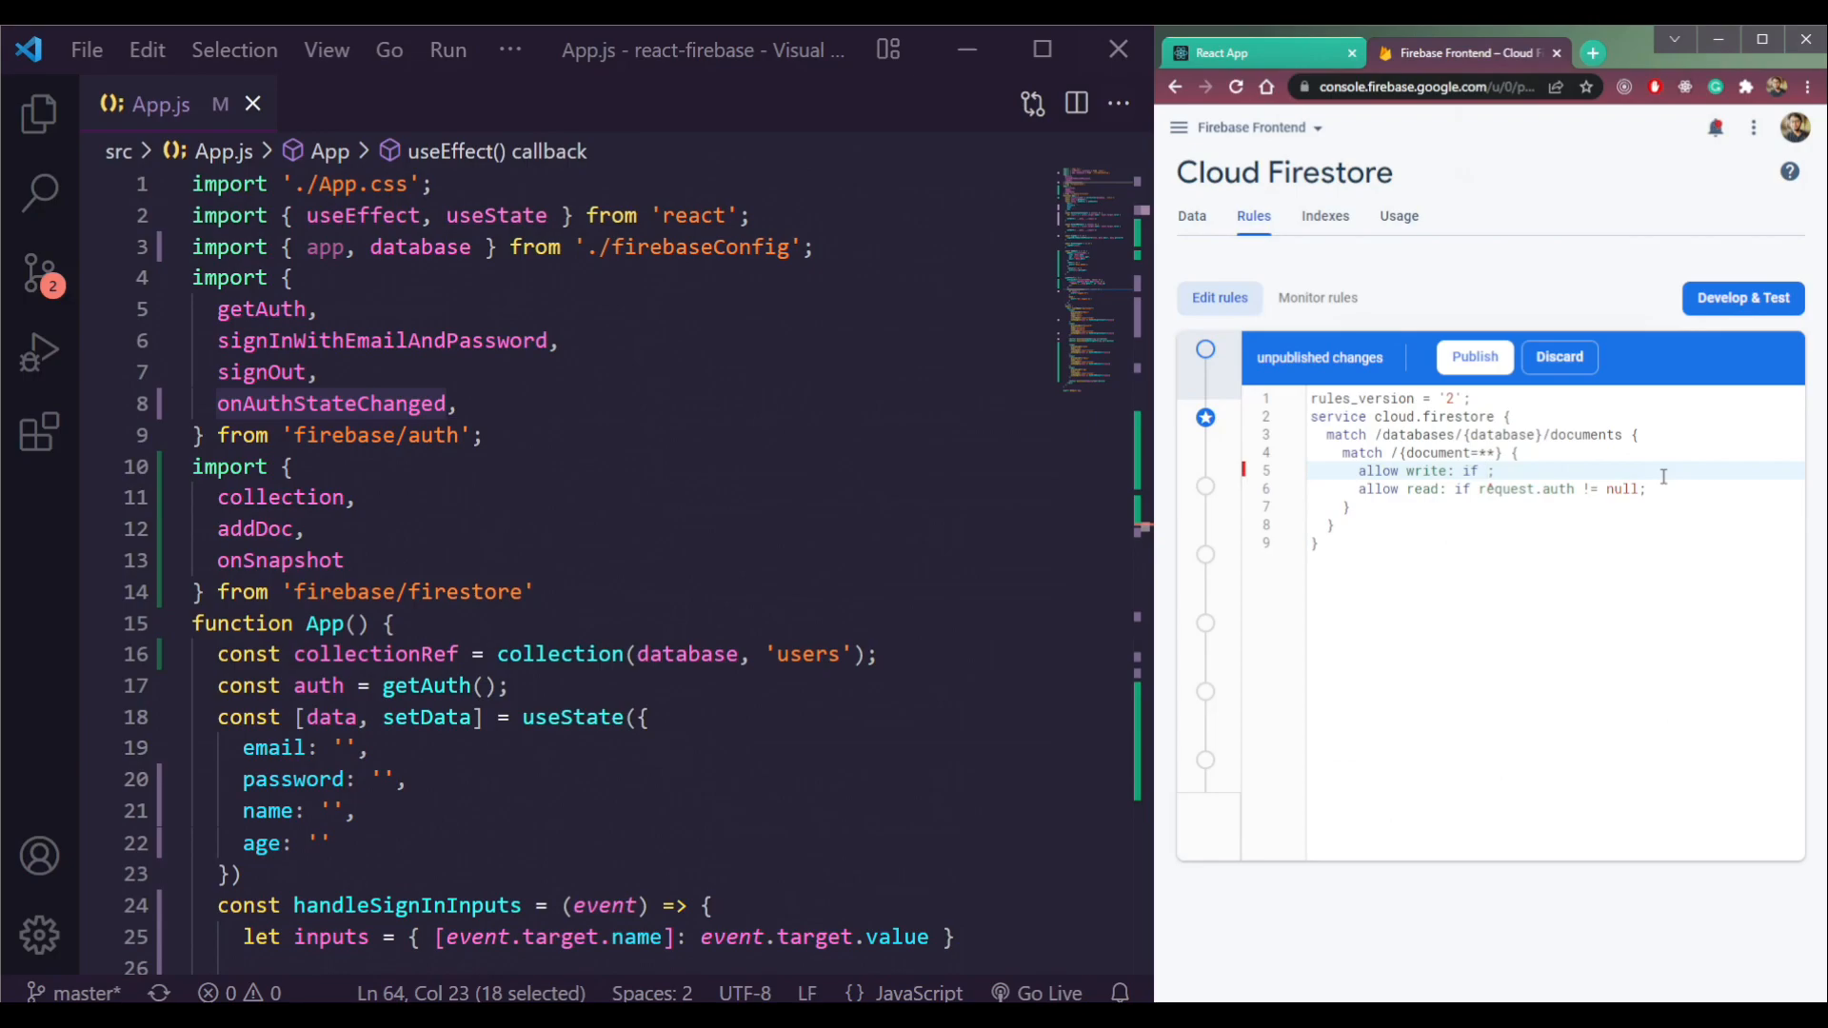
# Change the write rule to 'allow write: if false;' so every write is blocked
pyautogui.write('f')
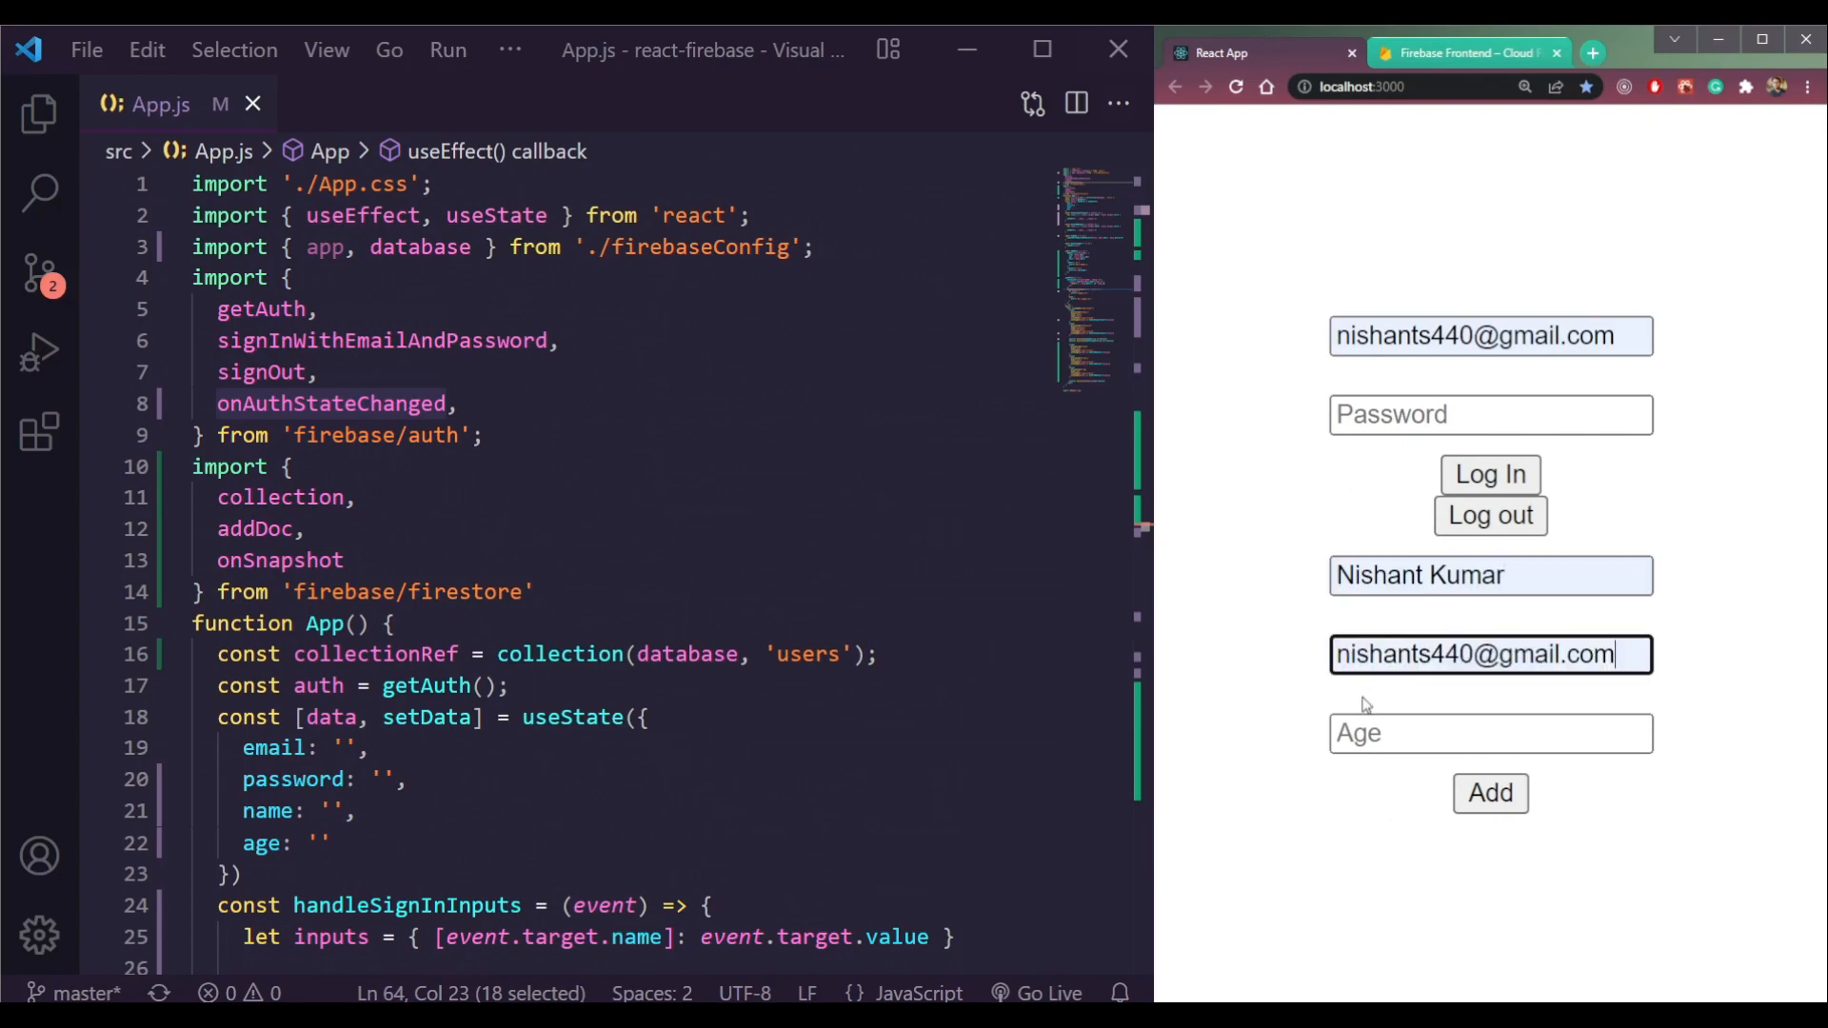
# Add a user aged 25, get 'Missing or insufficient permissions', and return to the Firestore rules
pyautogui.write('25')
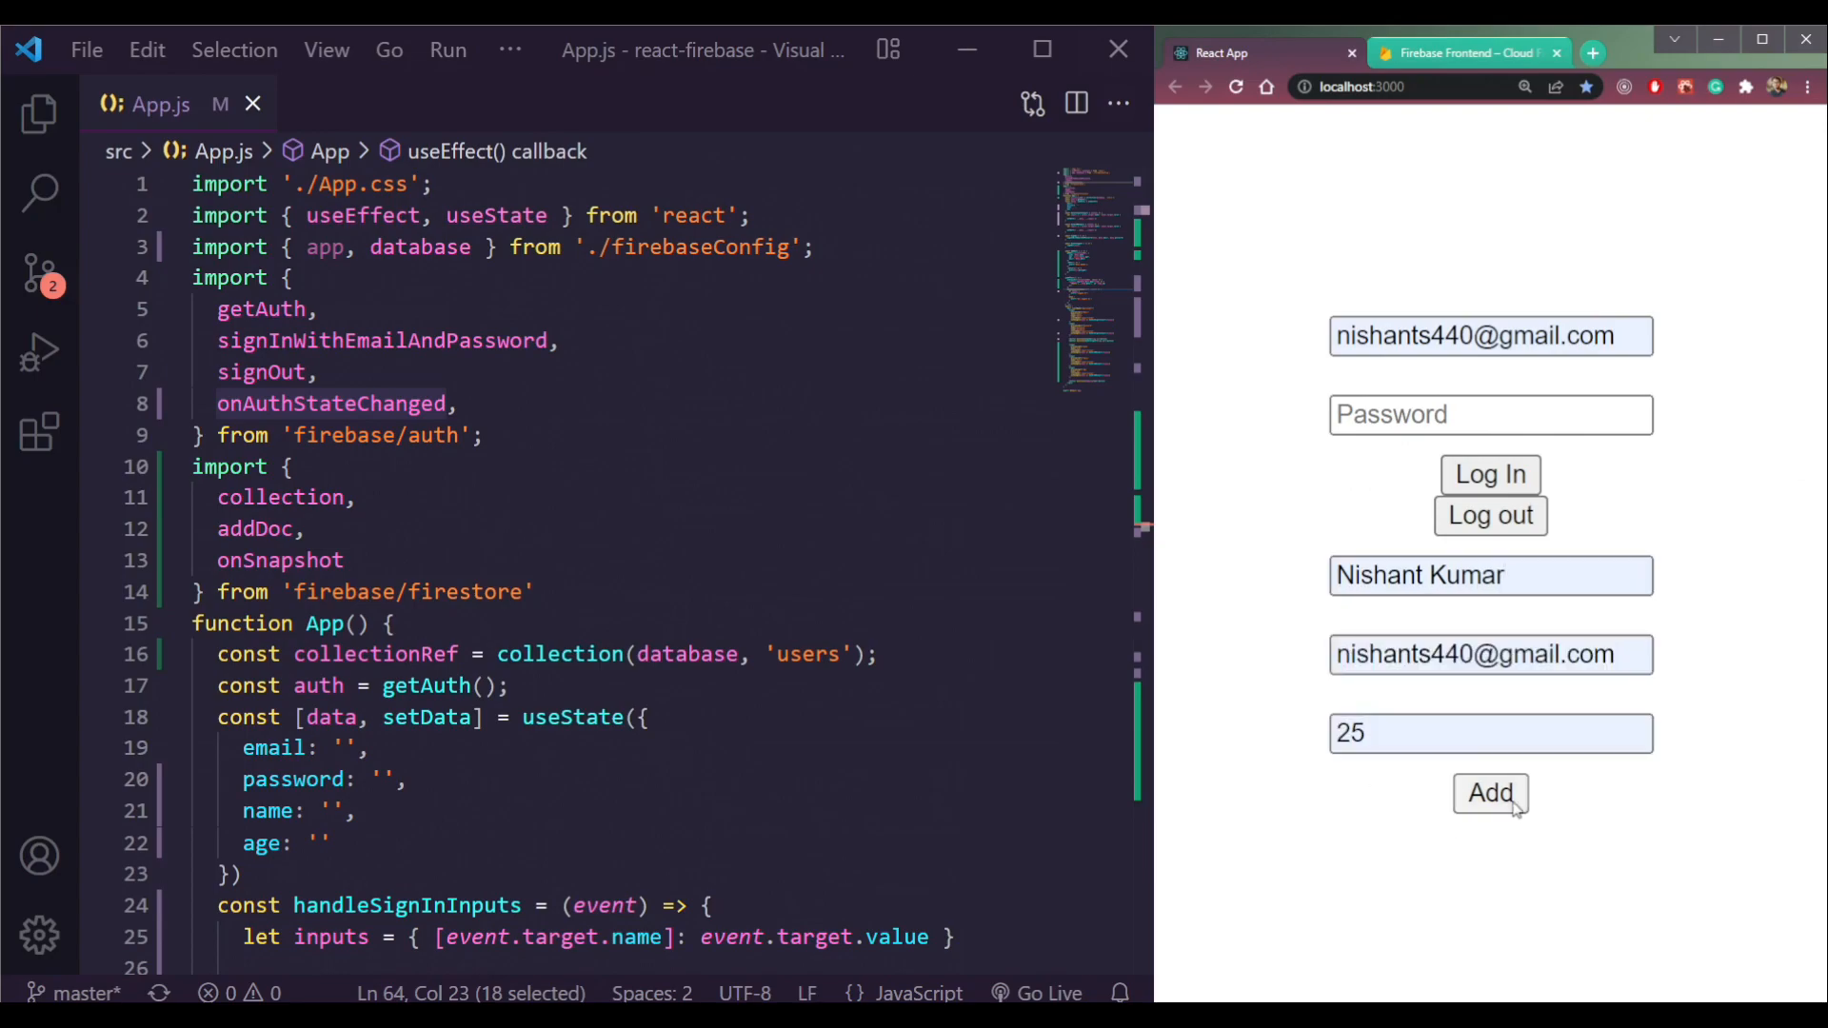
pyautogui.click(1490, 794)
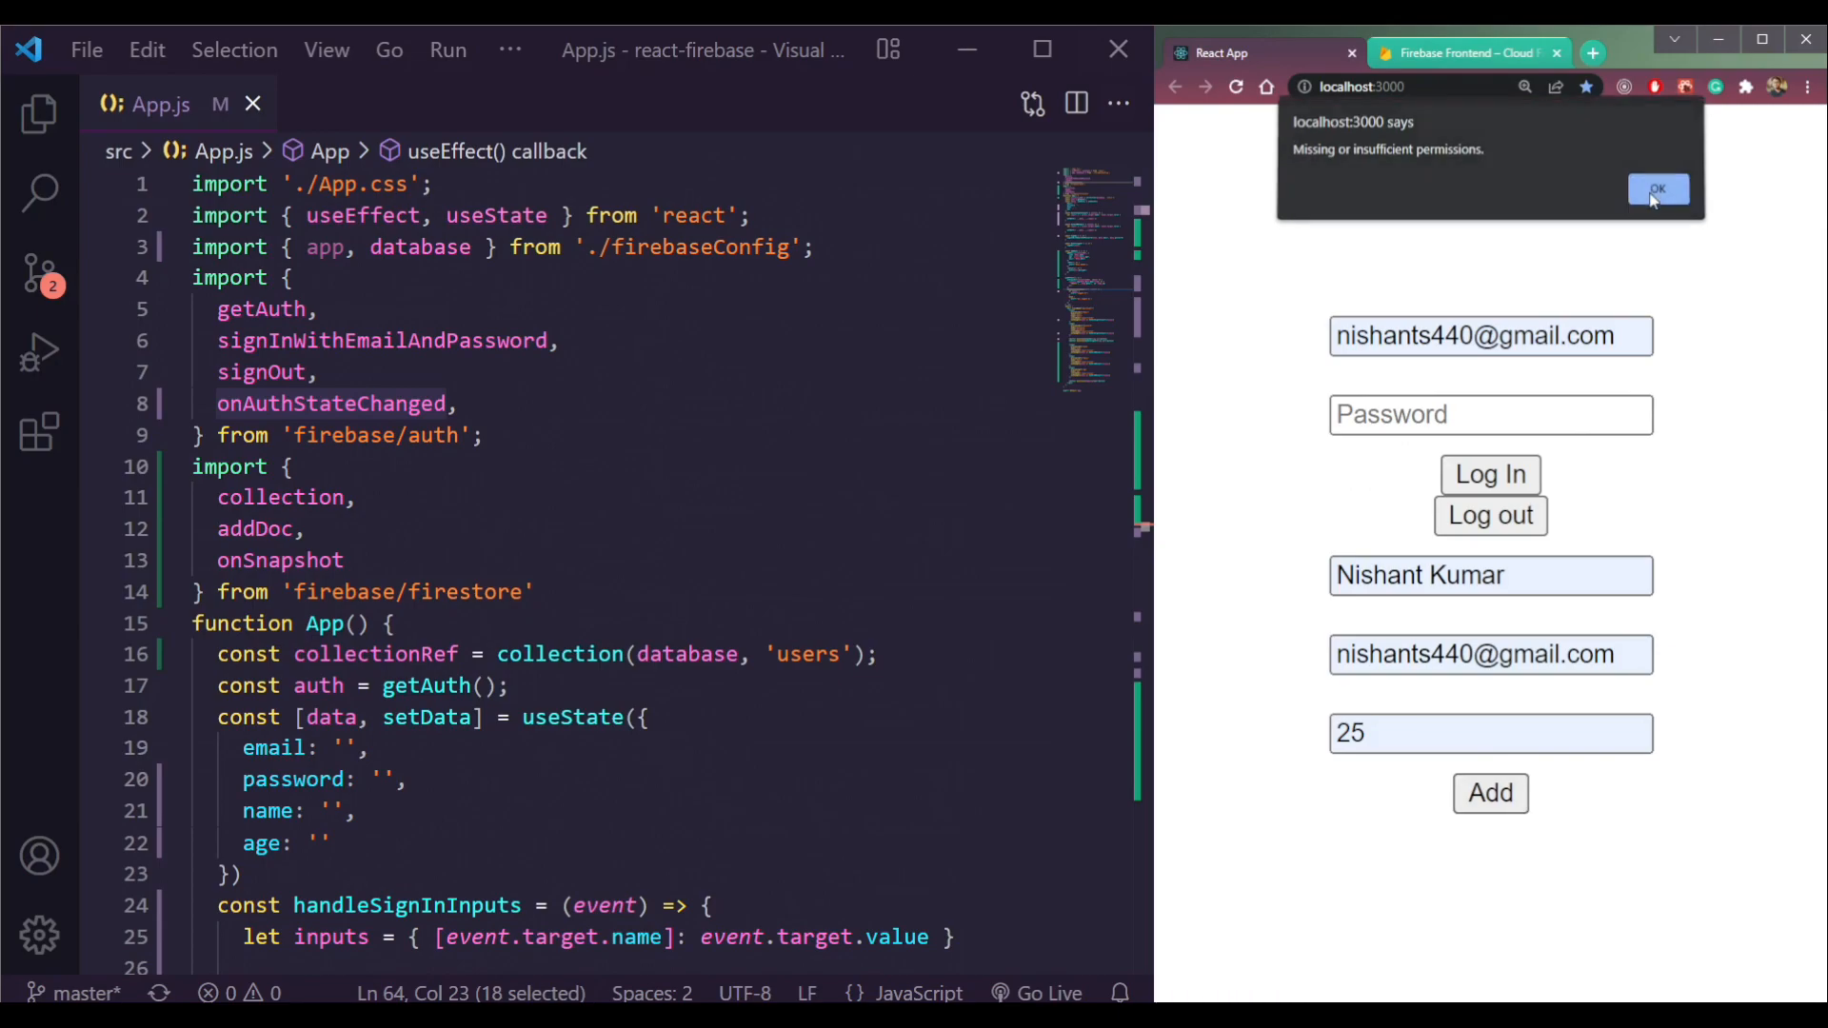
pyautogui.click(1659, 188)
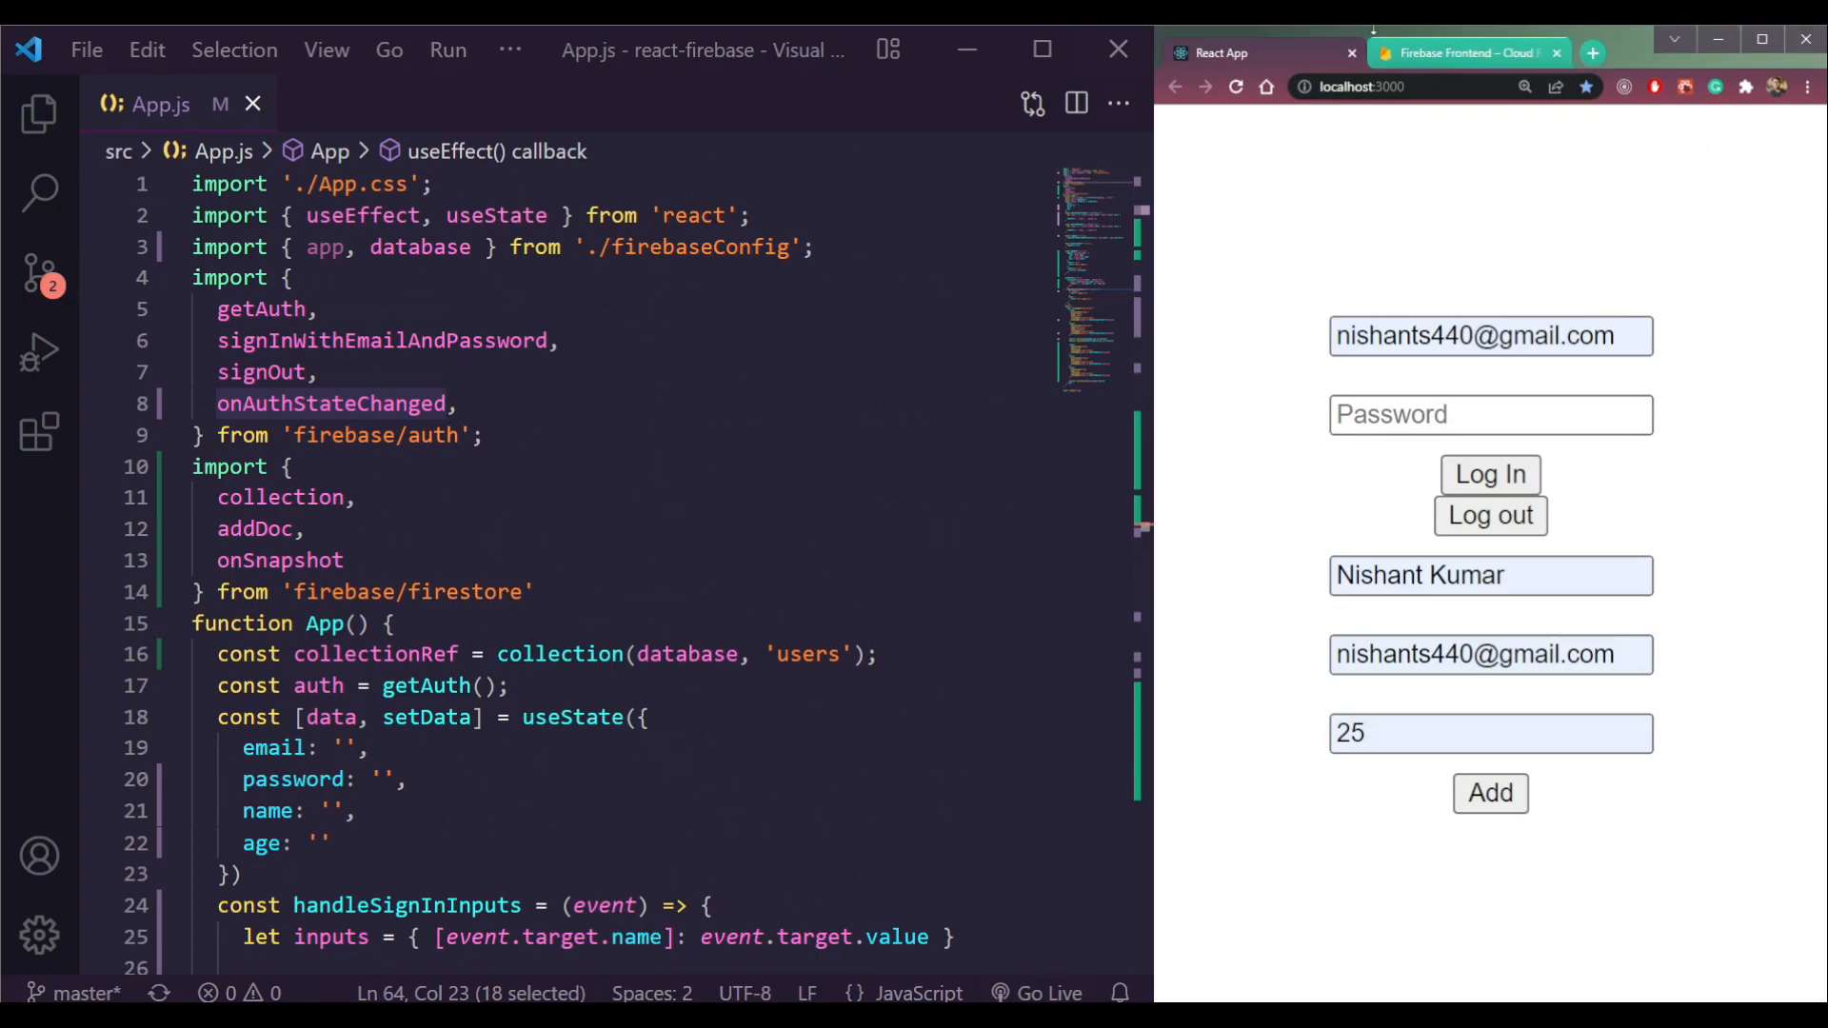
pyautogui.click(1467, 53)
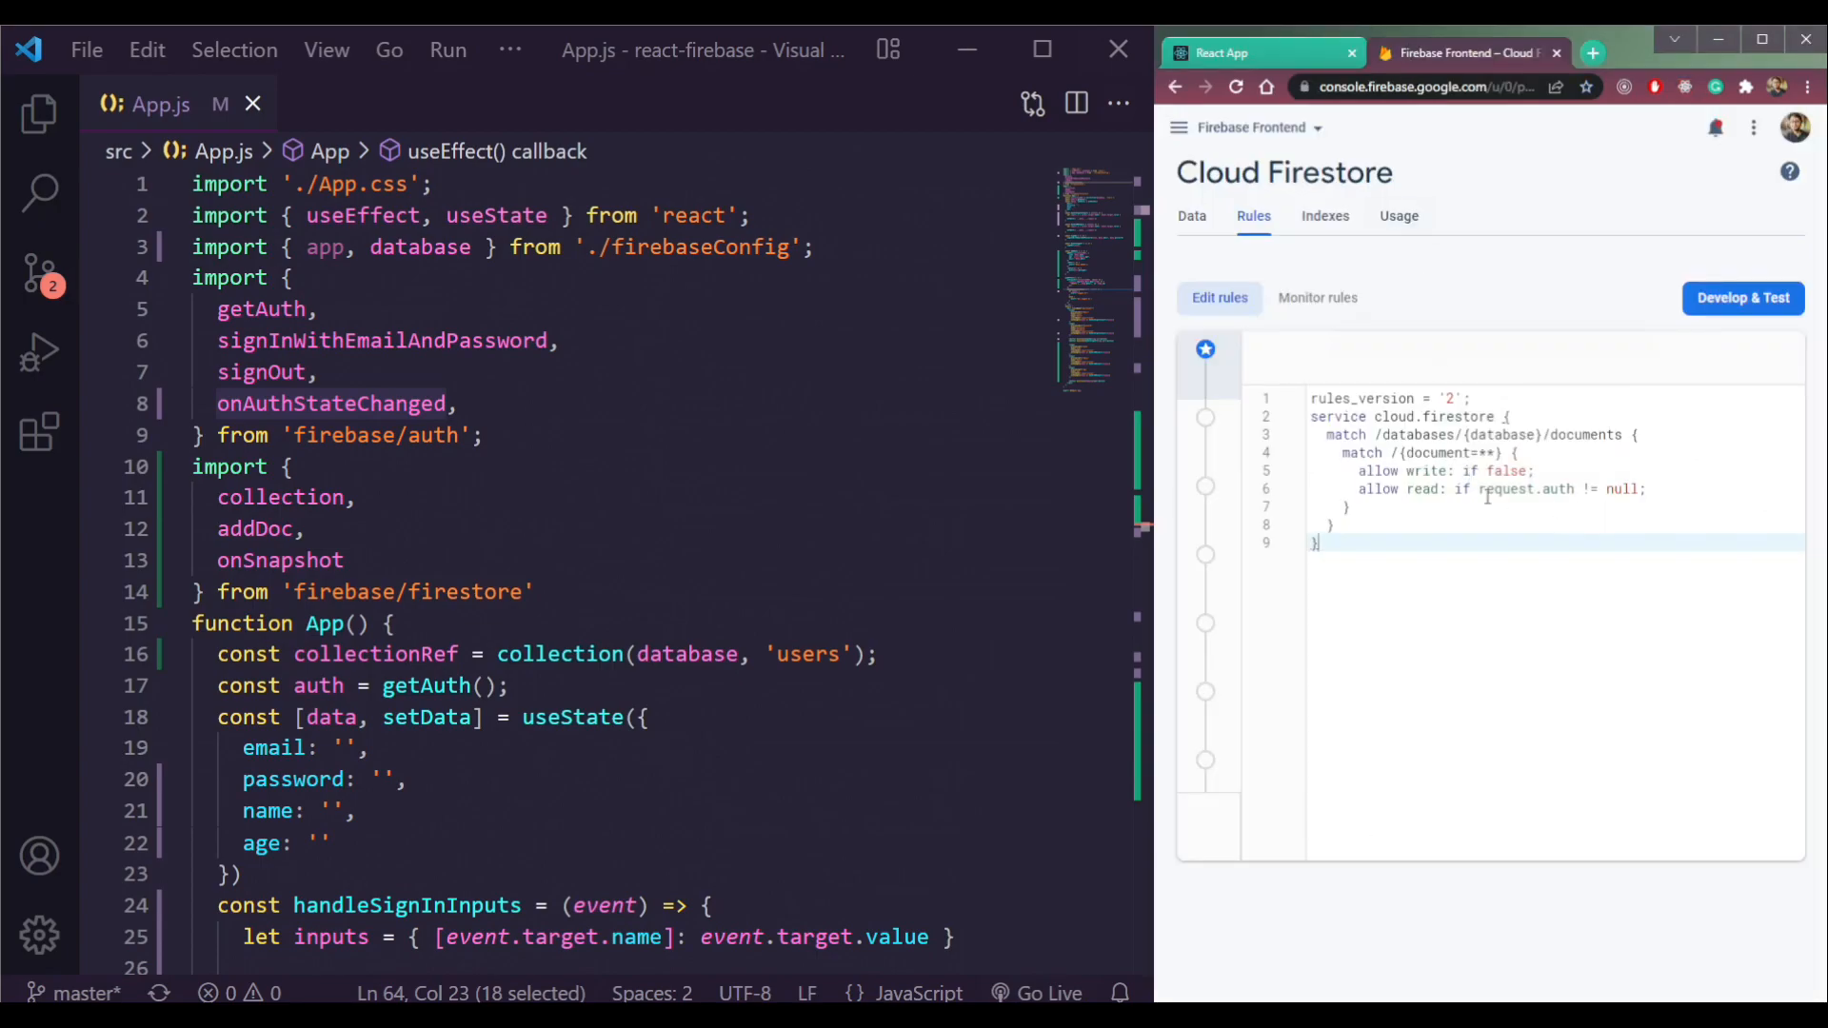